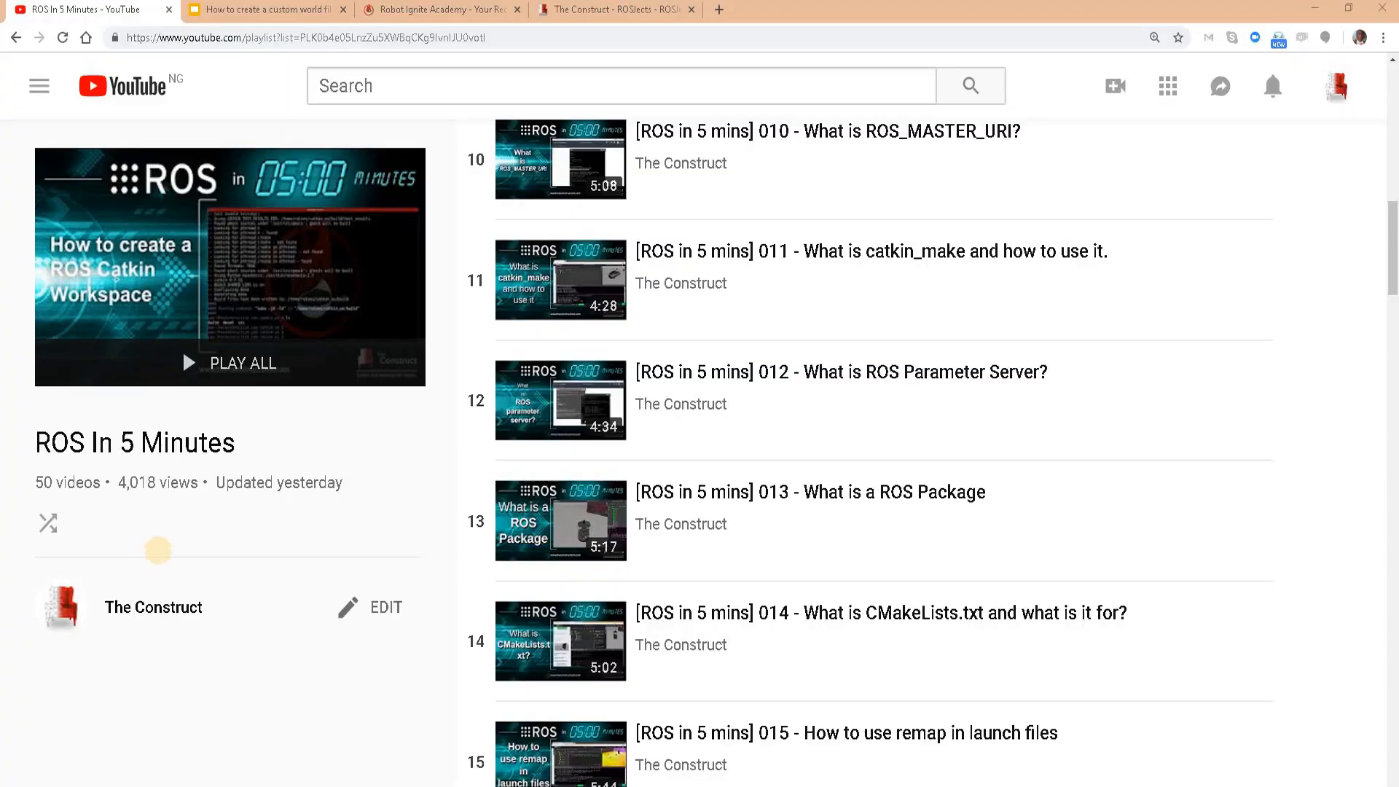
{"action": "mouse_move", "coordinate": [328, 453]}
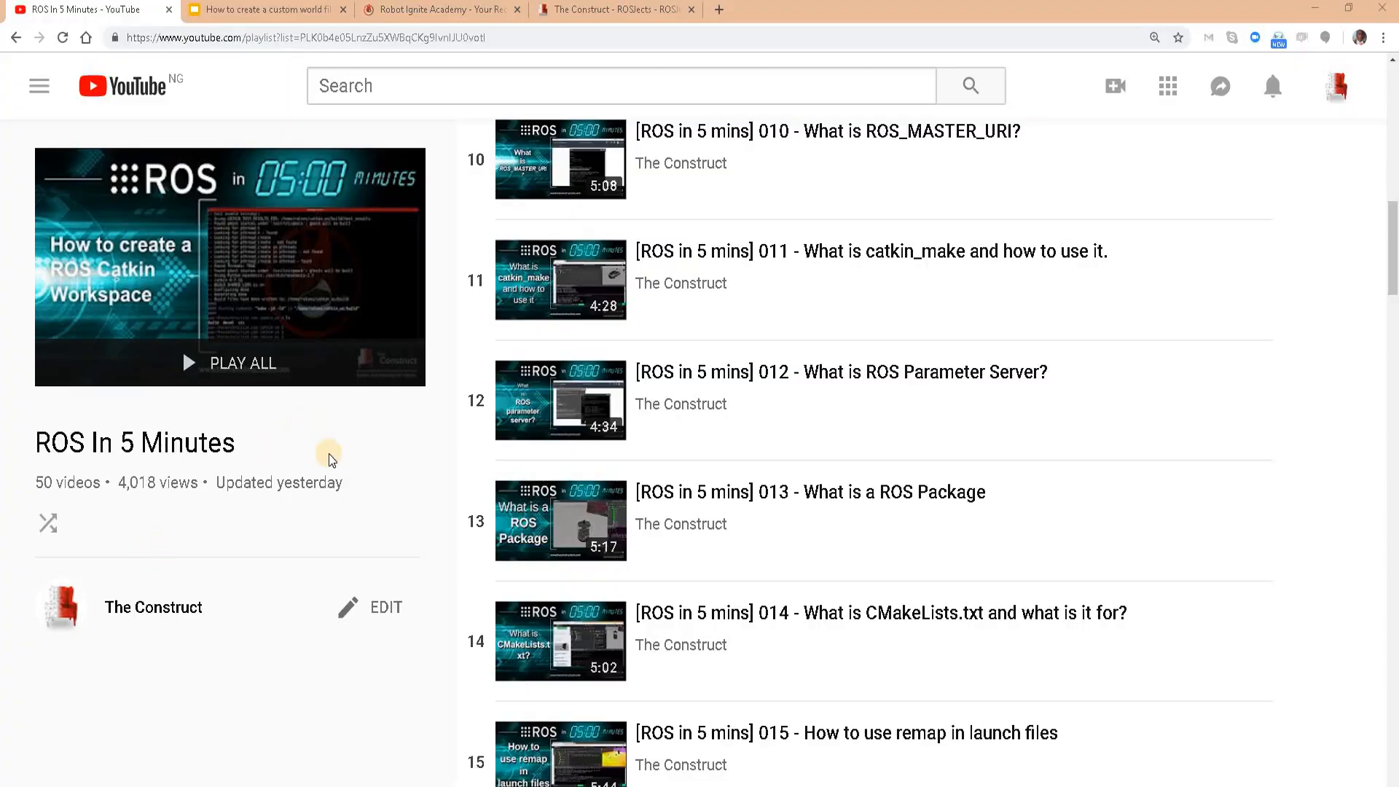
Step: Highlight The Construct channel name, then switch to the custom Gazebo world slide deck
{"action": "double_click", "coordinate": [134, 443]}
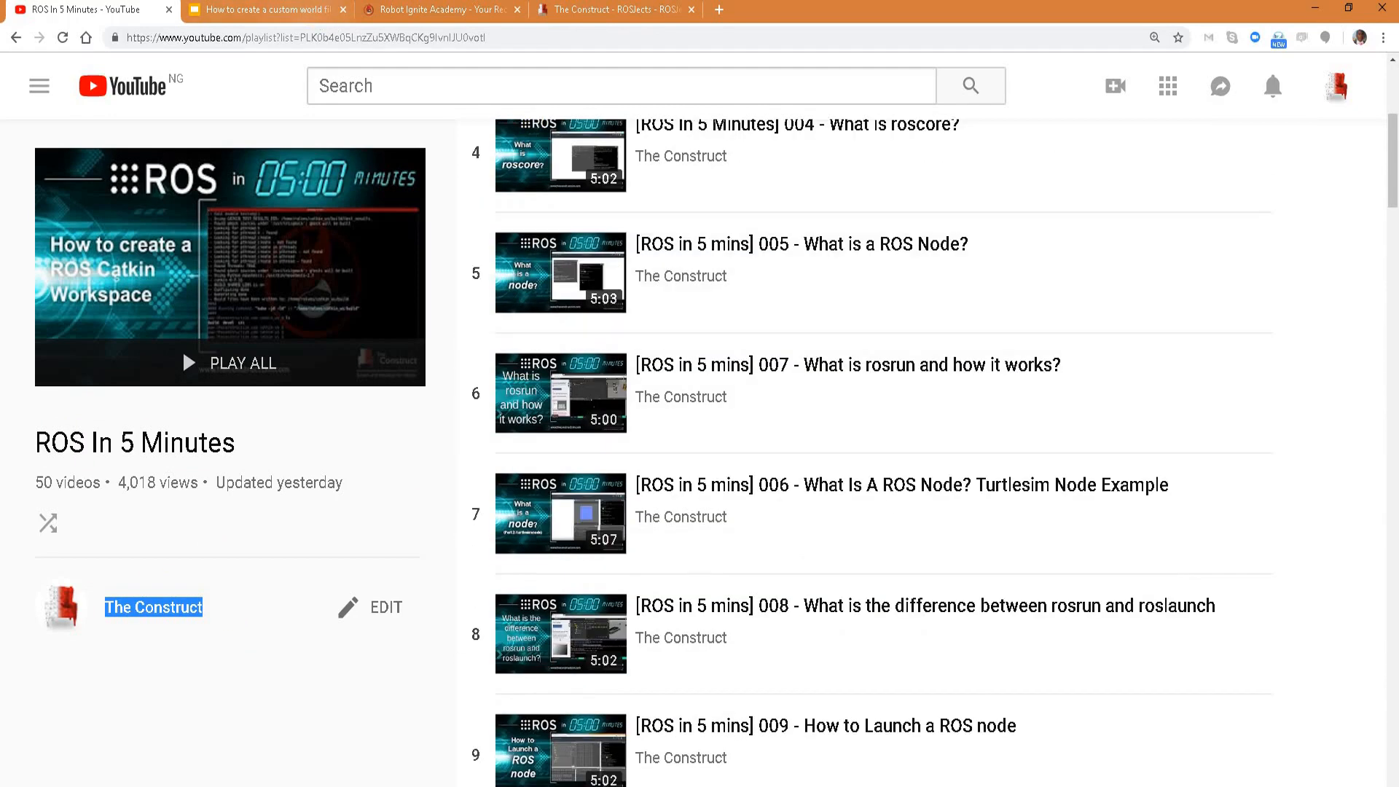
{"action": "left_click", "coordinate": [266, 10]}
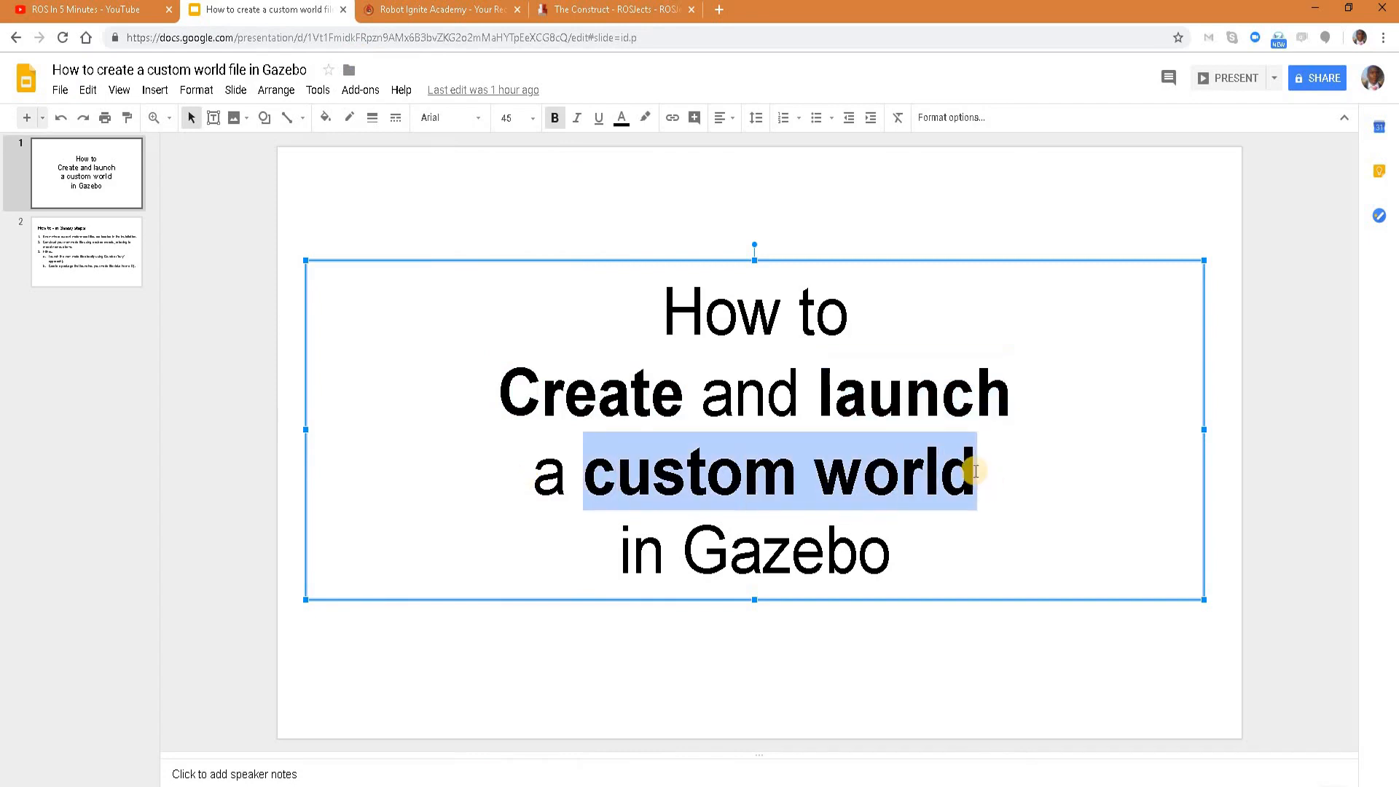
Step: Browse the Robot Ignite Academy course catalog, then switch to the ROS Development Studio ROSjects list
{"action": "left_click", "coordinate": [437, 10]}
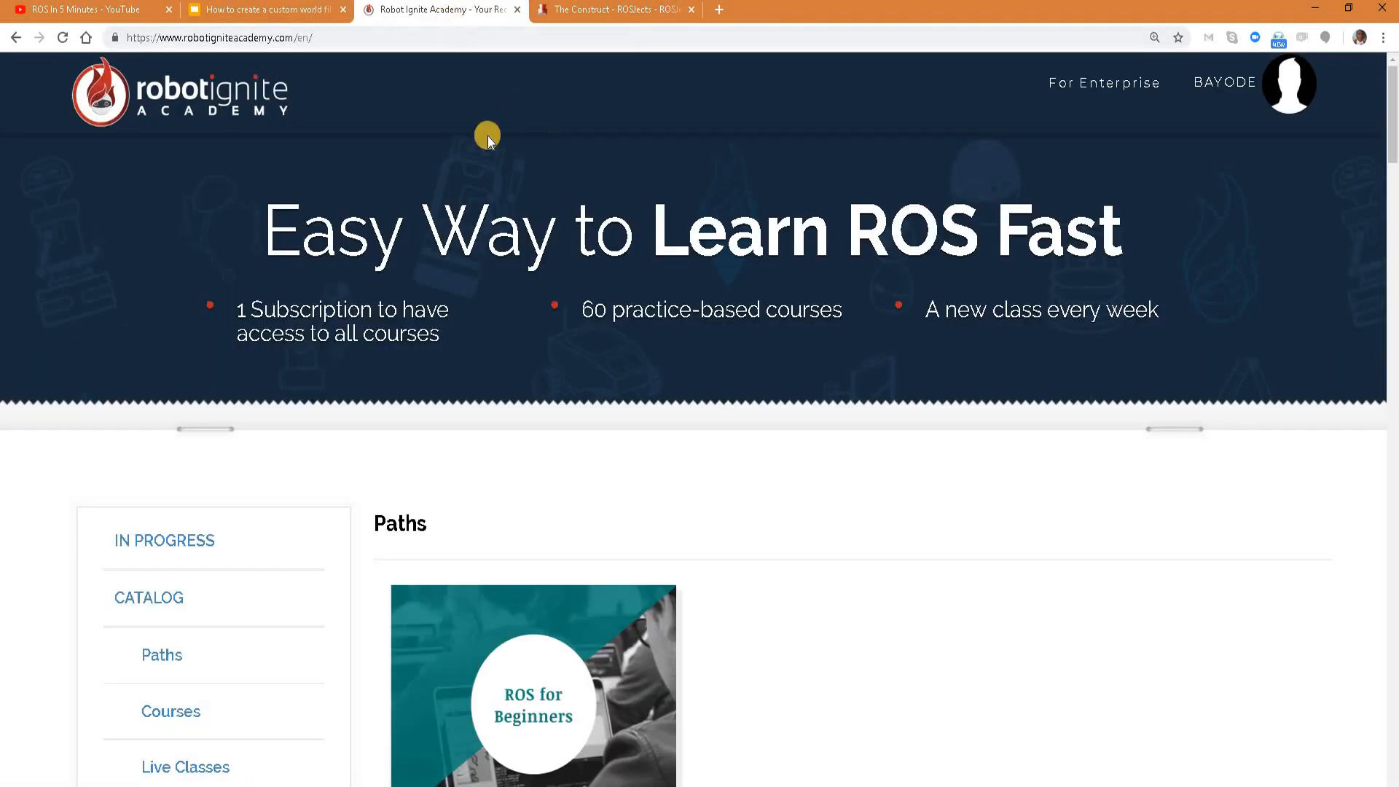
{"action": "left_click", "coordinate": [223, 38]}
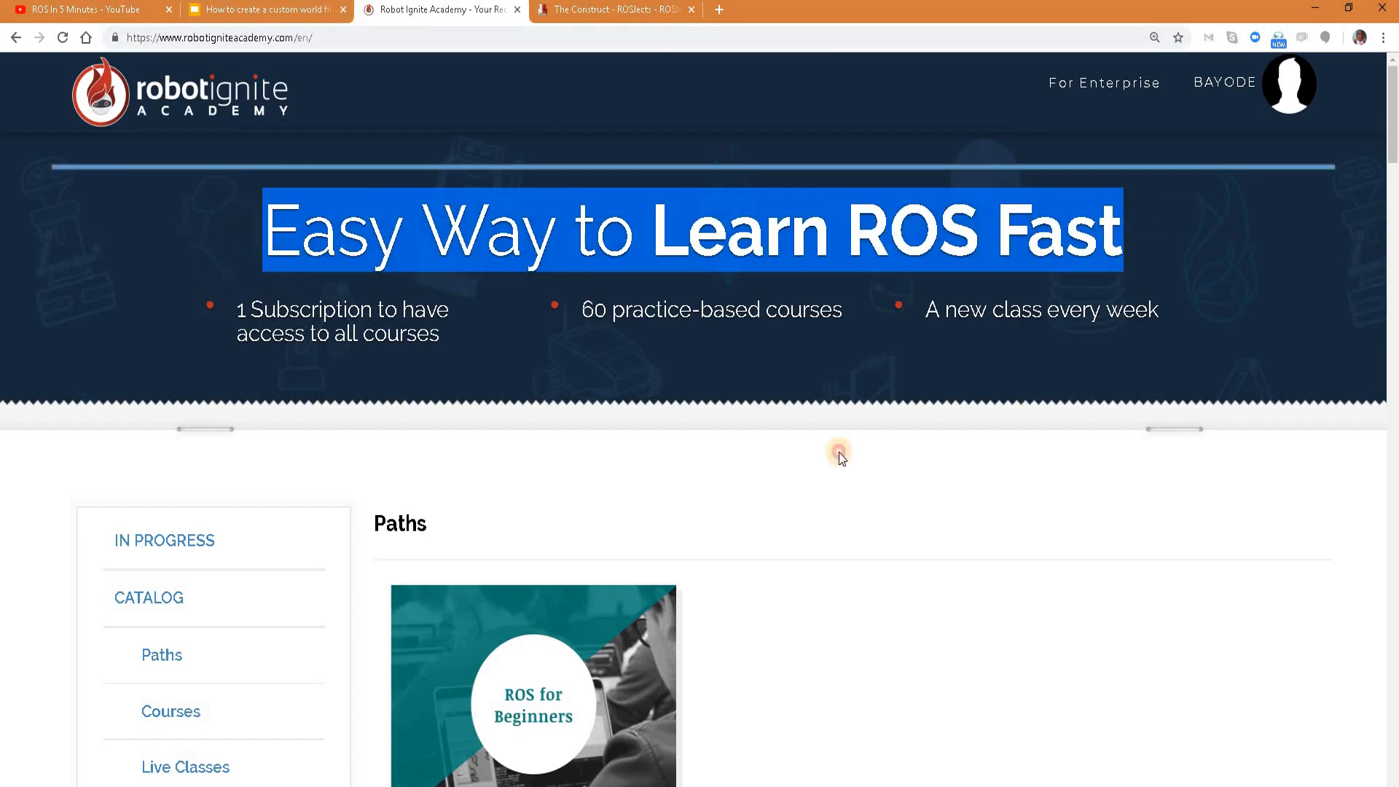
{"action": "scroll", "scroll_direction": "down", "scroll_amount": 3}
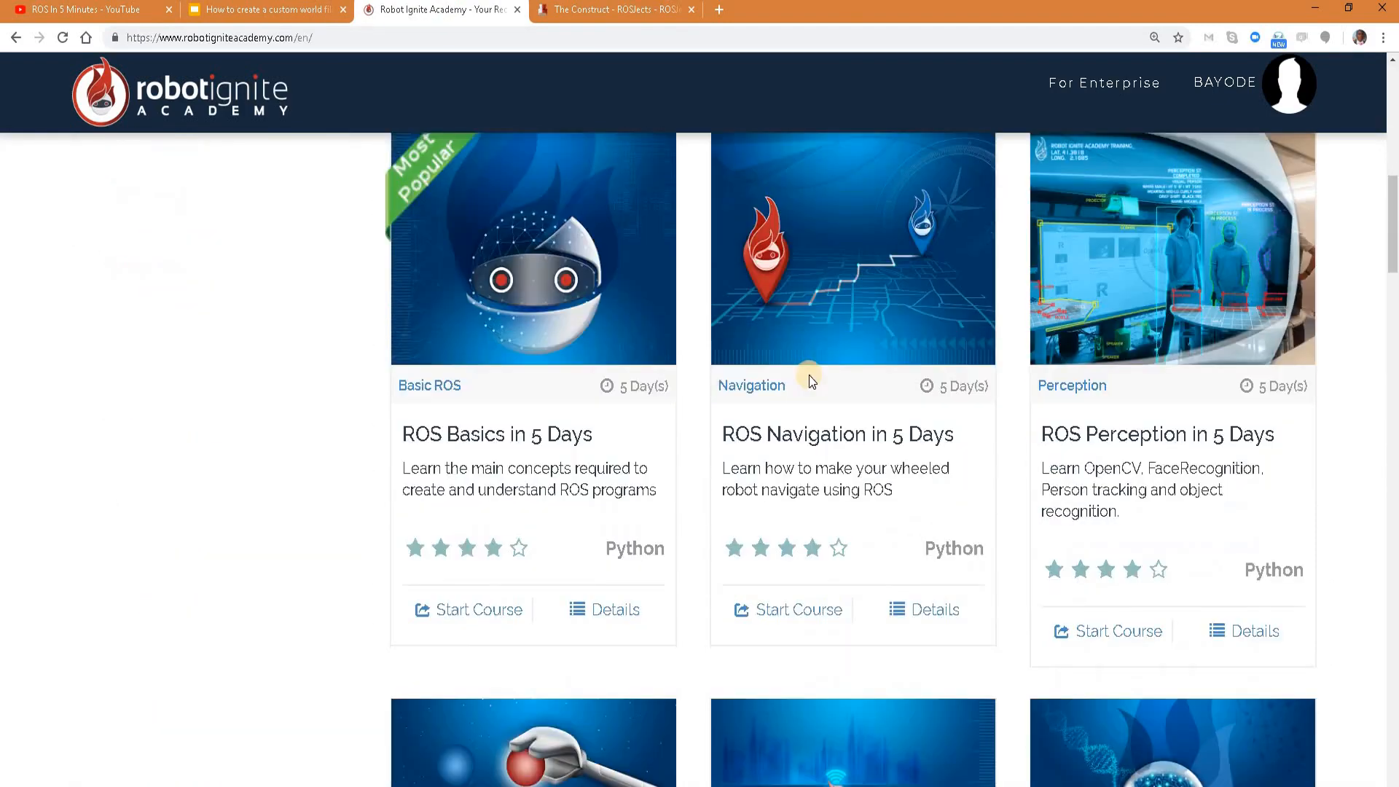
{"action": "scroll", "scroll_direction": "down", "scroll_amount": 3}
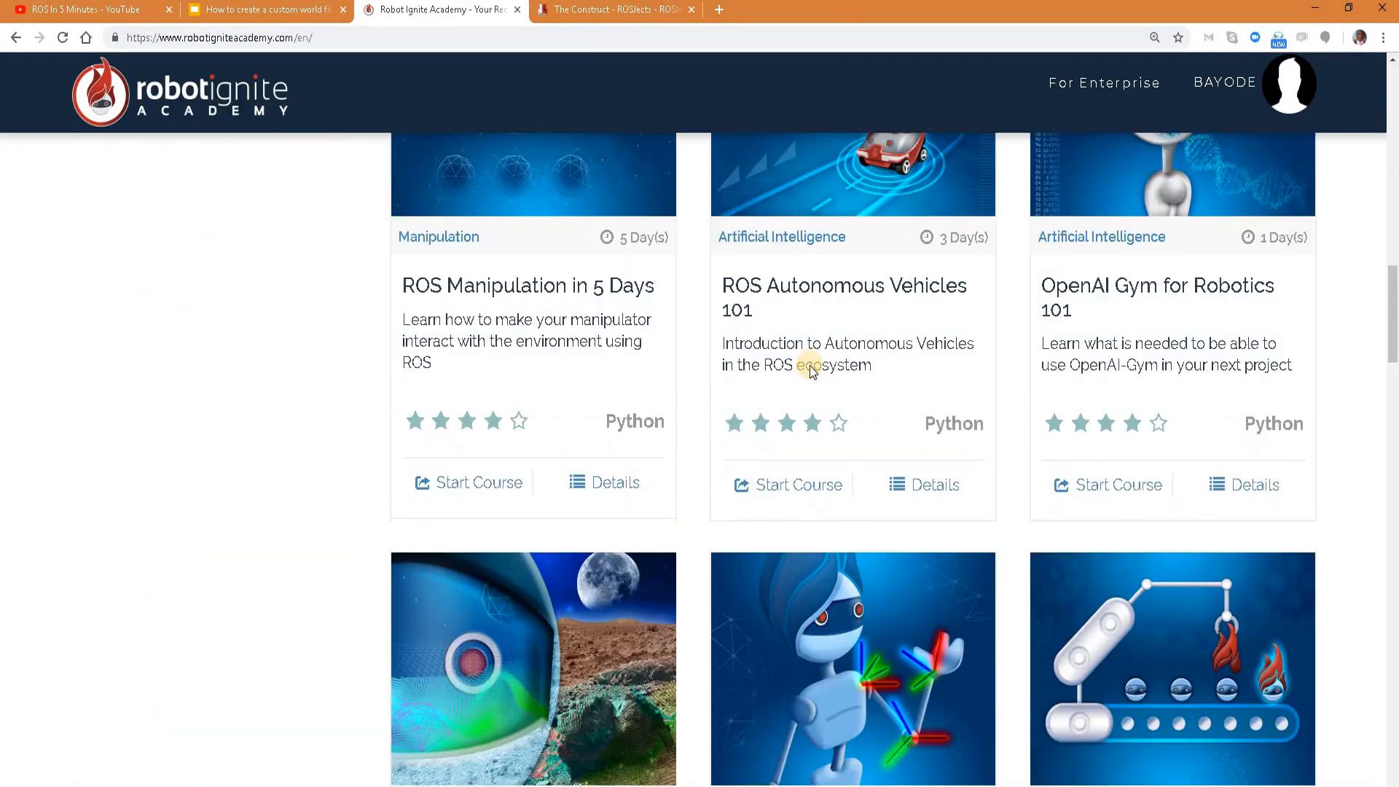
{"action": "scroll", "scroll_direction": "down", "scroll_amount": 3}
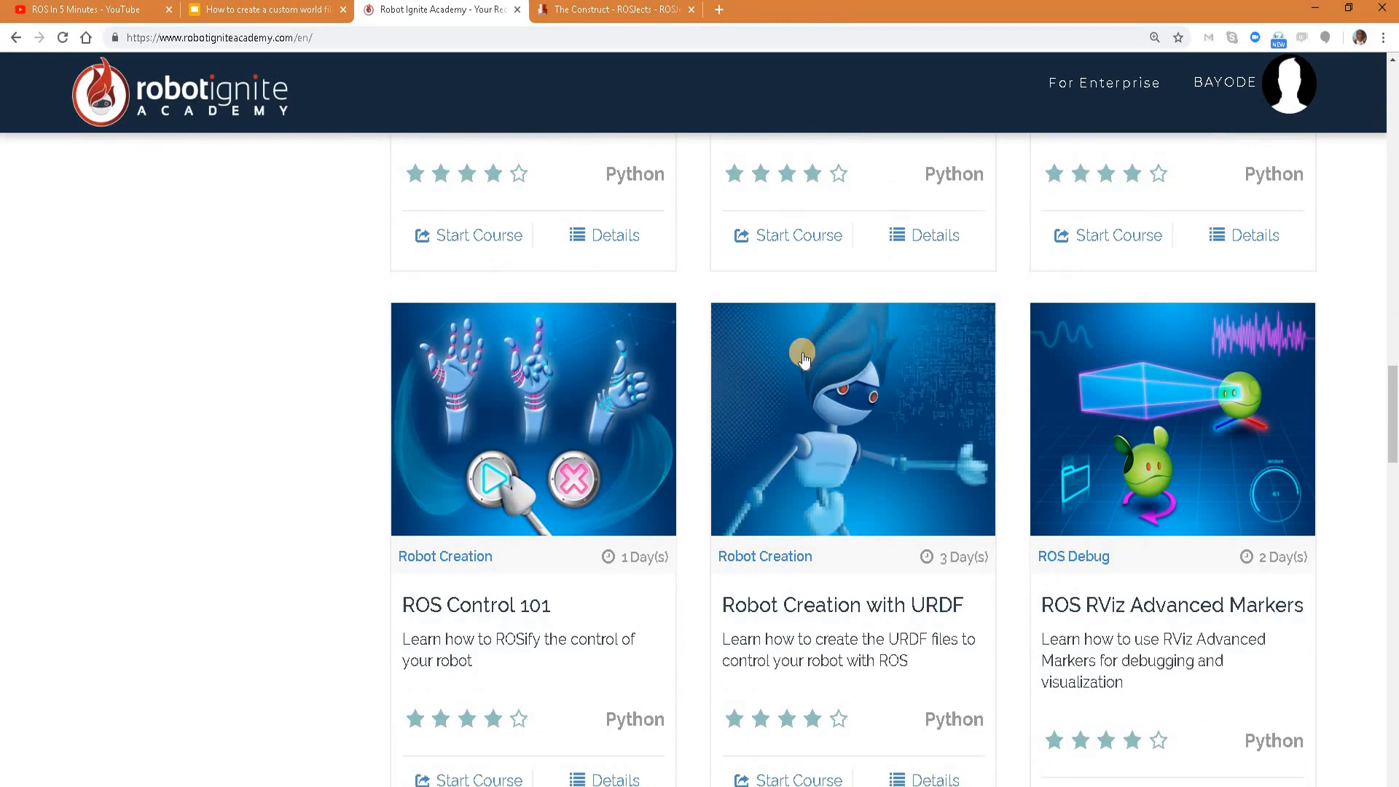
{"action": "scroll", "scroll_direction": "down", "scroll_amount": 3}
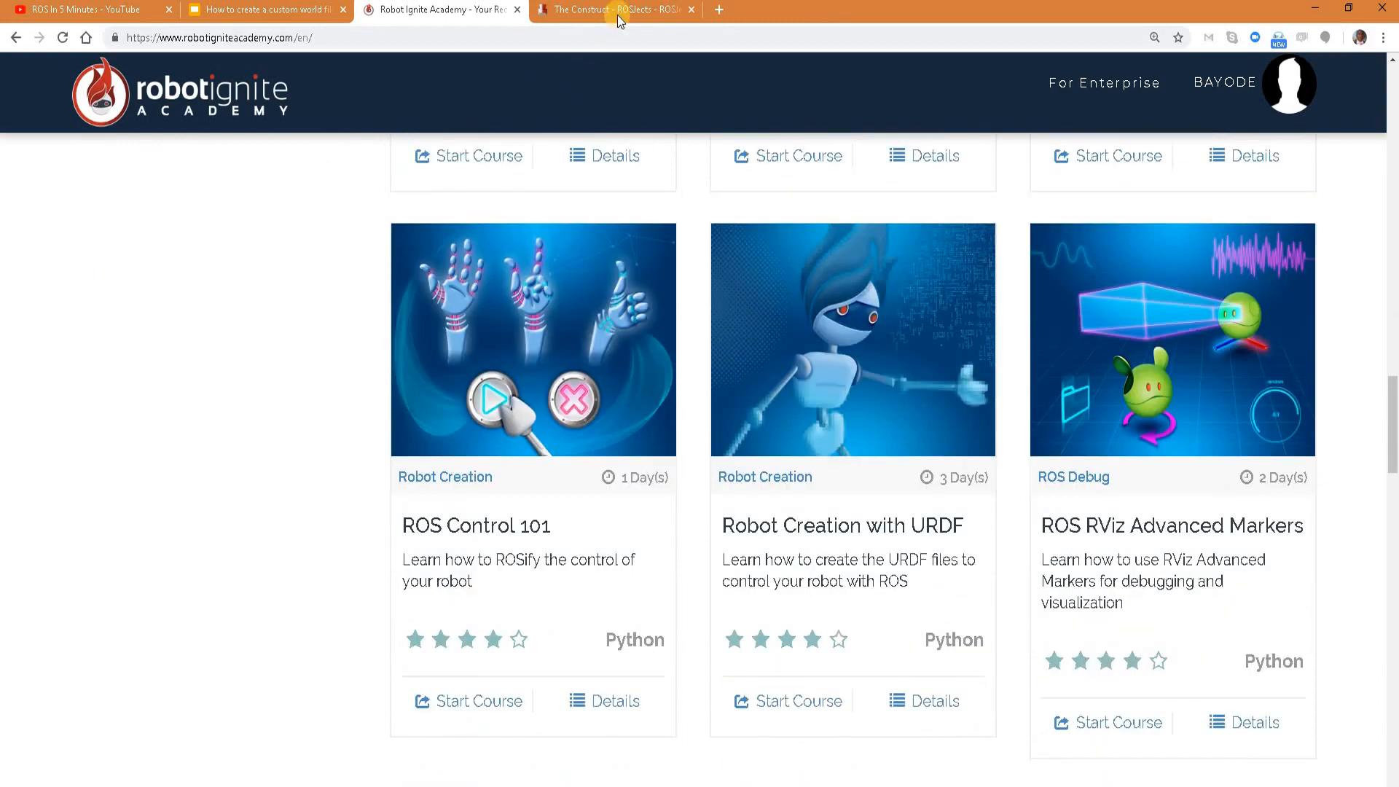
{"action": "left_click", "coordinate": [610, 10]}
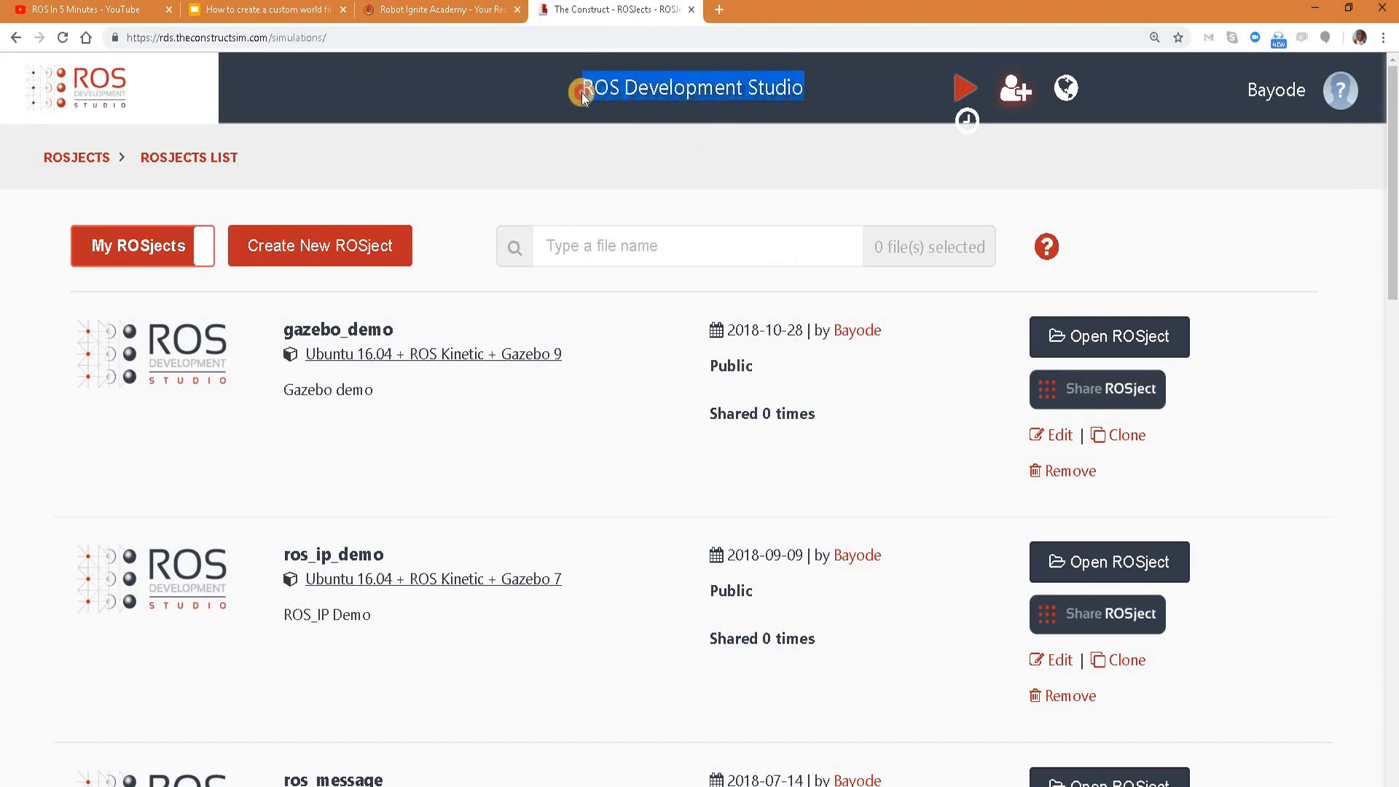
{"action": "mouse_move", "coordinate": [430, 197]}
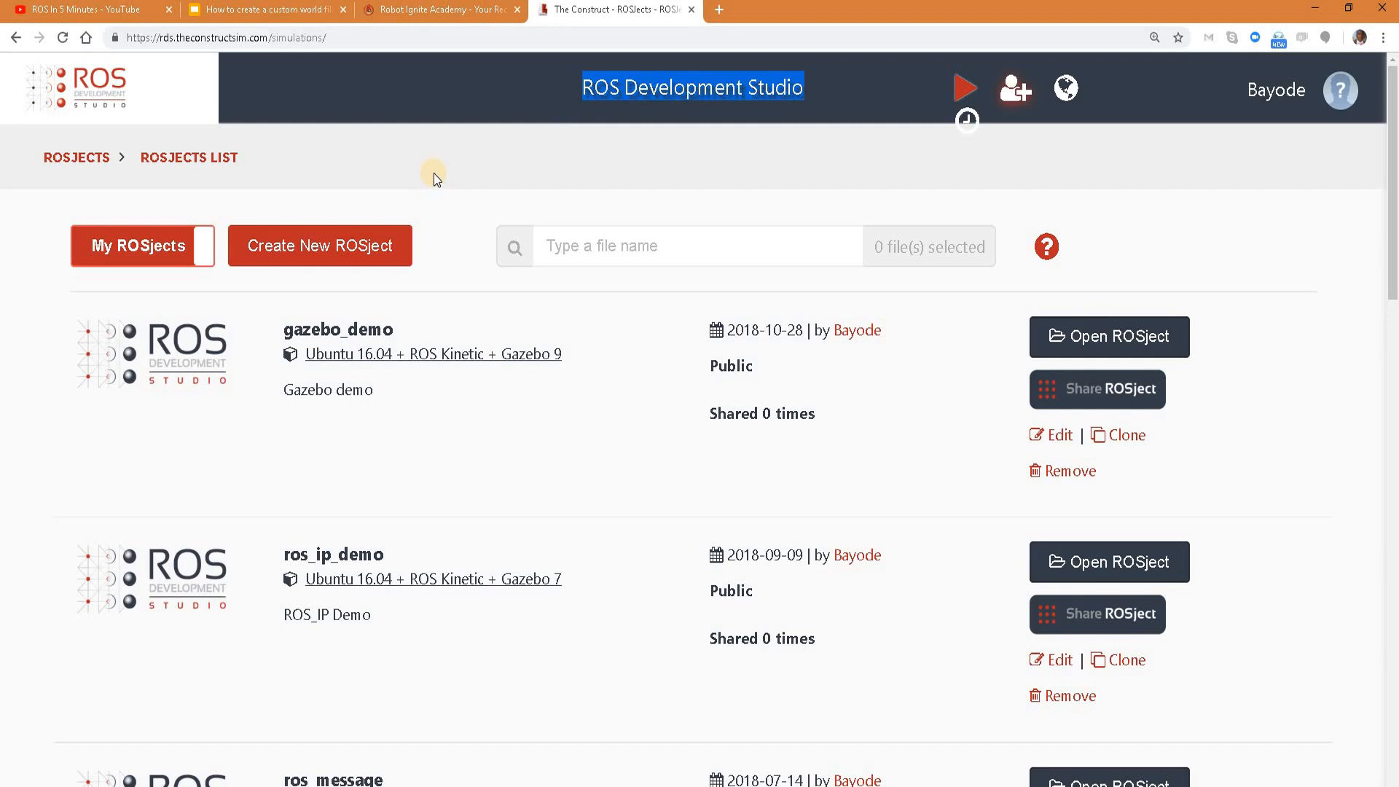
{"action": "mouse_move", "coordinate": [413, 212]}
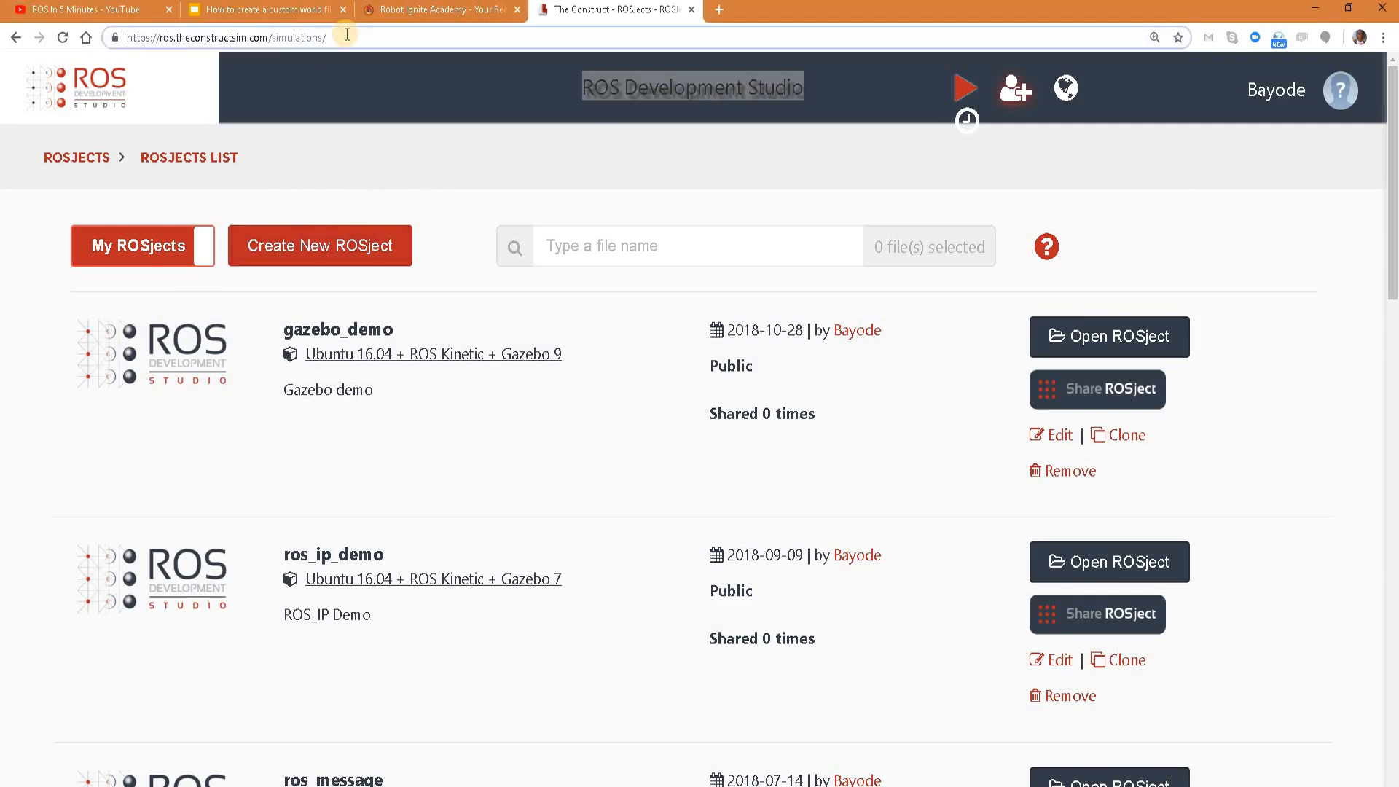
Step: Open the gazebo_demo ROSject, confirm it, and close the notebook file browser
{"action": "left_click", "coordinate": [223, 38]}
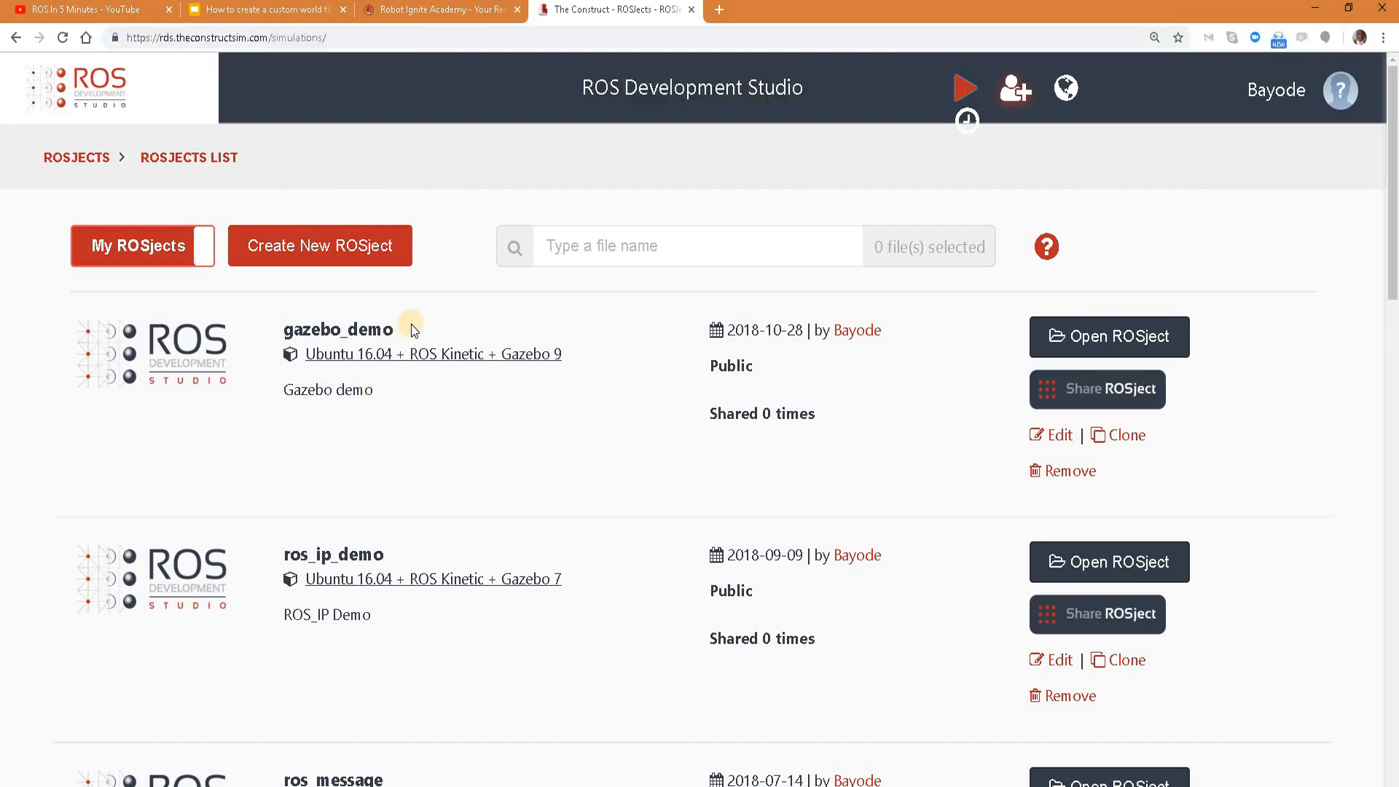
{"action": "double_click", "coordinate": [336, 329]}
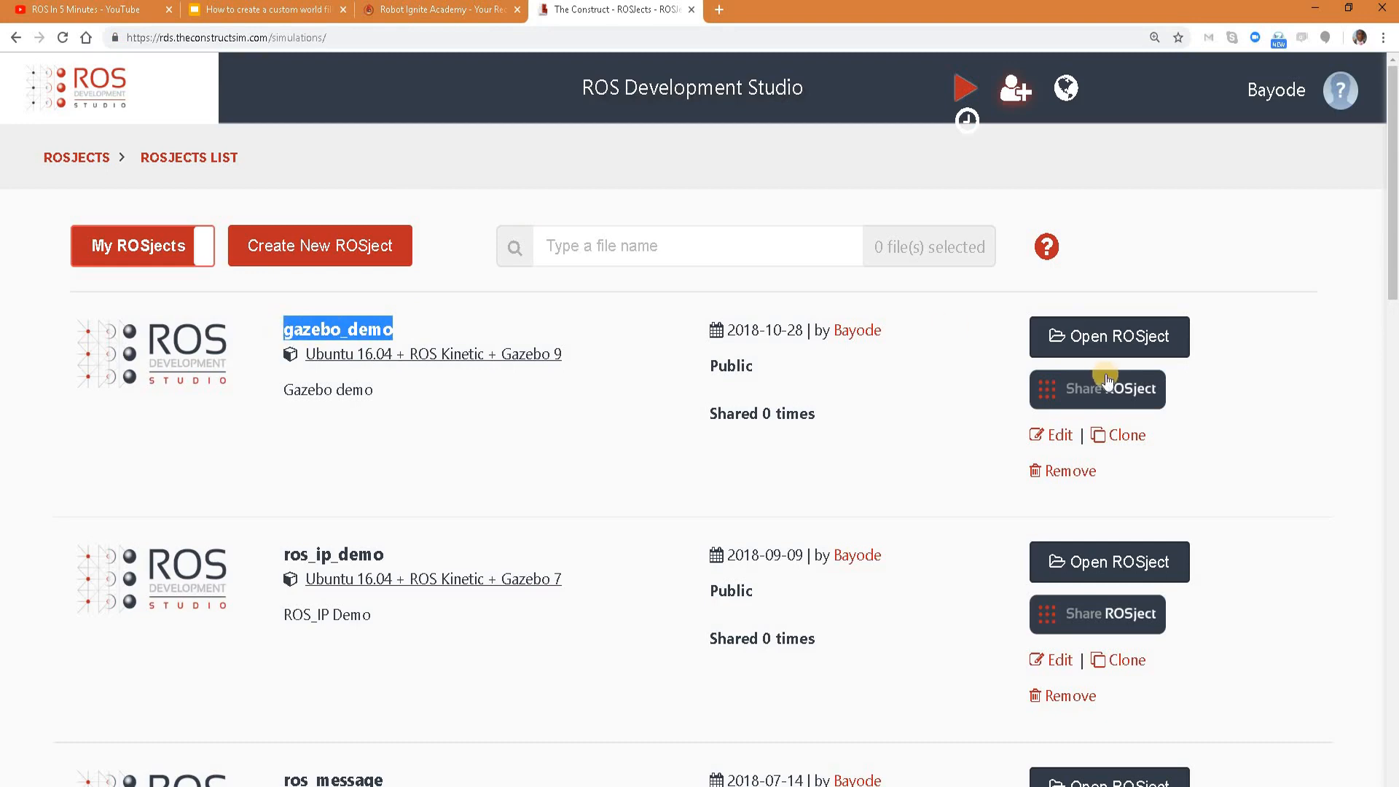
{"action": "left_click", "coordinate": [1107, 337]}
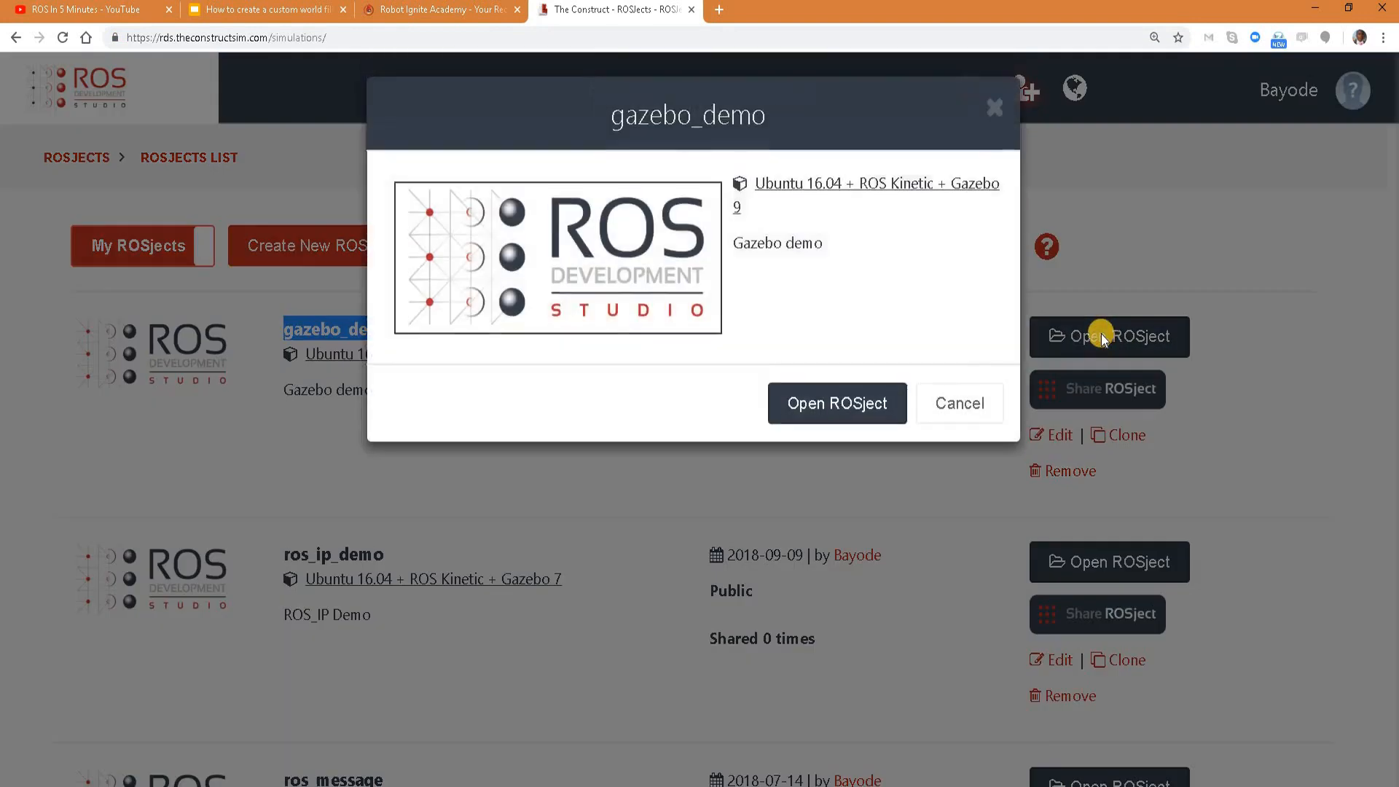
{"action": "left_click", "coordinate": [836, 402]}
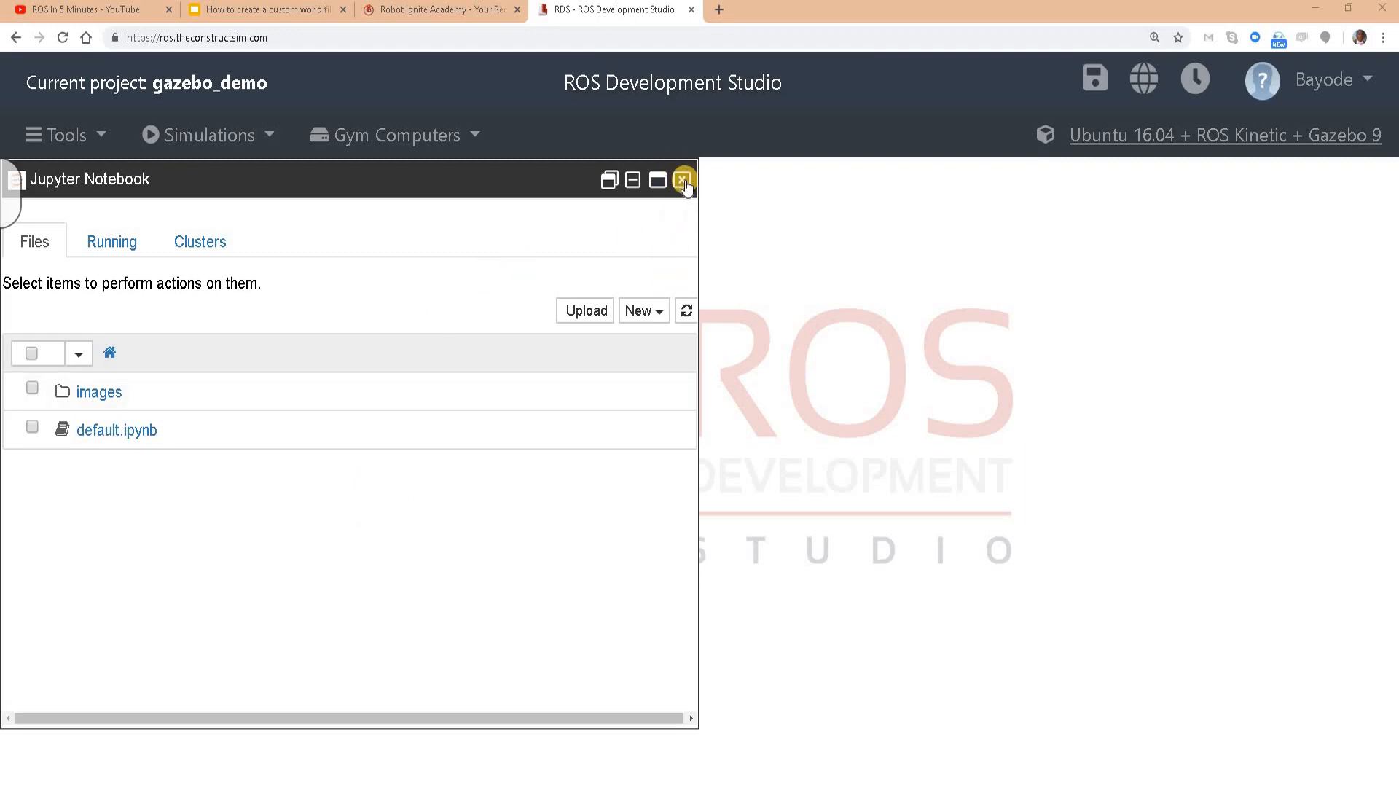
{"action": "left_click", "coordinate": [265, 11]}
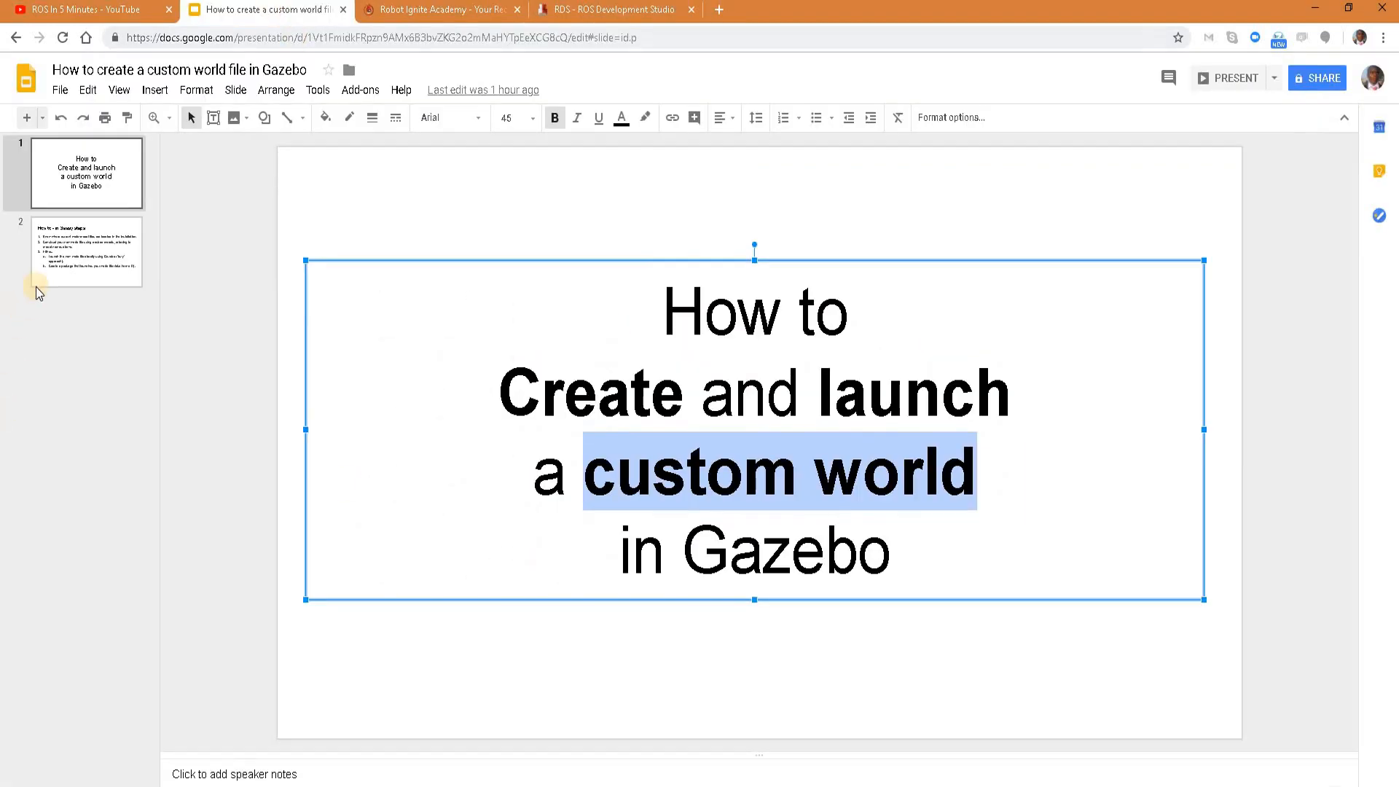
Step: Walk through the 'How to - in 3 easy steps!' slide, highlighting steps 1, 2 and the lazy launch sub-step, then return to gazebo_demo
{"action": "left_click", "coordinate": [86, 252]}
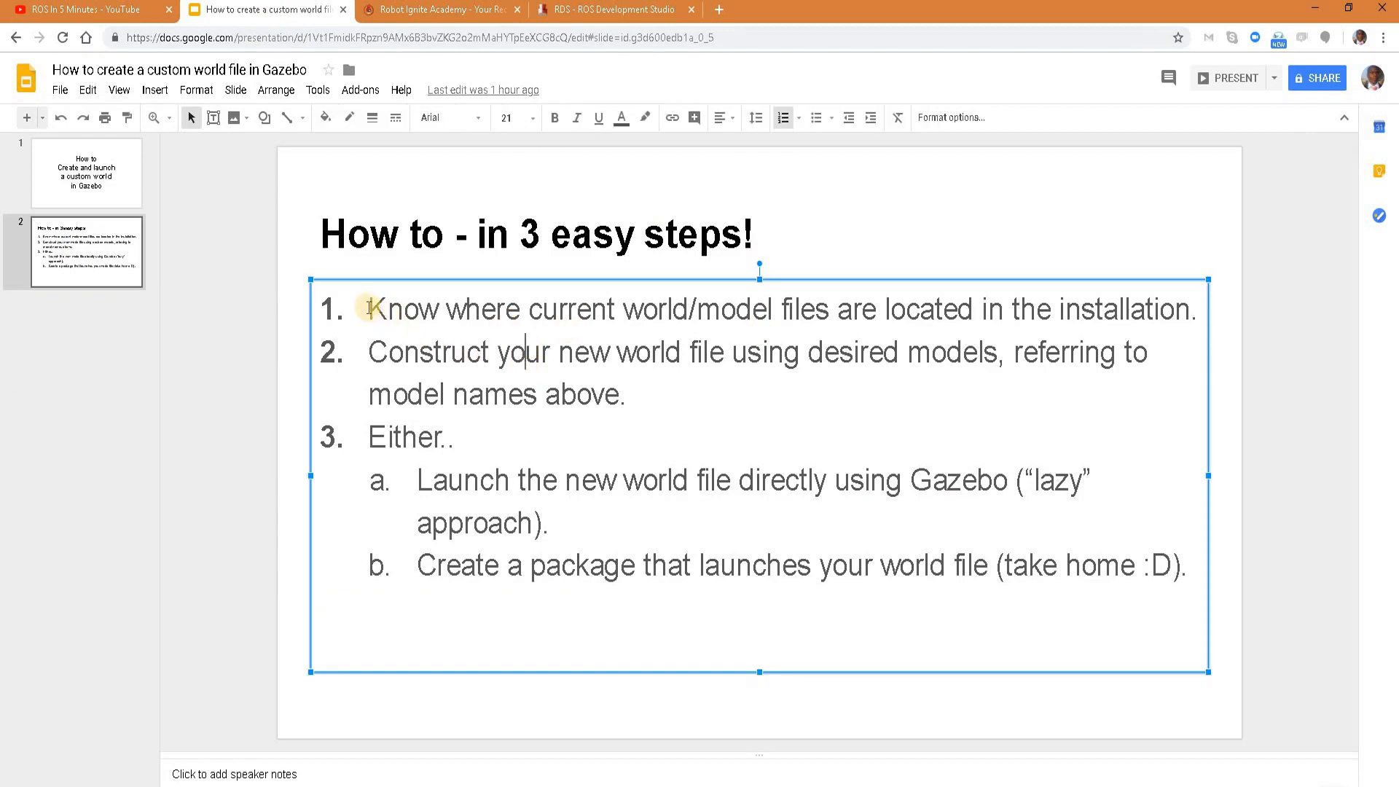
{"action": "left_click_drag", "start_coordinate": [370, 308], "coordinate": [1218, 309]}
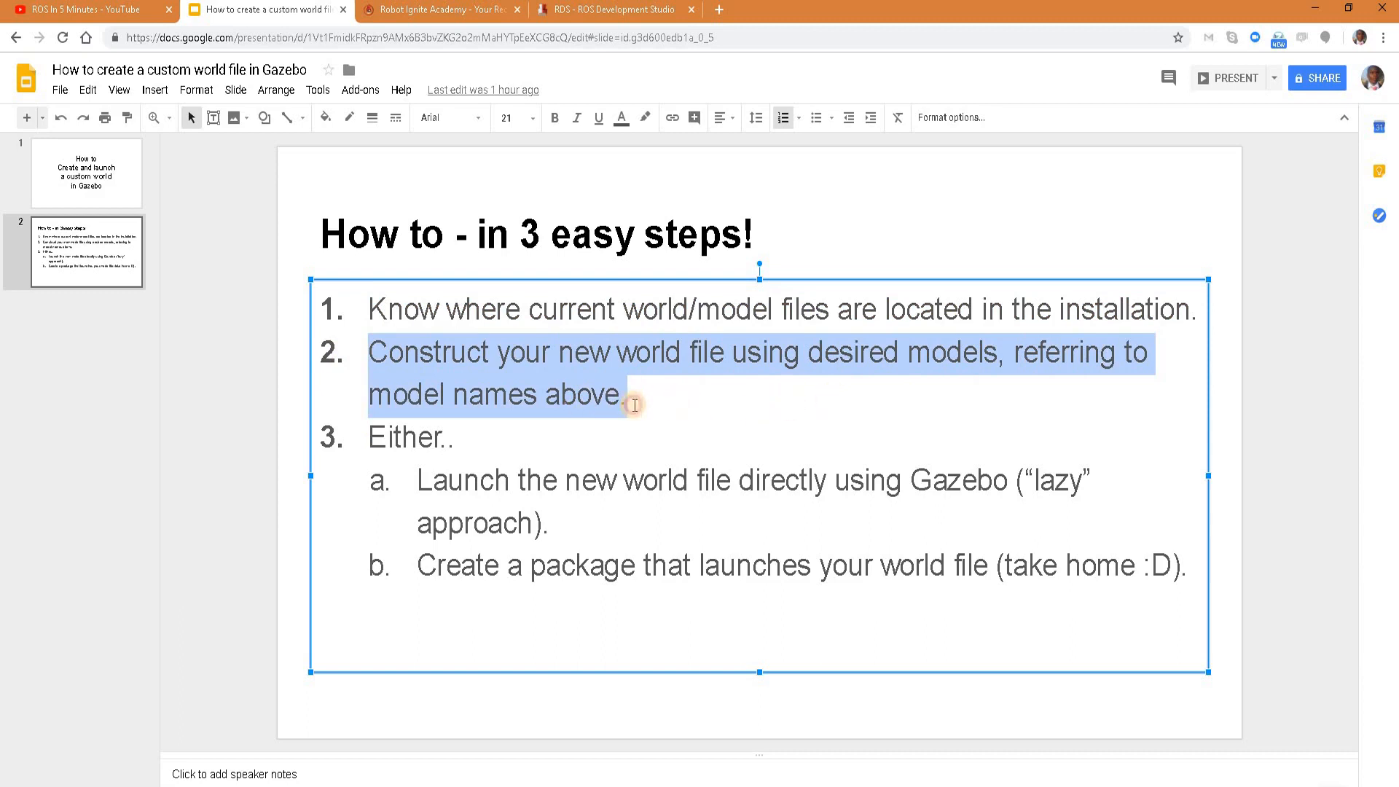
{"action": "left_click", "coordinate": [554, 309]}
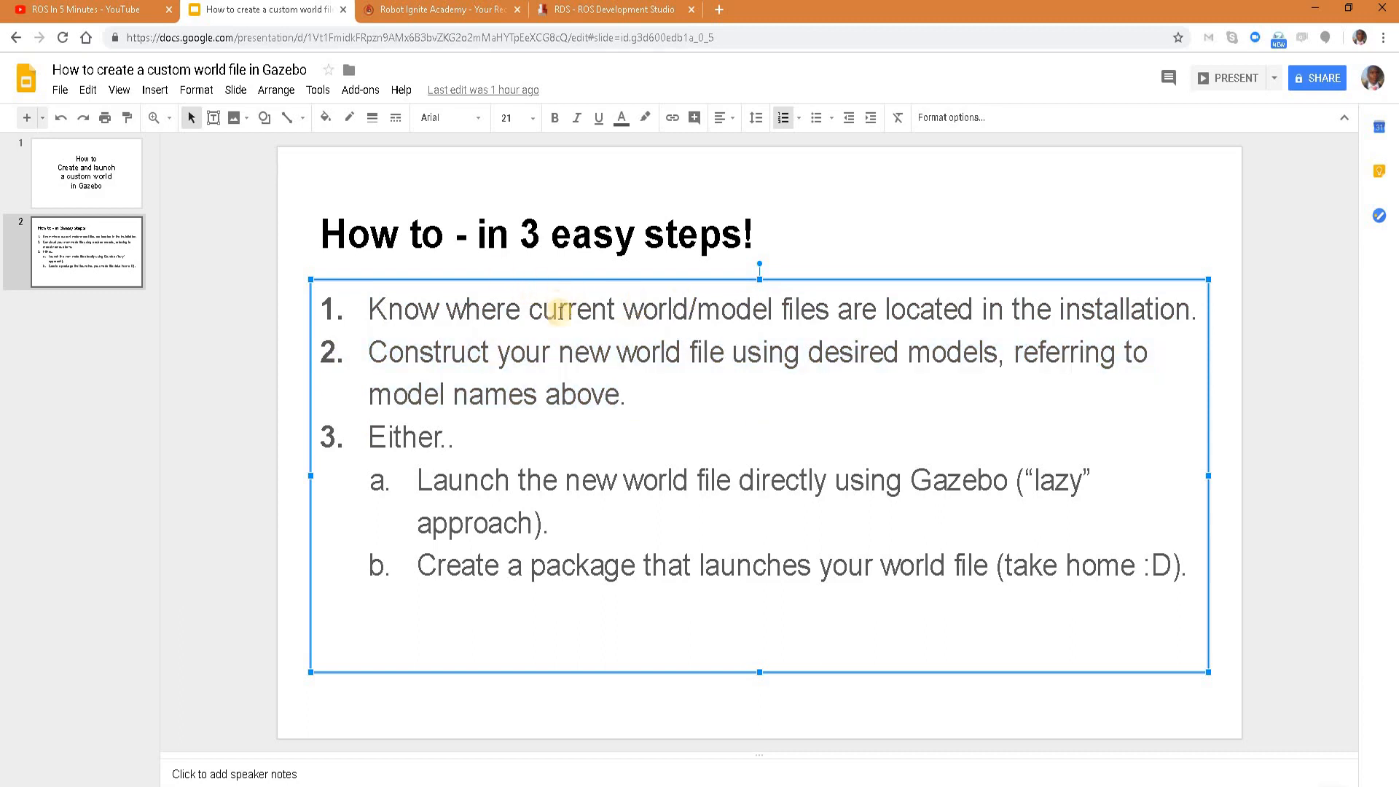
{"action": "double_click", "coordinate": [407, 438]}
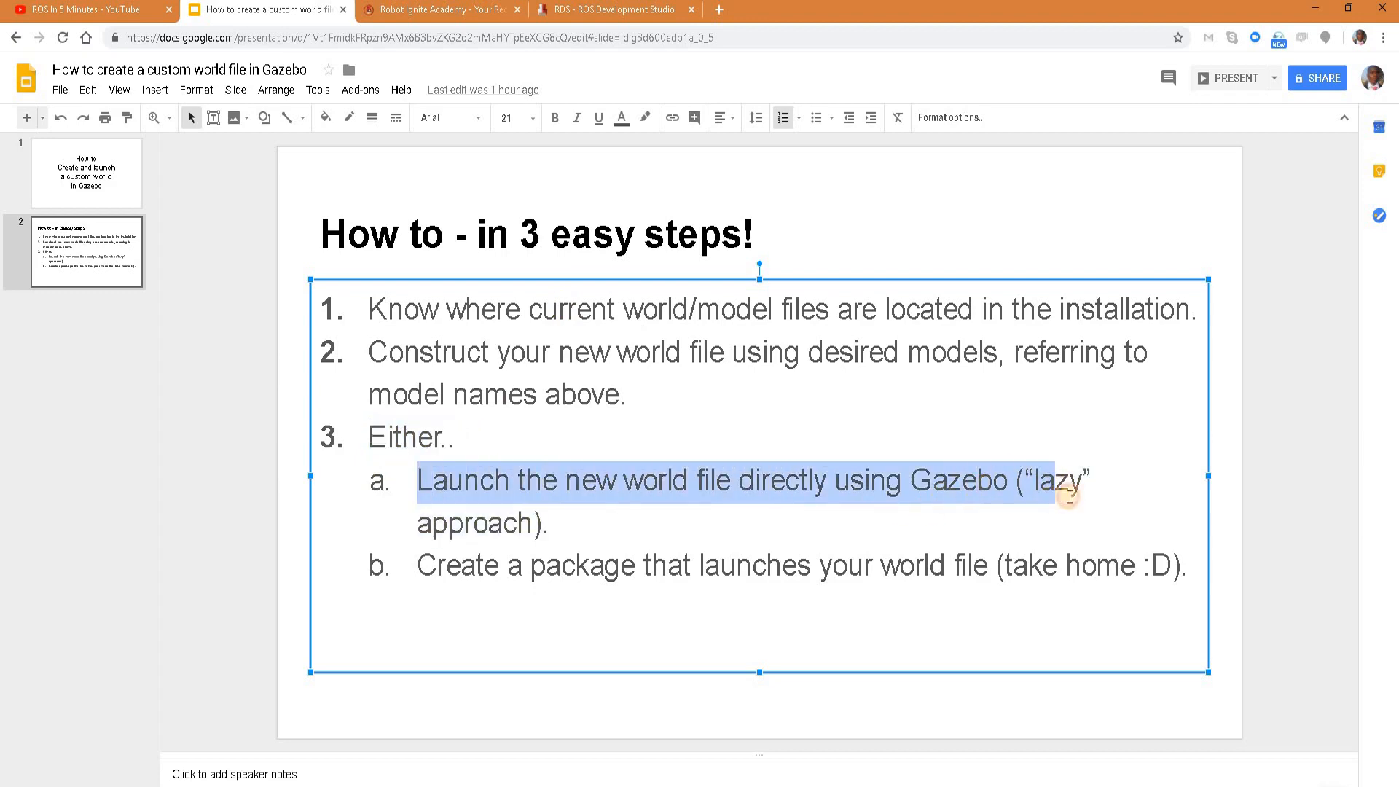
{"action": "left_click_drag", "start_coordinate": [1071, 496], "coordinate": [549, 523]}
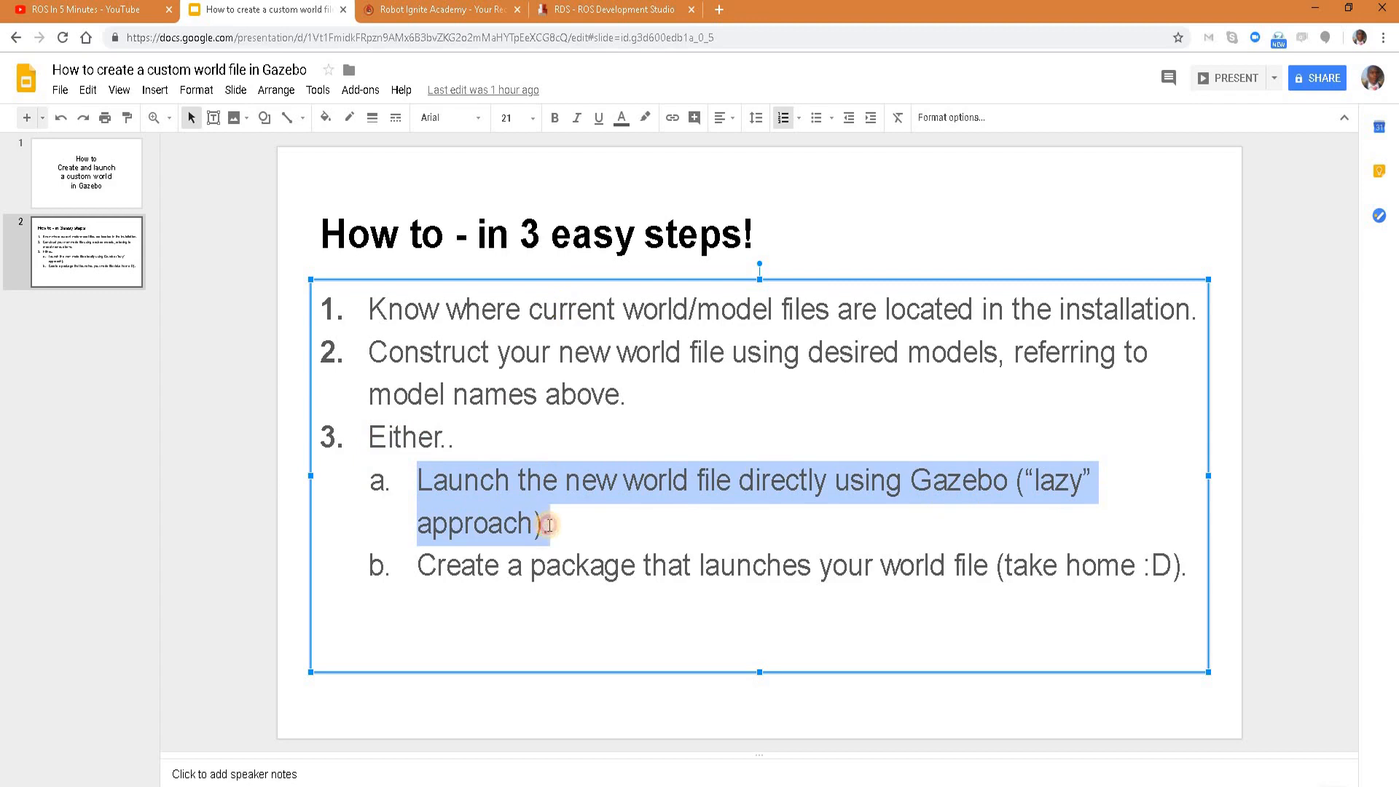
{"action": "left_click", "coordinate": [669, 565]}
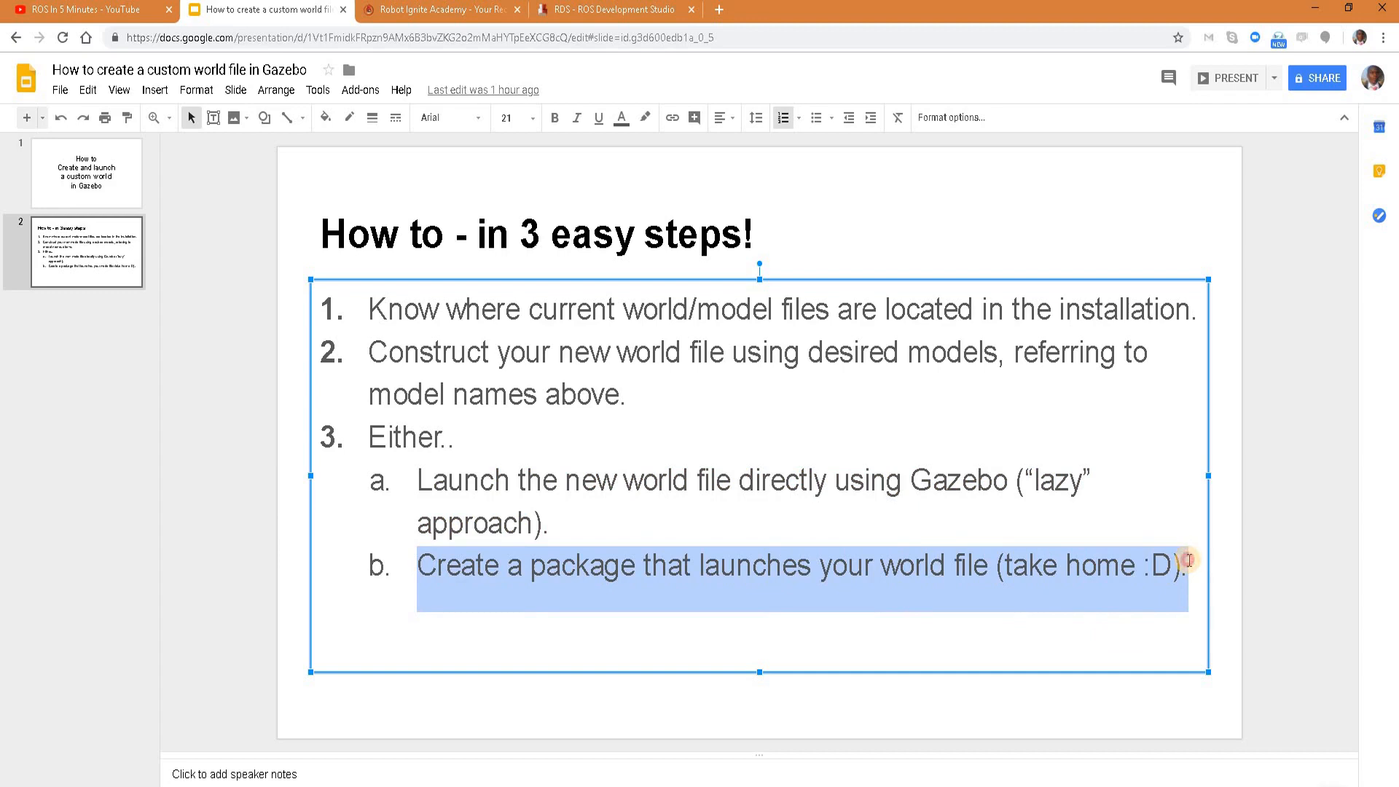
{"action": "left_click", "coordinate": [614, 10]}
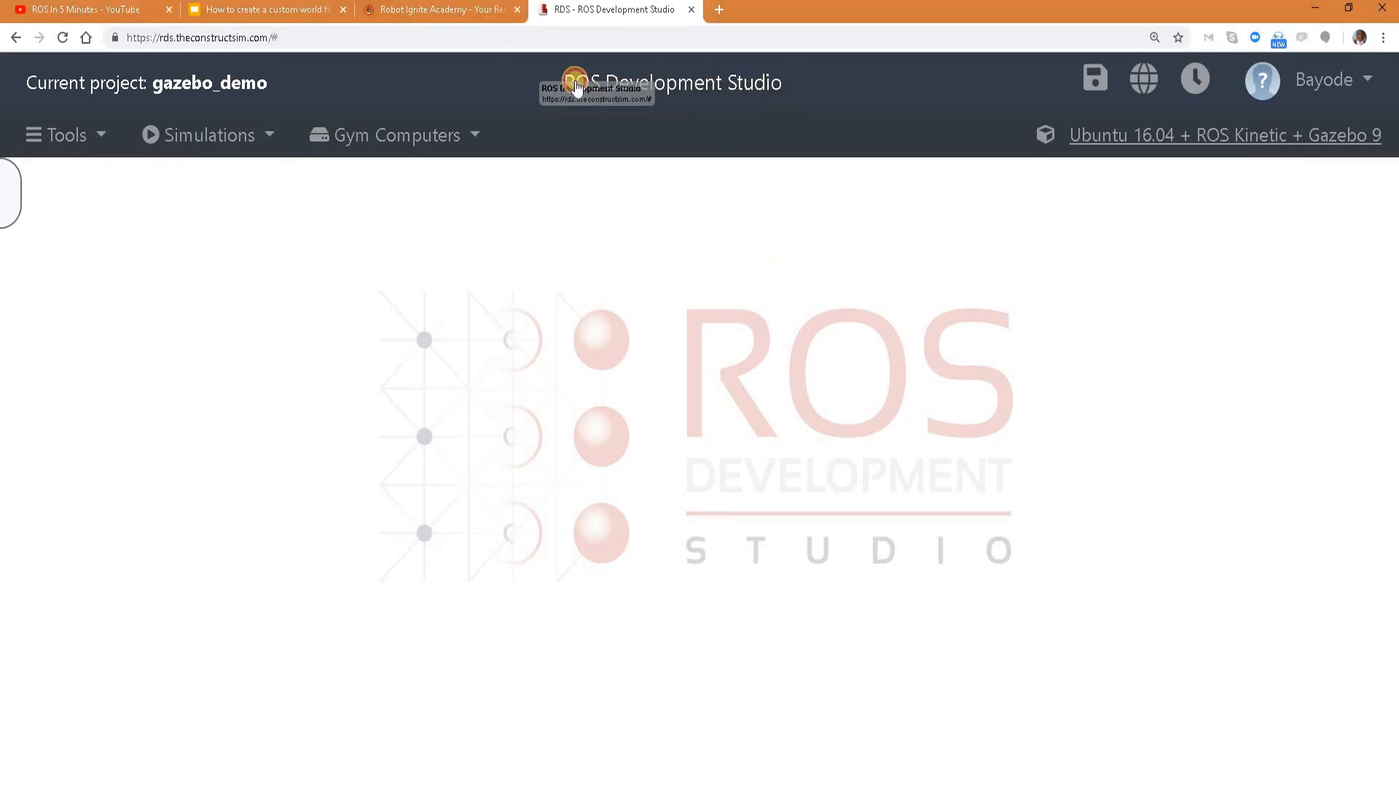
{"action": "left_click", "coordinate": [208, 134]}
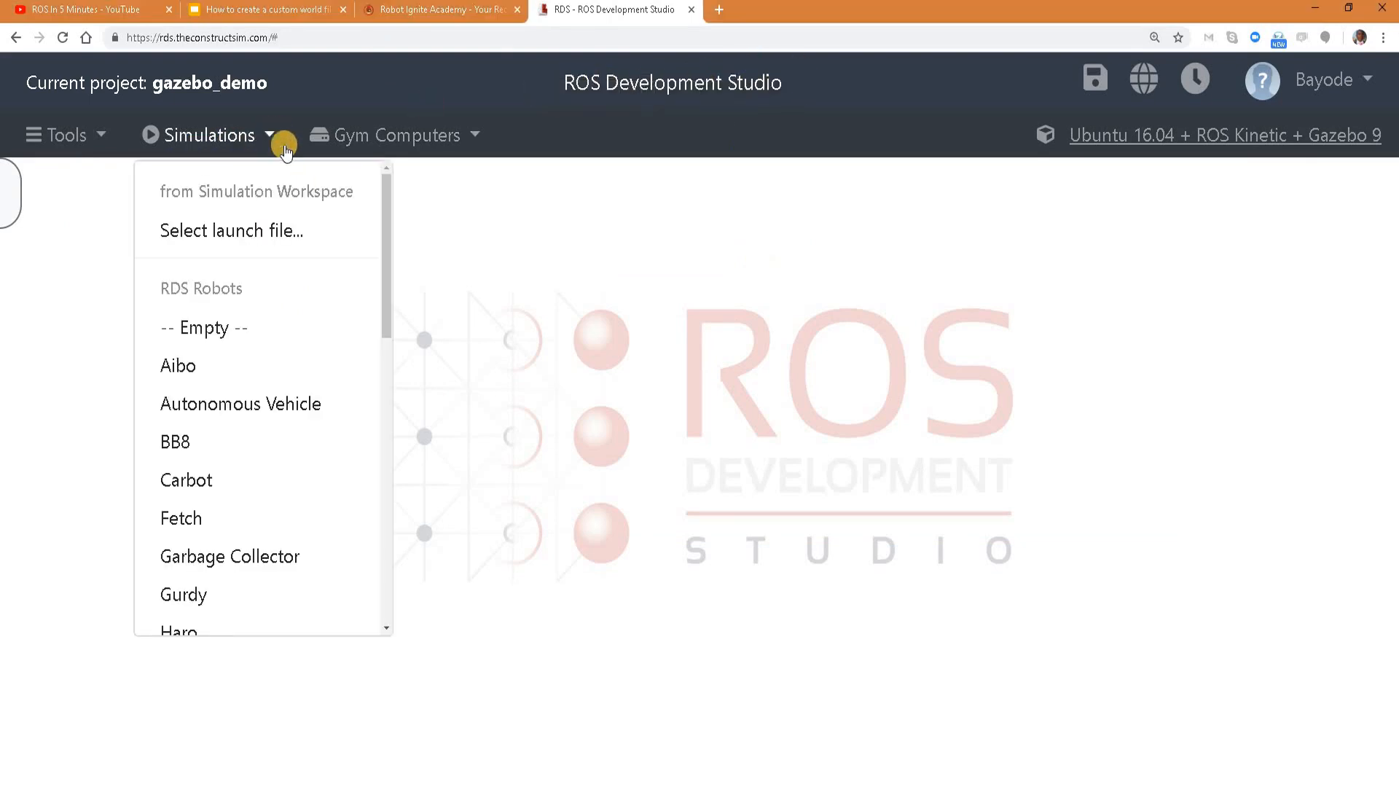
{"action": "scroll", "scroll_direction": "down", "scroll_amount": 3}
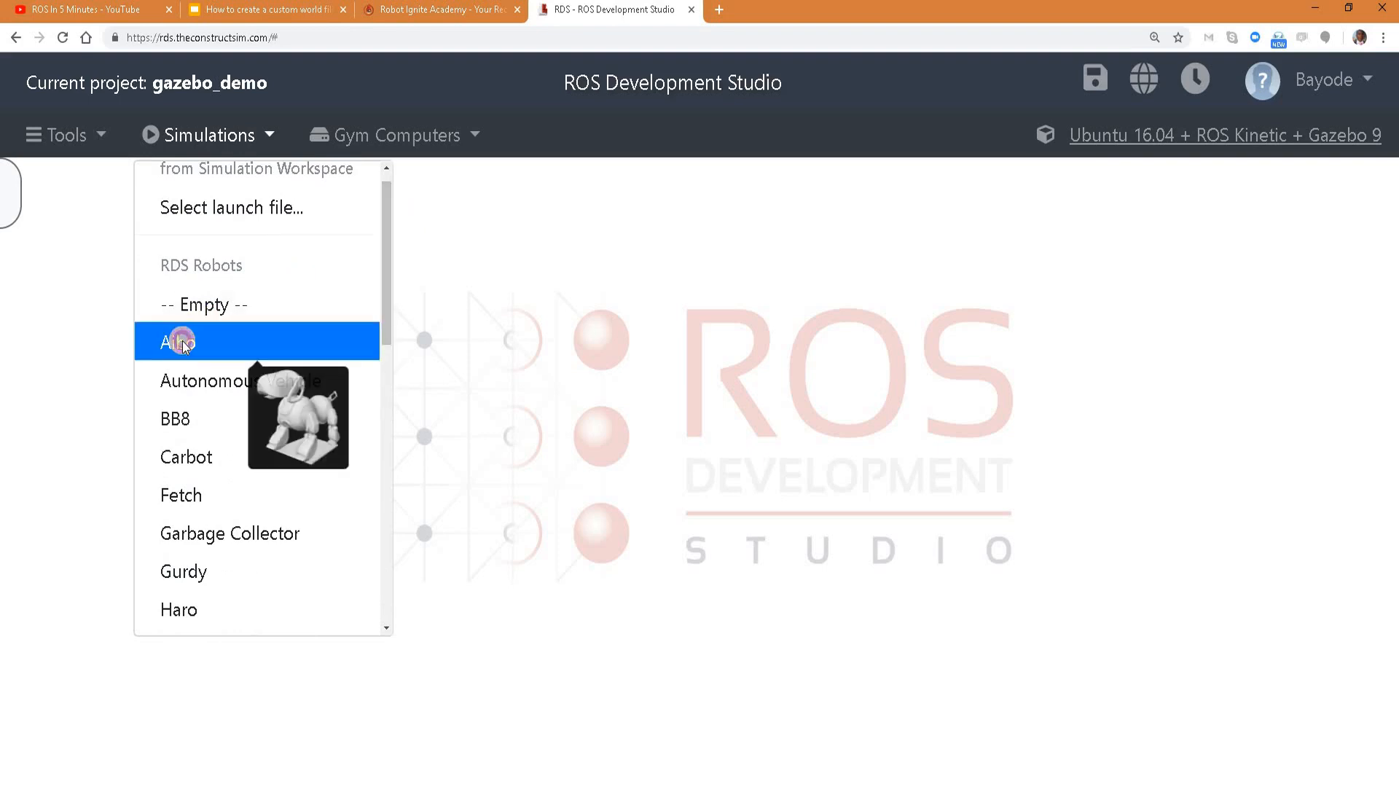
{"action": "left_click", "coordinate": [177, 341]}
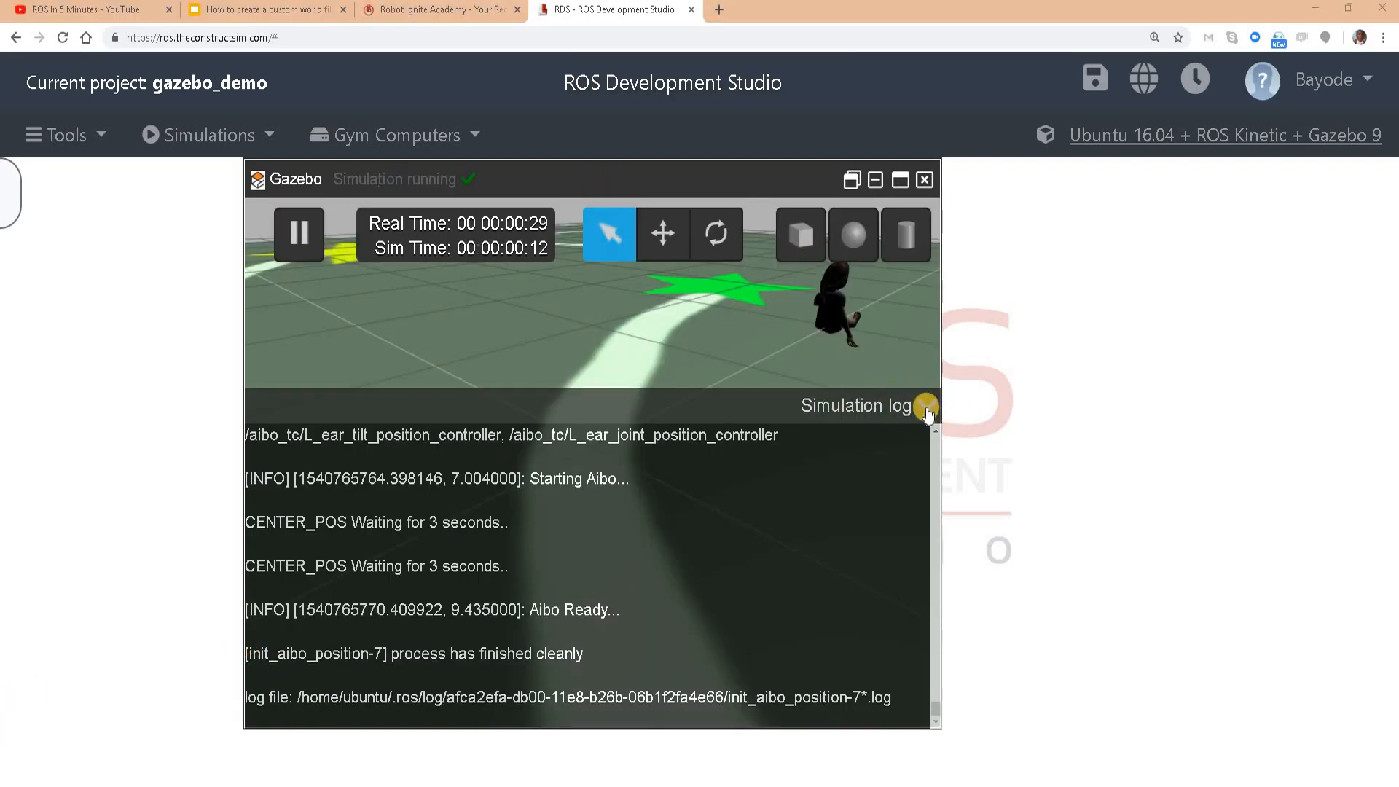
{"action": "left_click", "coordinate": [927, 405]}
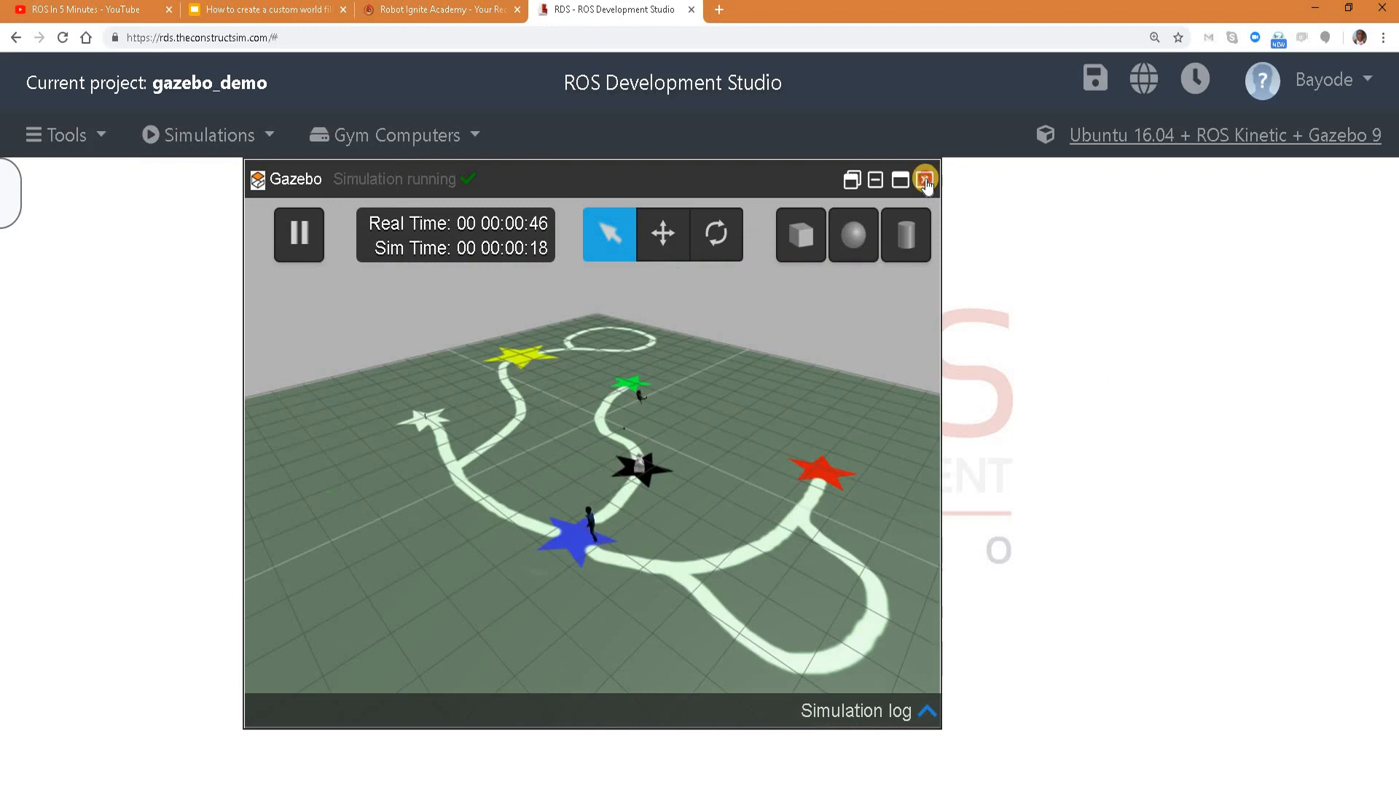
{"action": "left_click", "coordinate": [927, 178]}
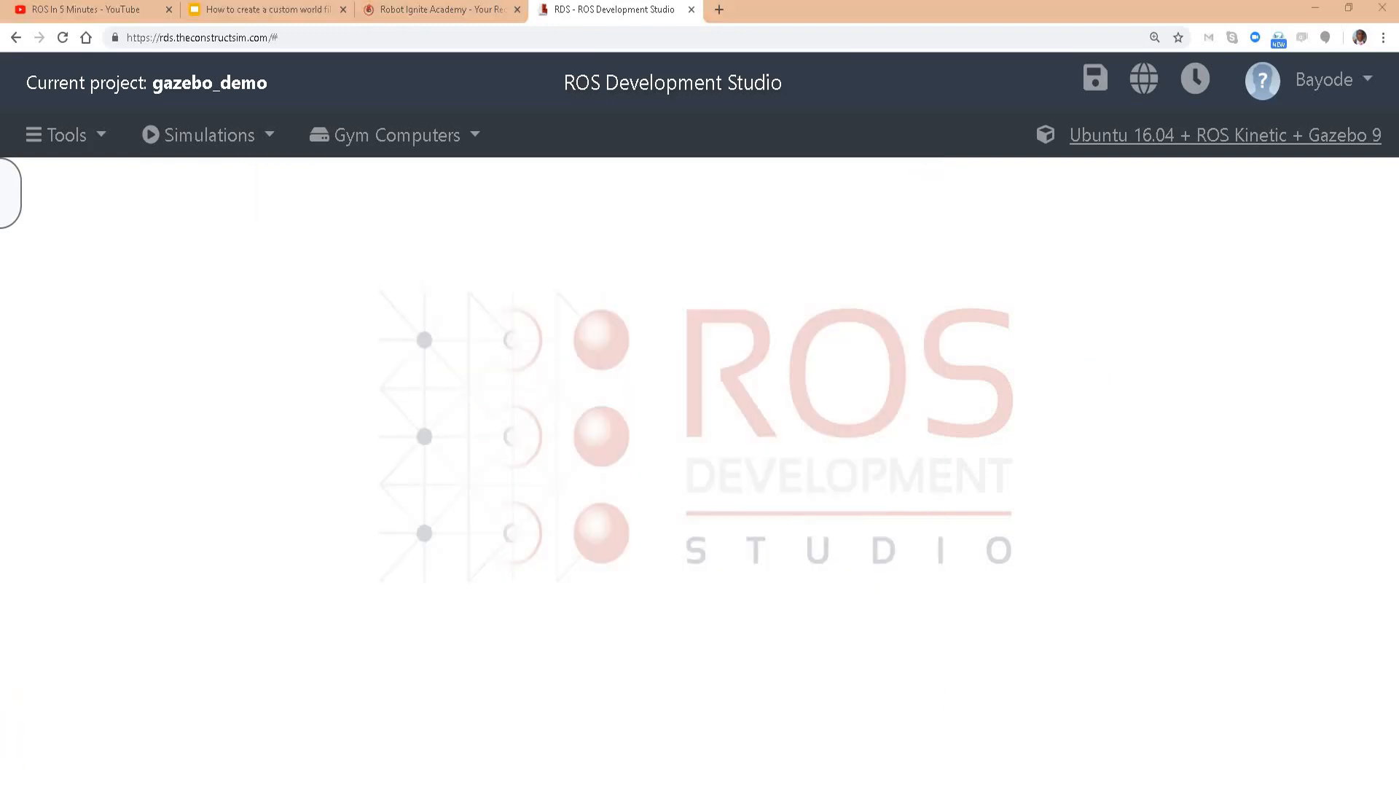
{"action": "left_click", "coordinate": [265, 10]}
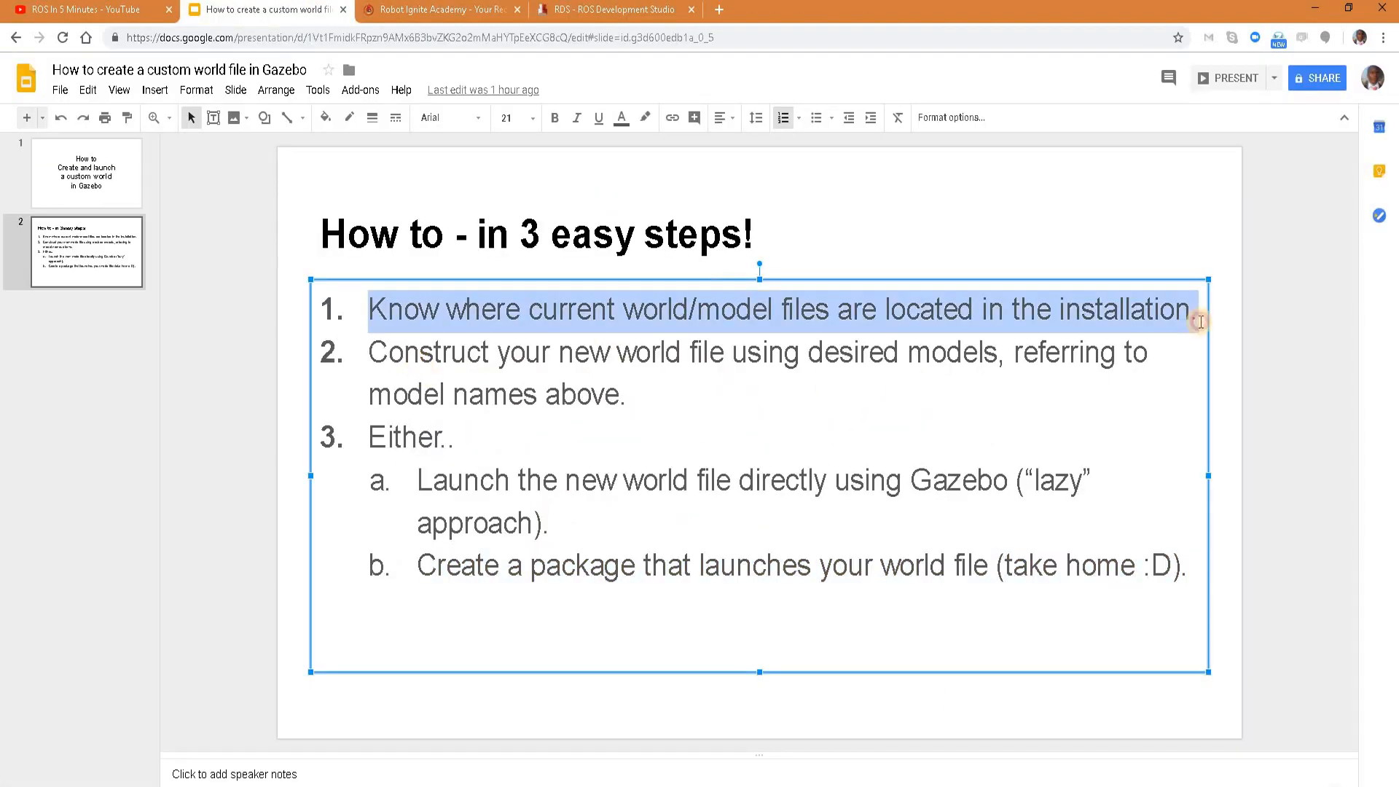
{"action": "left_click", "coordinate": [614, 10]}
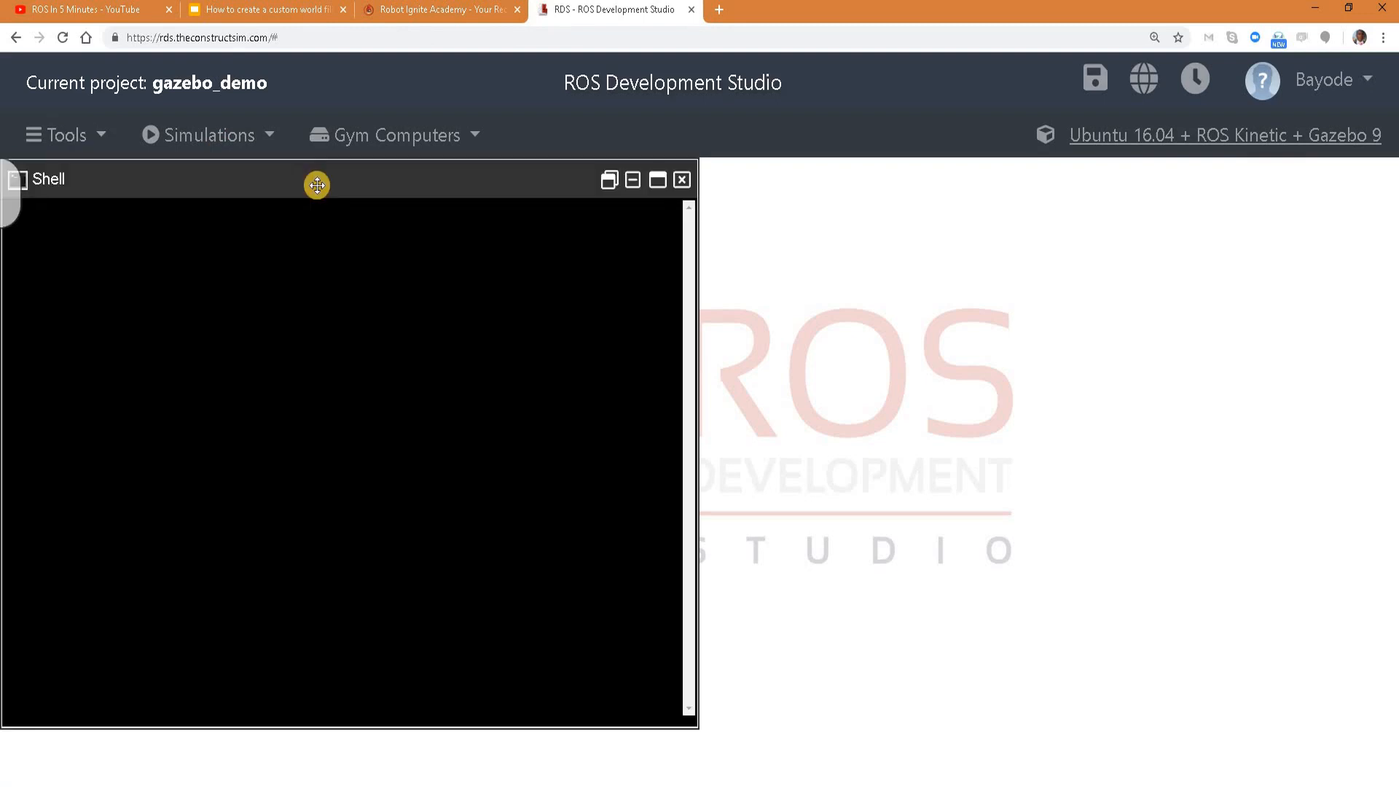
Step: List the GAZEBO environment variables with env | grep GAZEBO in the shell
{"action": "left_click_drag", "start_coordinate": [316, 185], "coordinate": [587, 245]}
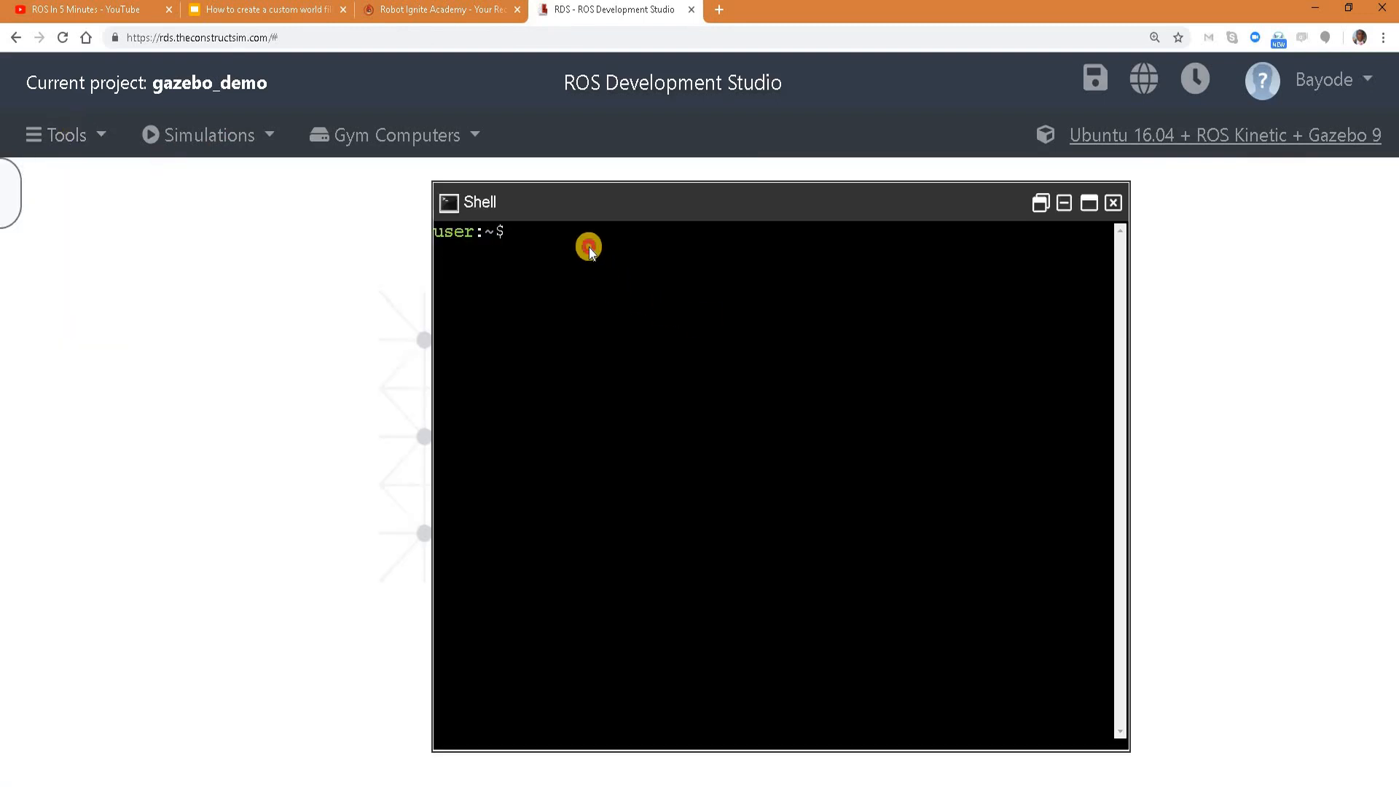
{"action": "type", "text": "e"}
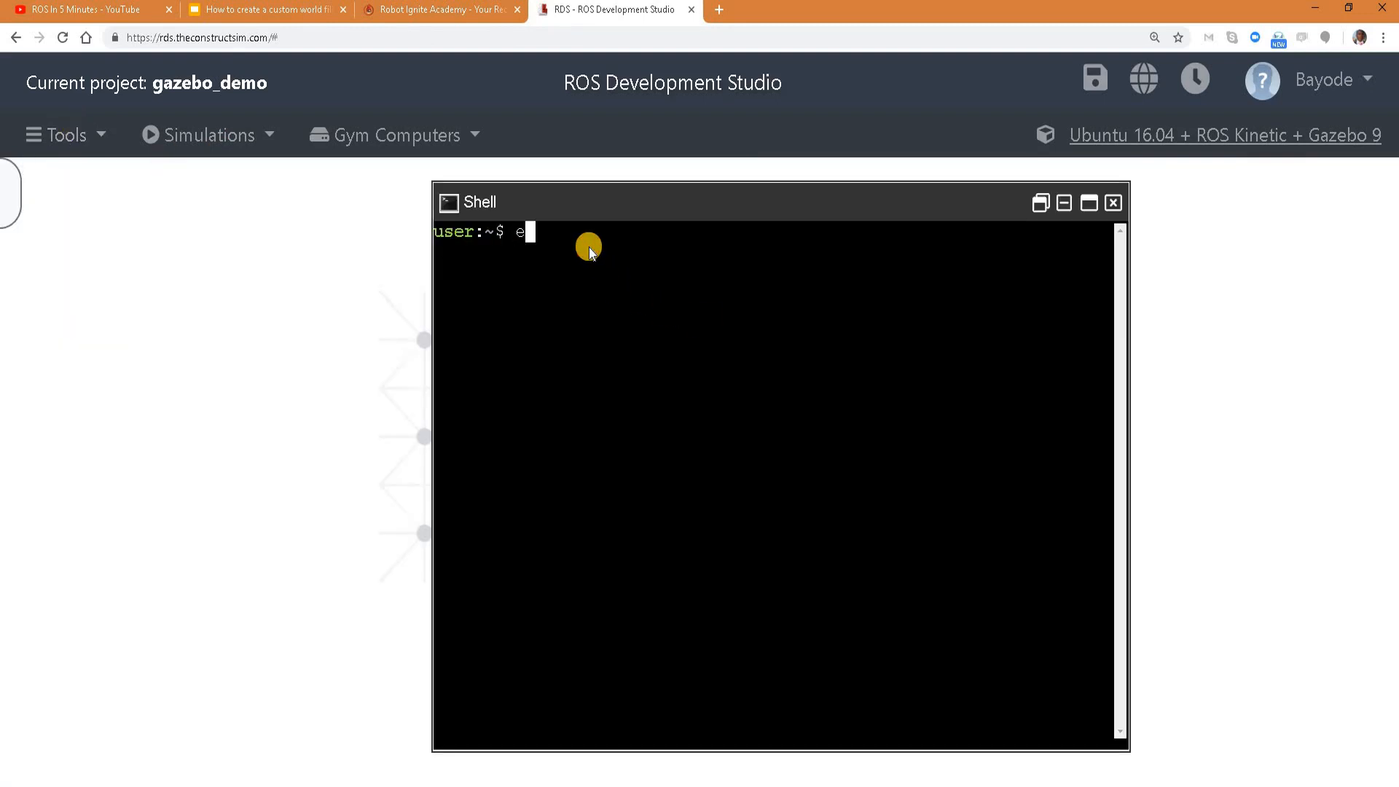
{"action": "type", "text": "nv | grep GAZEBO"}
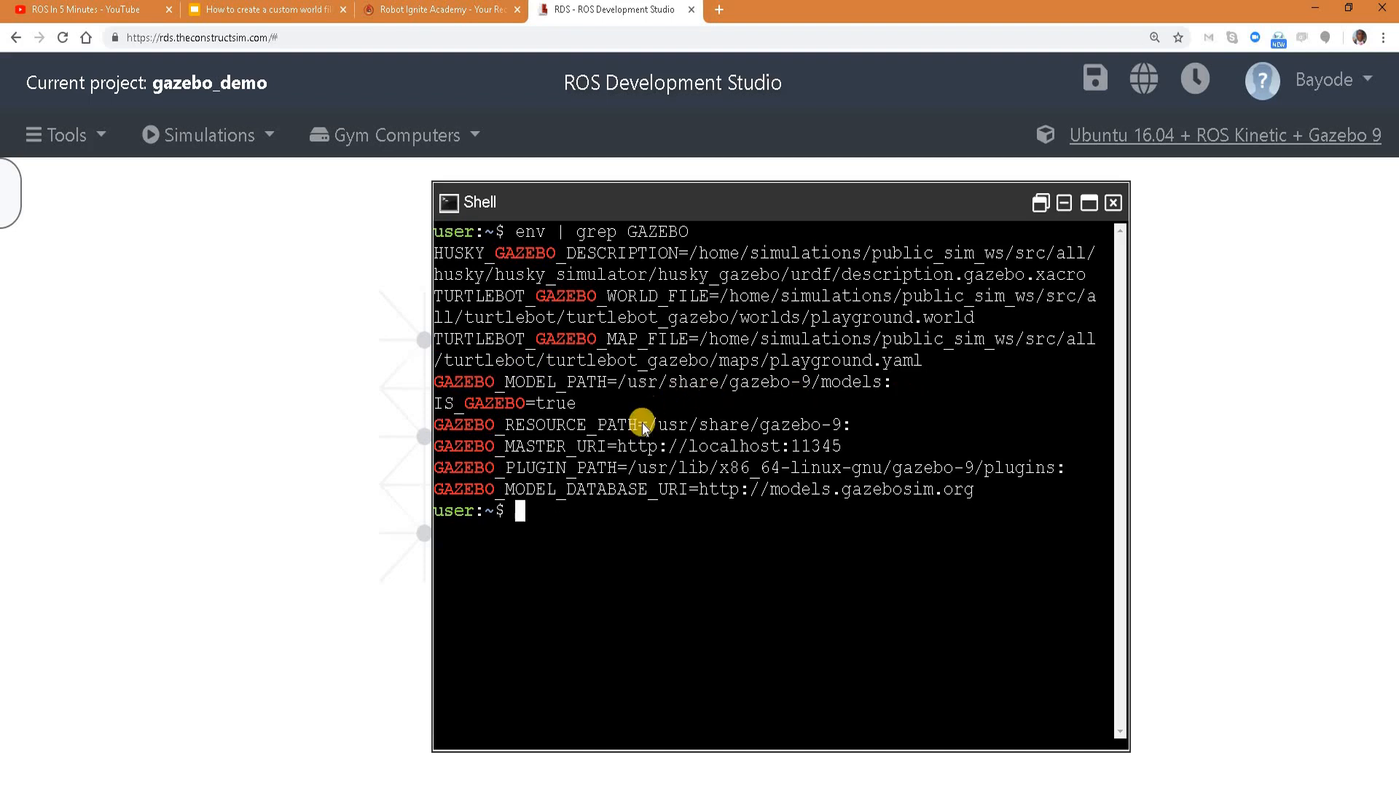
{"action": "mouse_move", "coordinate": [730, 426]}
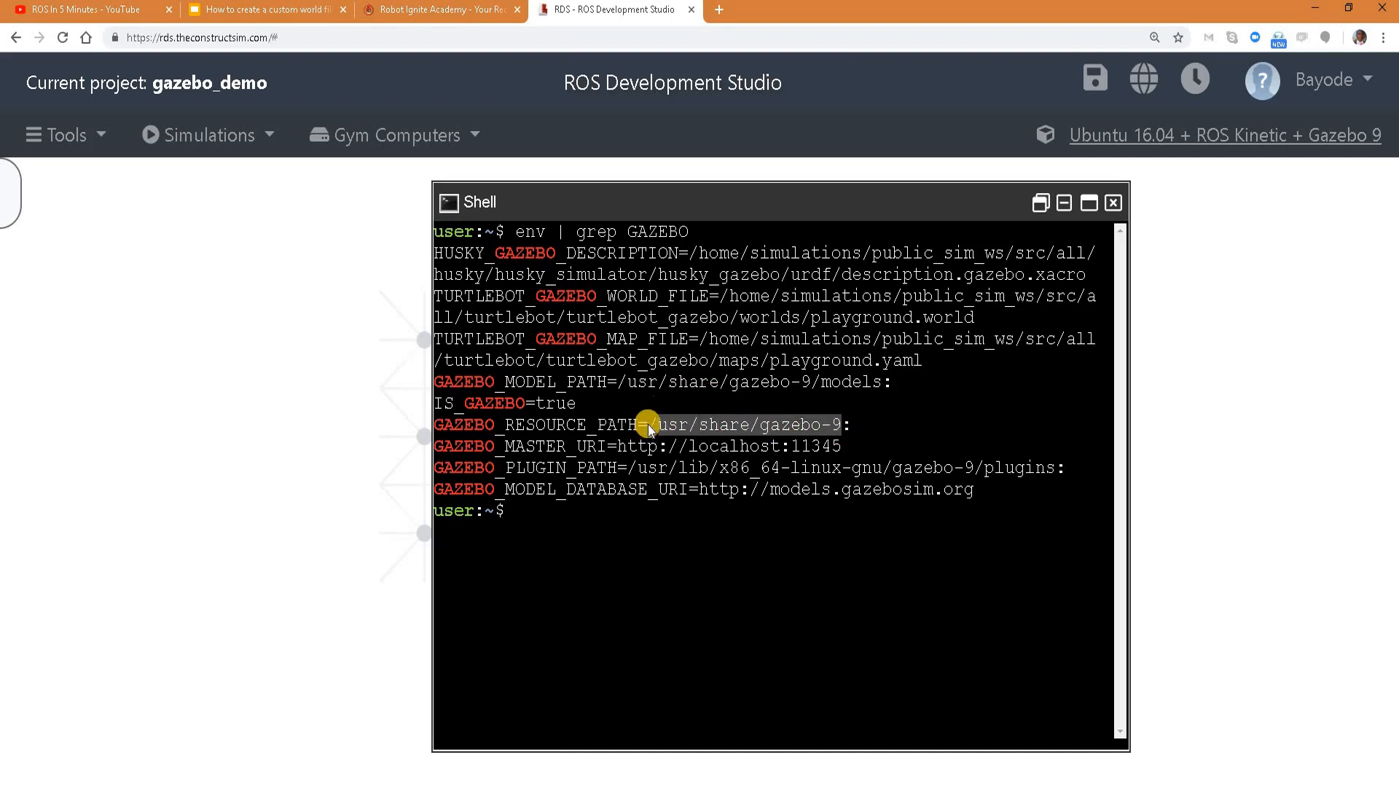
Step: Move into /usr/share/gazebo-9 and list its contents, including setup.sh and the worlds folder
{"action": "type", "text": "c"}
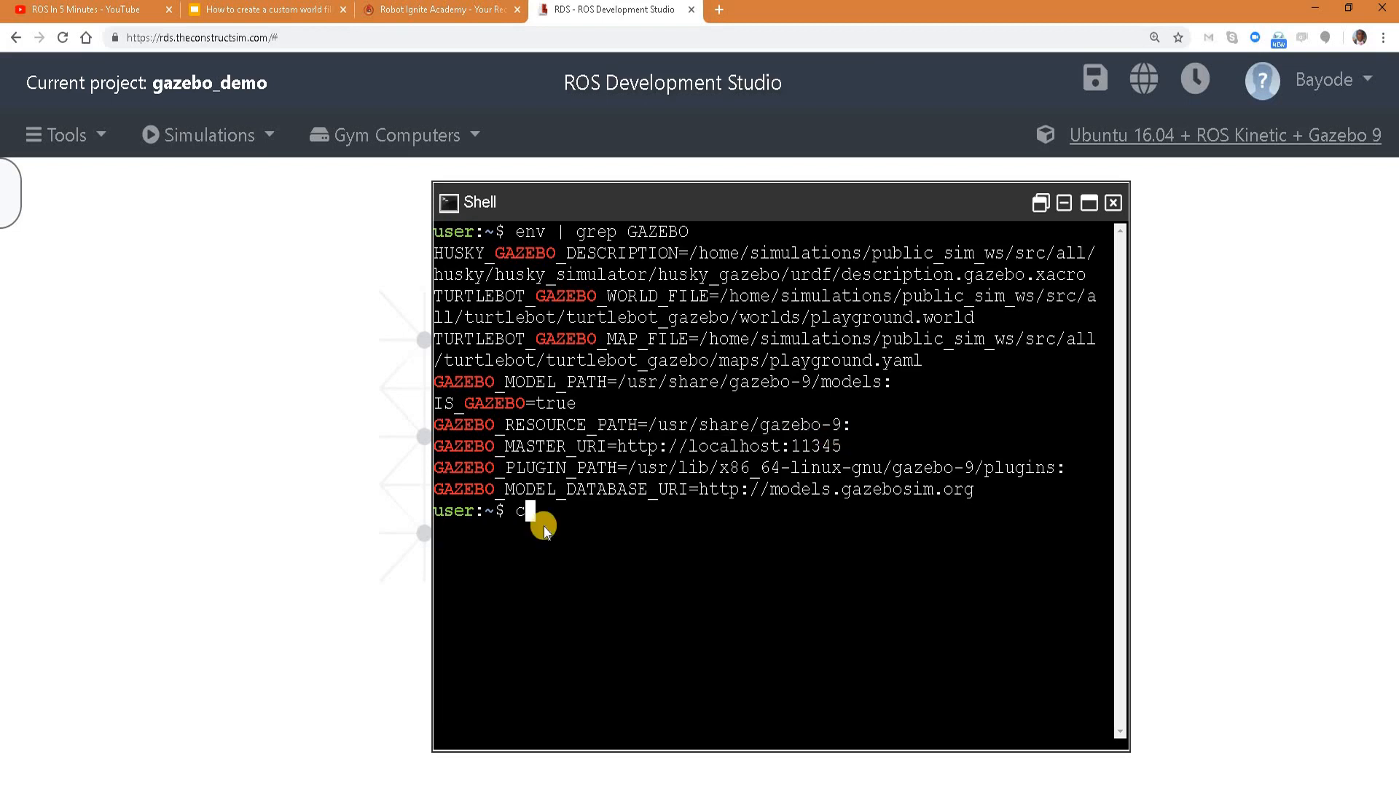
{"action": "type", "text": "cd /usr/share/gazebo-9"}
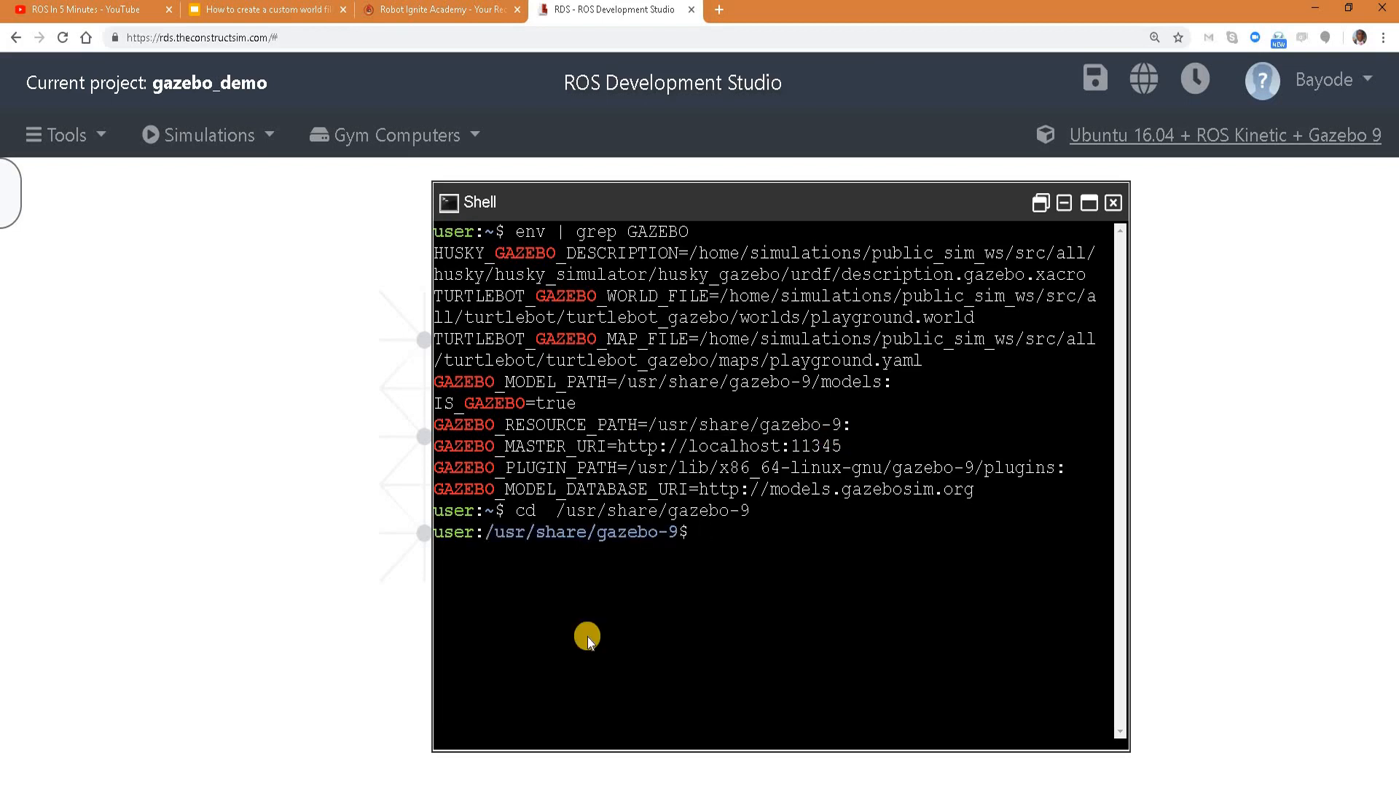
{"action": "type", "text": "ll"}
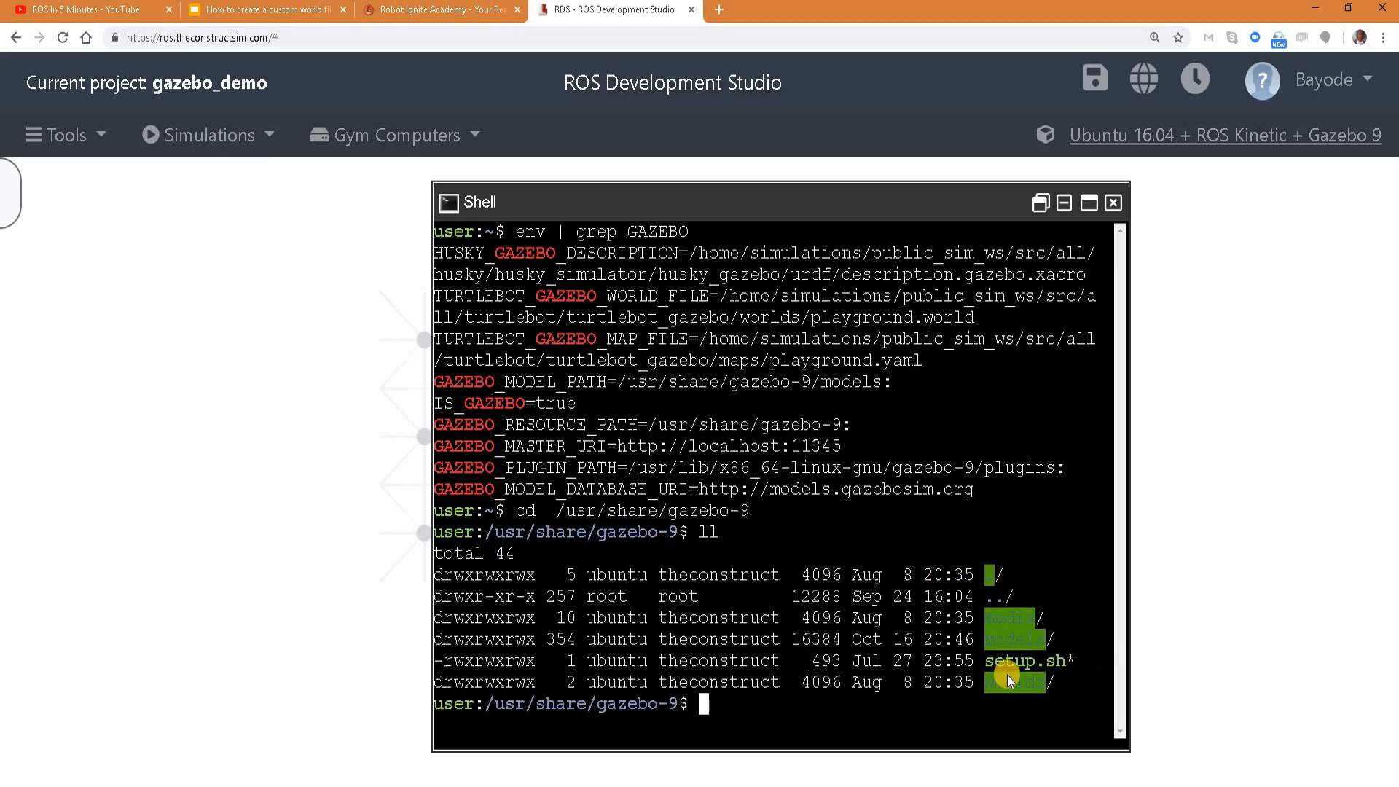
{"action": "mouse_move", "coordinate": [1030, 613]}
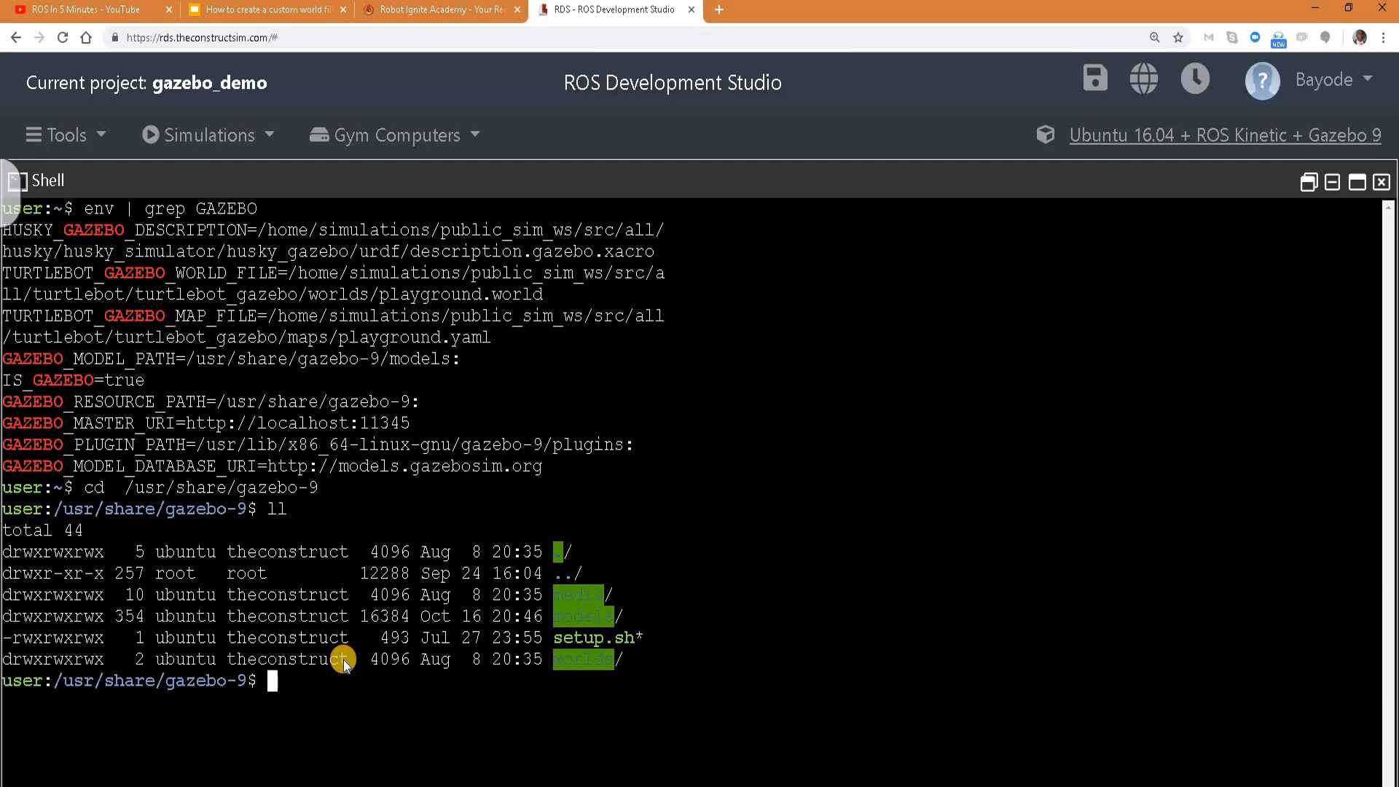
{"action": "scroll", "scroll_direction": "down", "scroll_amount": 3}
{"action": "type", "text": "ll worlds/"}
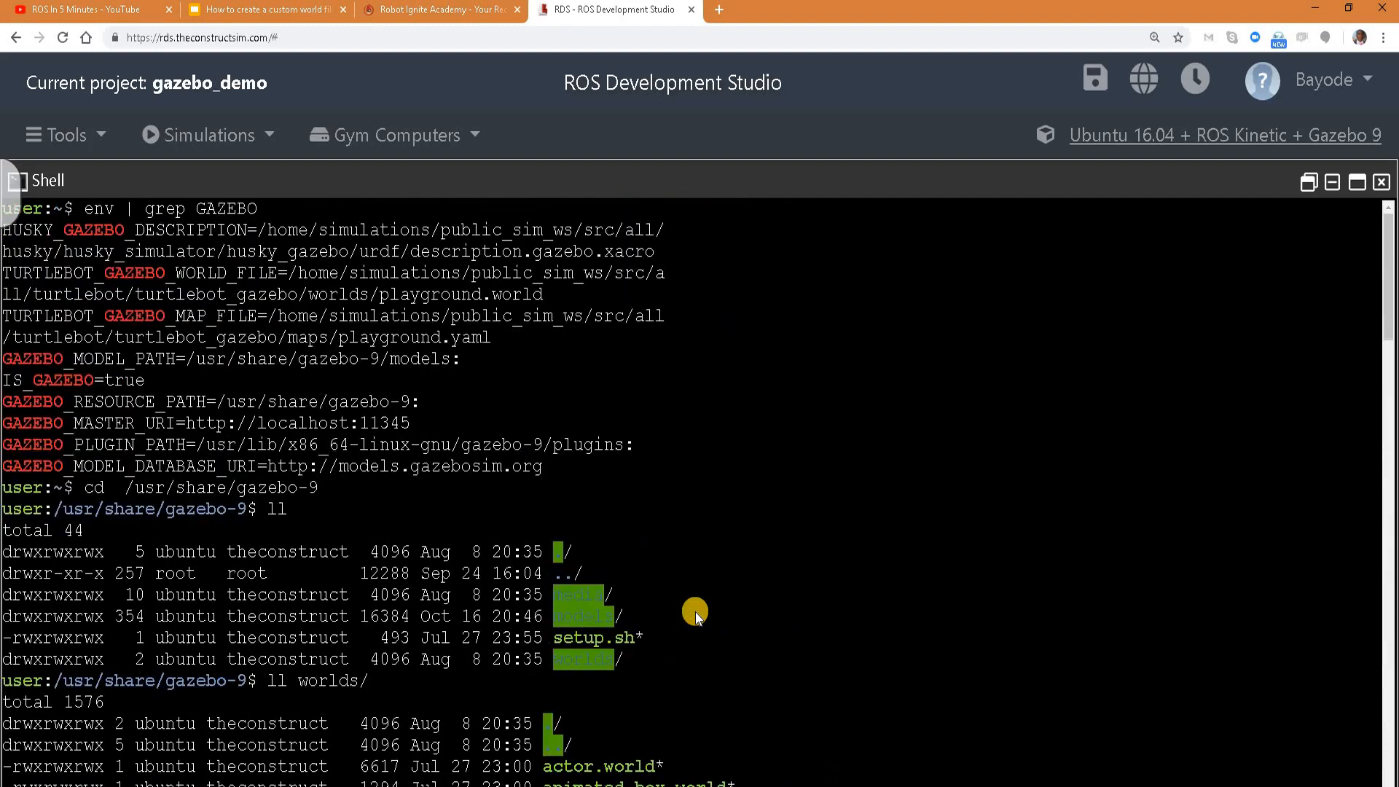
Step: Return to the home directory and launch gazebo worlds/pioneer2dx.world in the shell
{"action": "scroll", "scroll_direction": "down", "scroll_amount": 3}
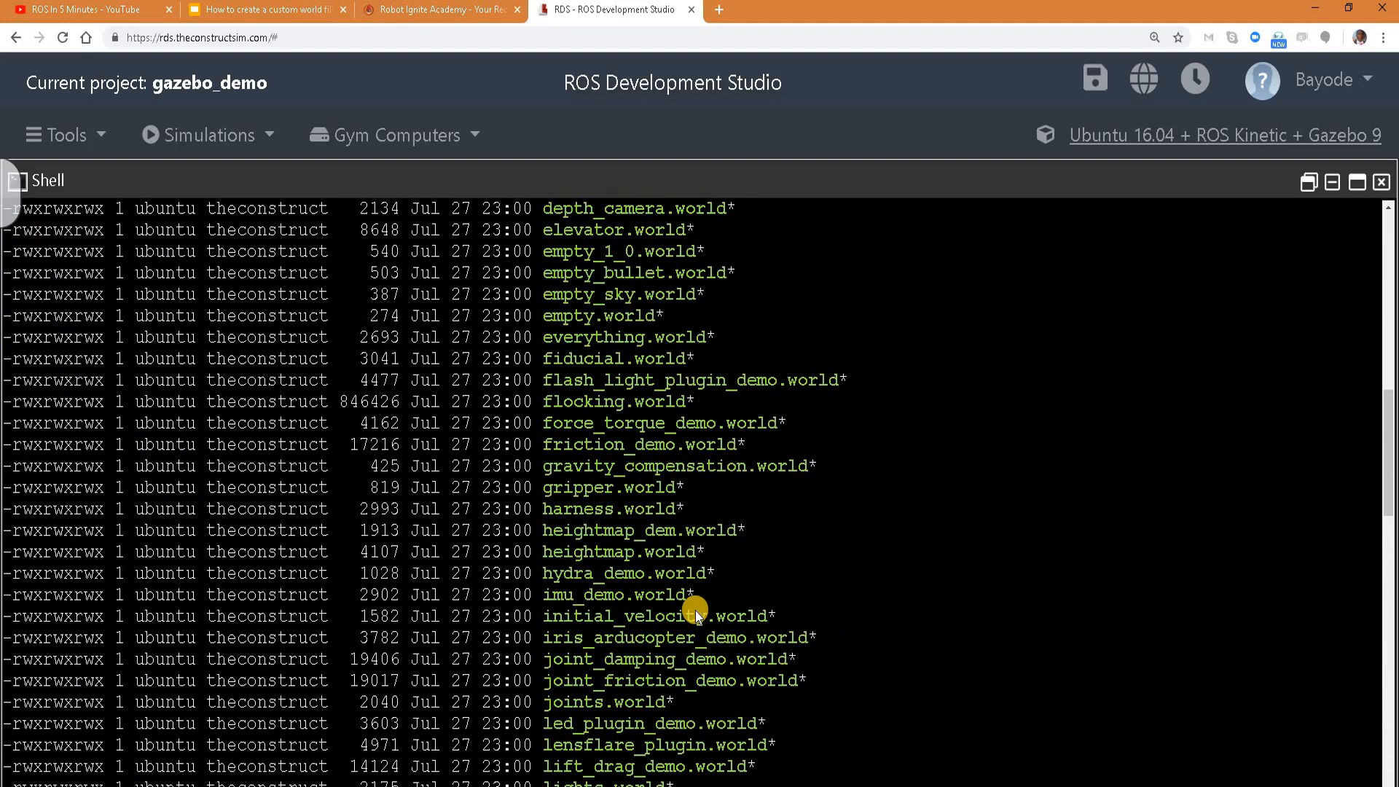
{"action": "scroll", "scroll_direction": "down", "scroll_amount": 3}
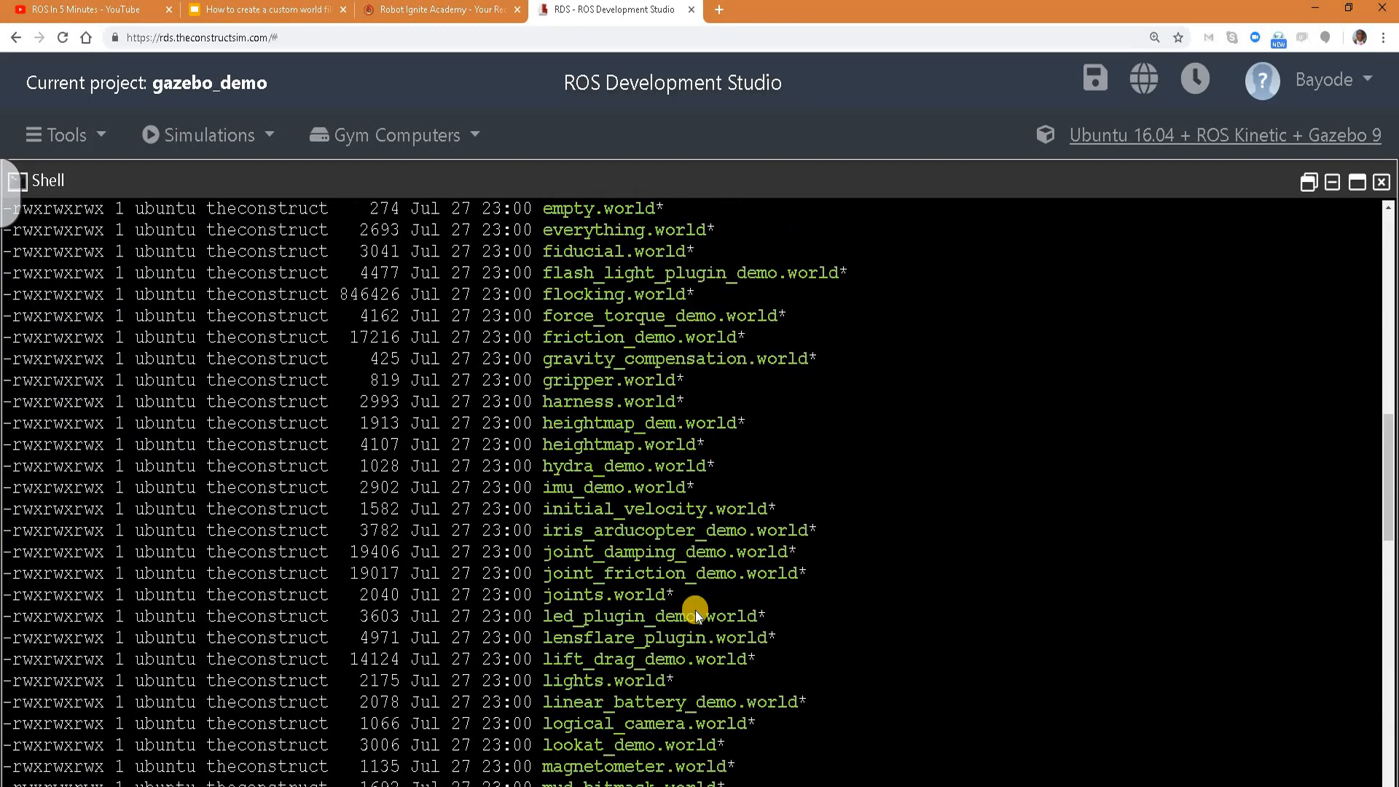
{"action": "scroll", "scroll_direction": "down", "scroll_amount": 3}
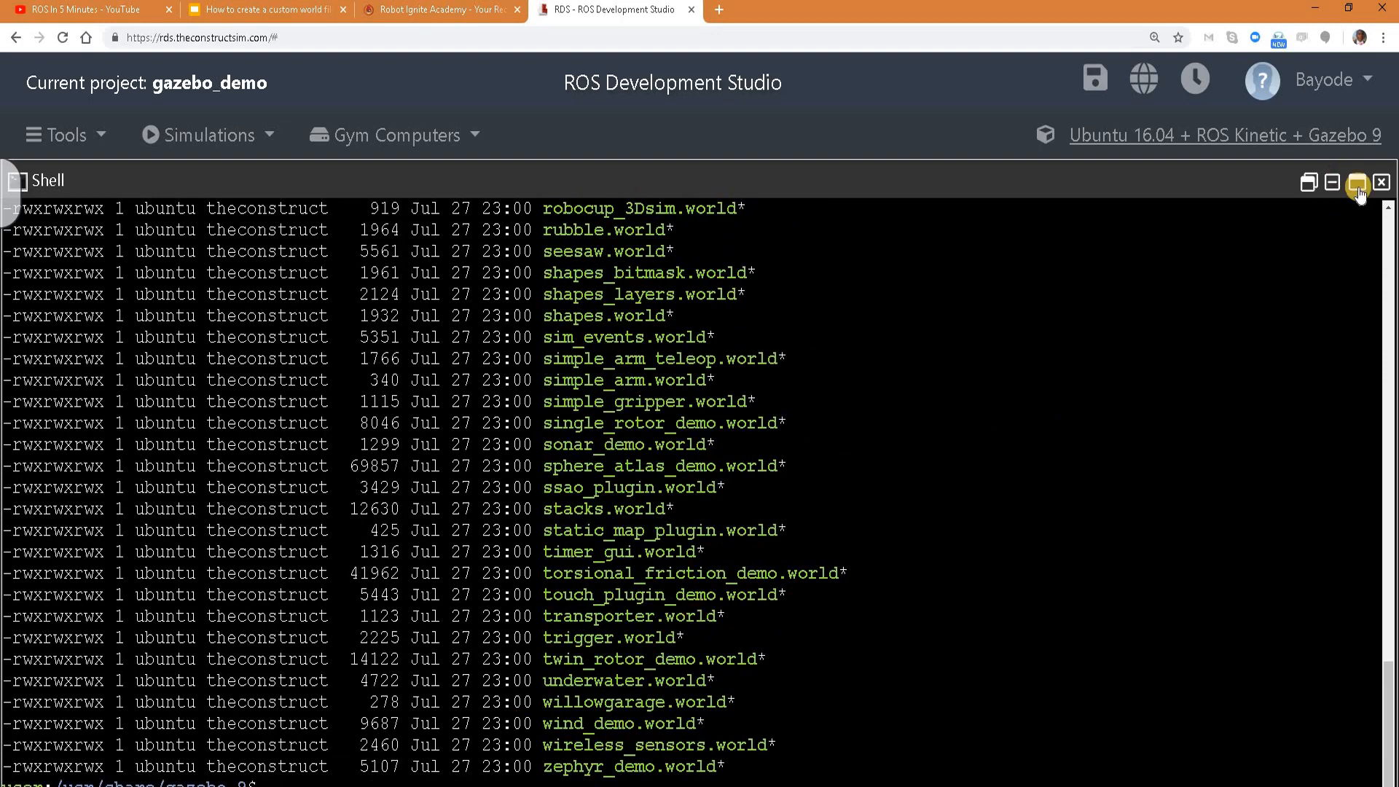
{"action": "left_click", "coordinate": [1357, 183]}
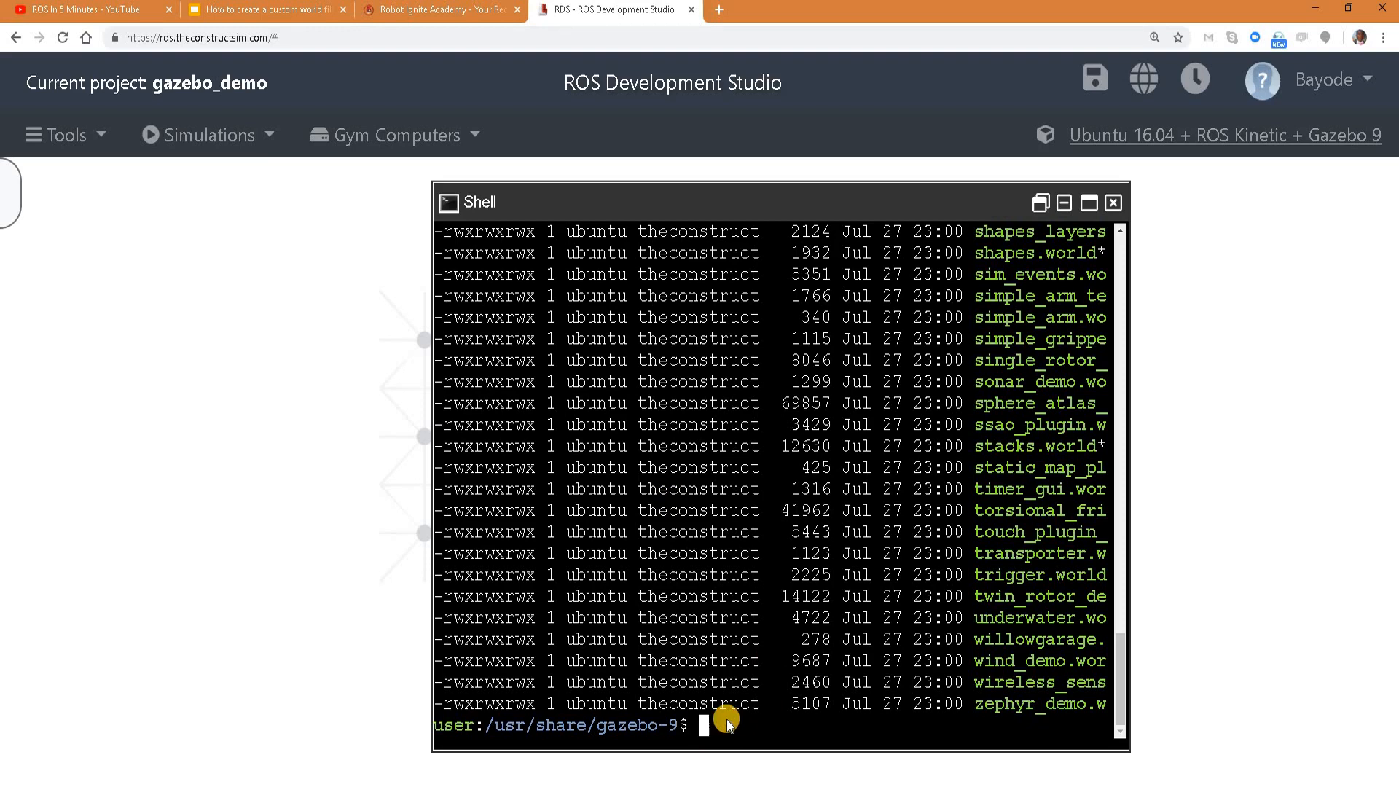
{"action": "type", "text": "gazebo w"}
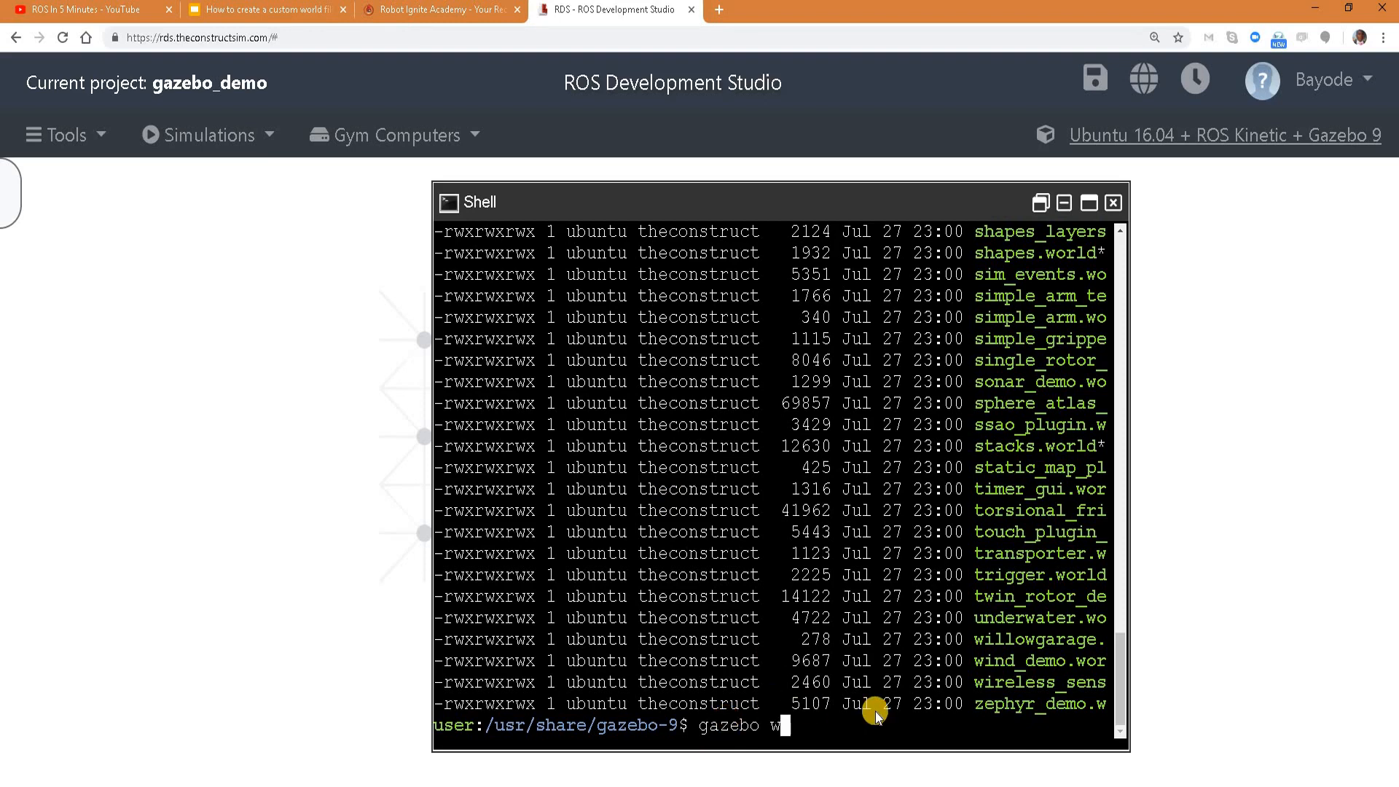
{"action": "type", "text": "orlds"}
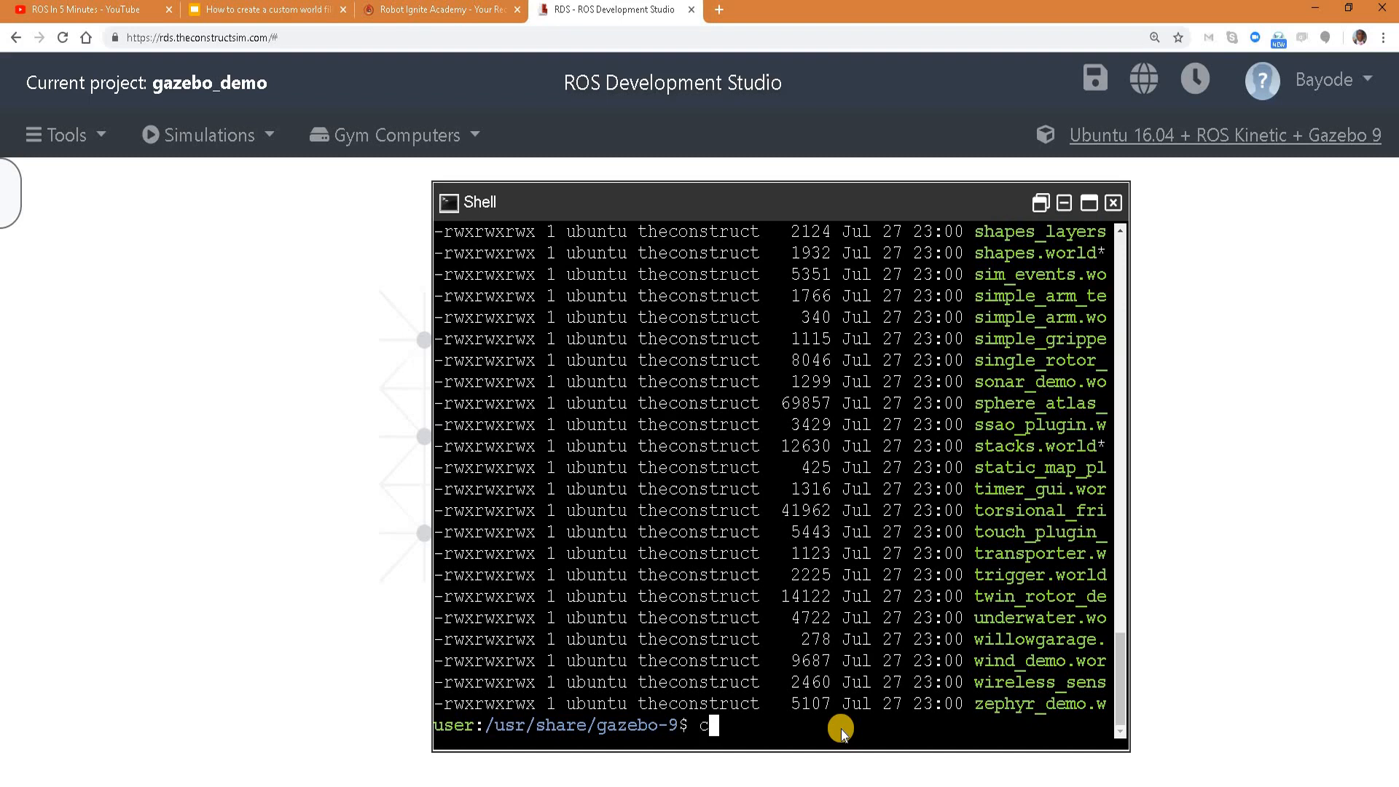
{"action": "type", "text": "d"}
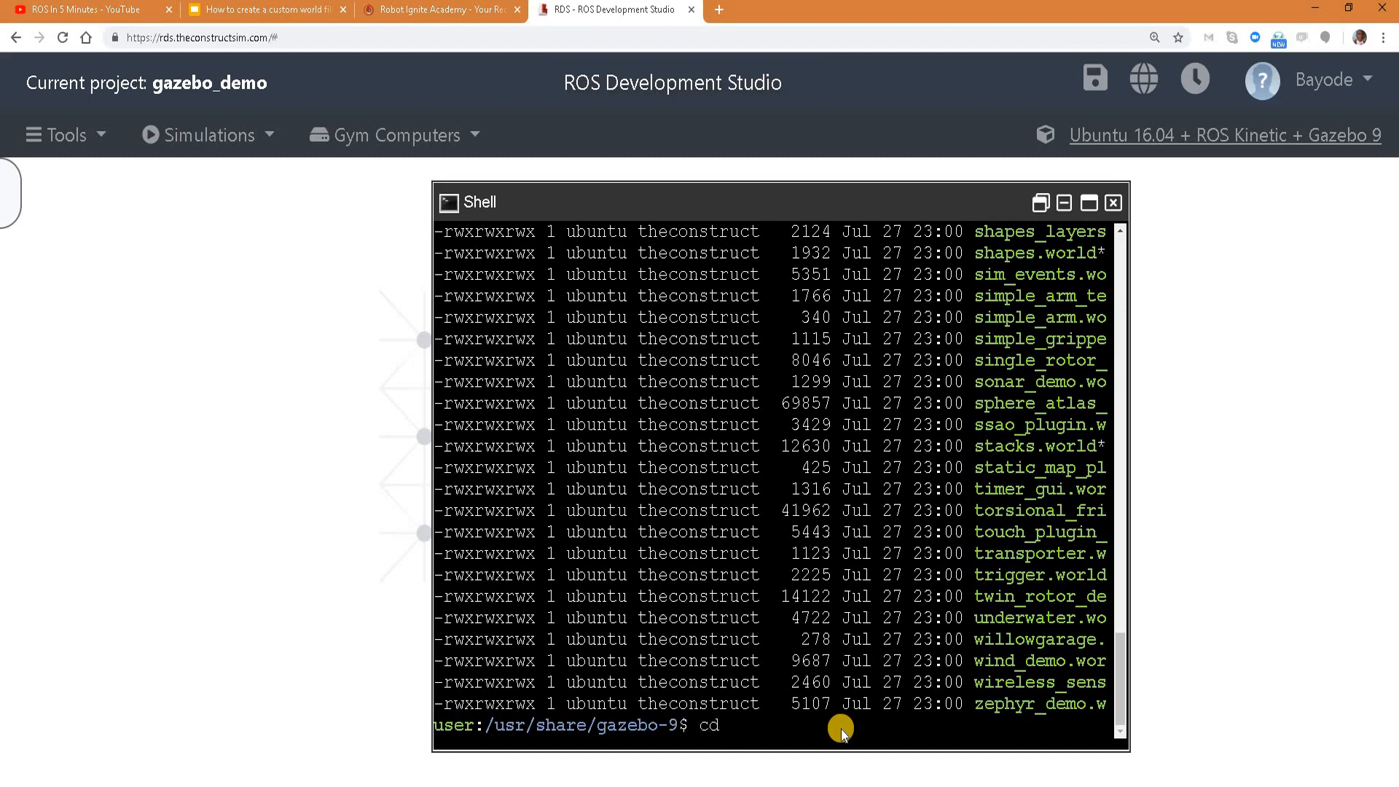
{"action": "type", "text": "~"}
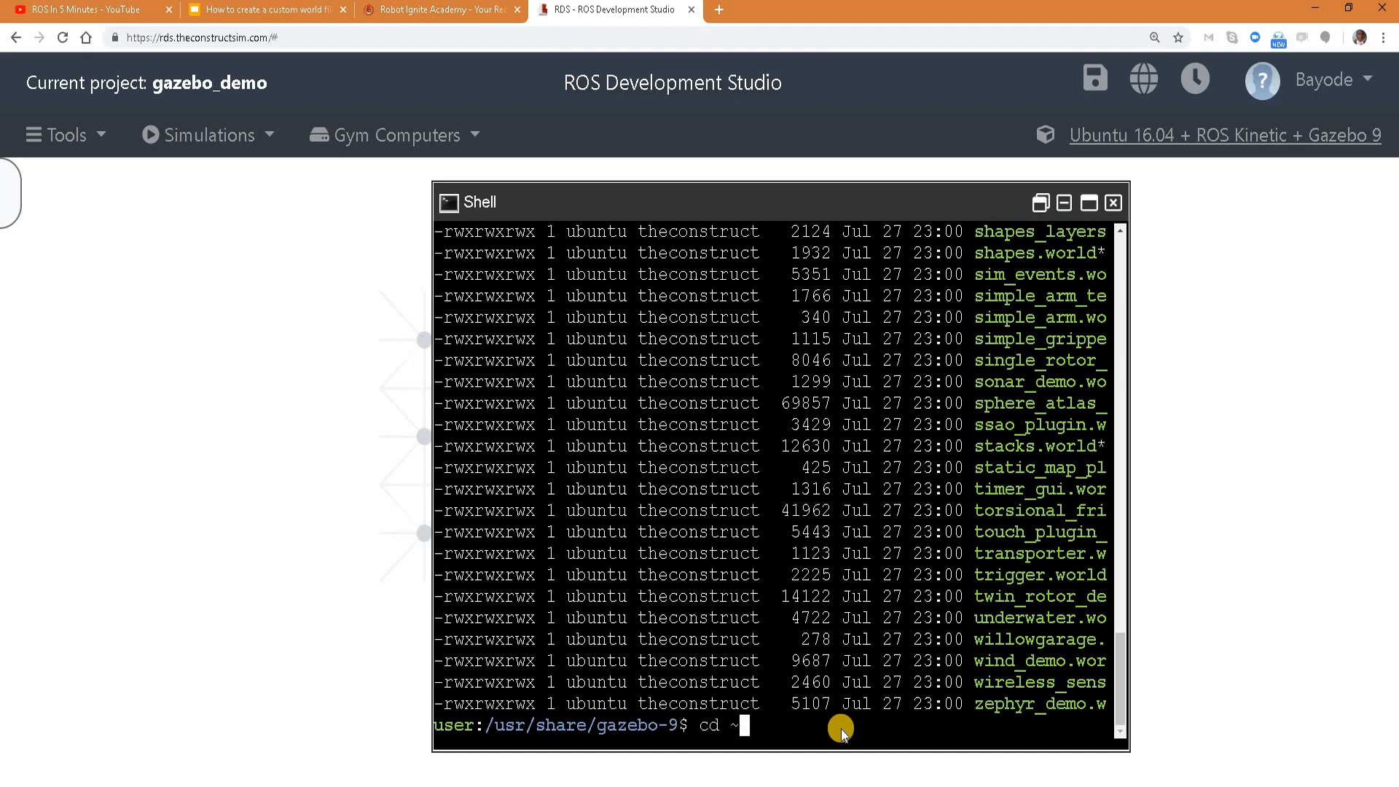
{"action": "type", "text": "gazebo worlds/pioneer2dx.world"}
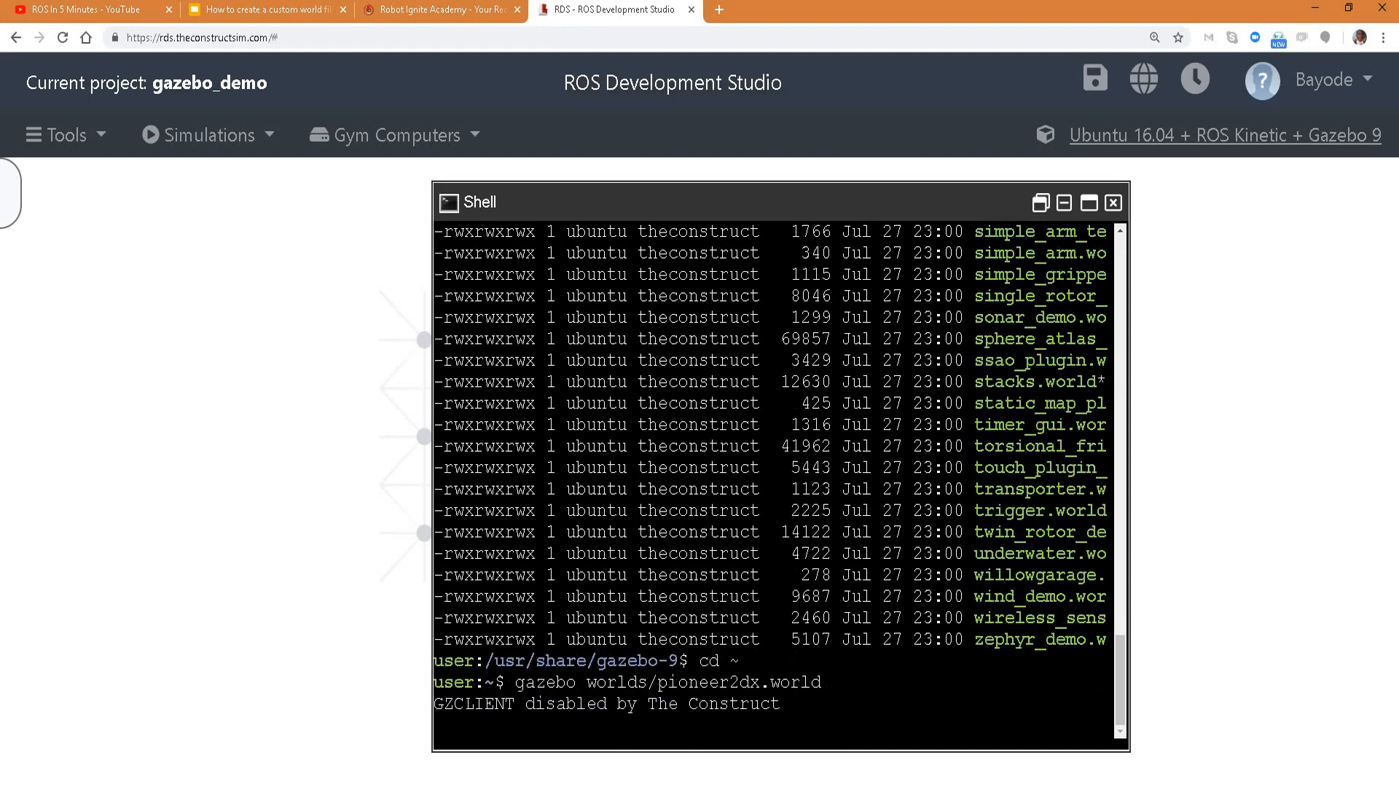
Step: View the pioneer2dx simulation in the Gazebo window from the Tools menu
{"action": "left_click", "coordinate": [59, 134]}
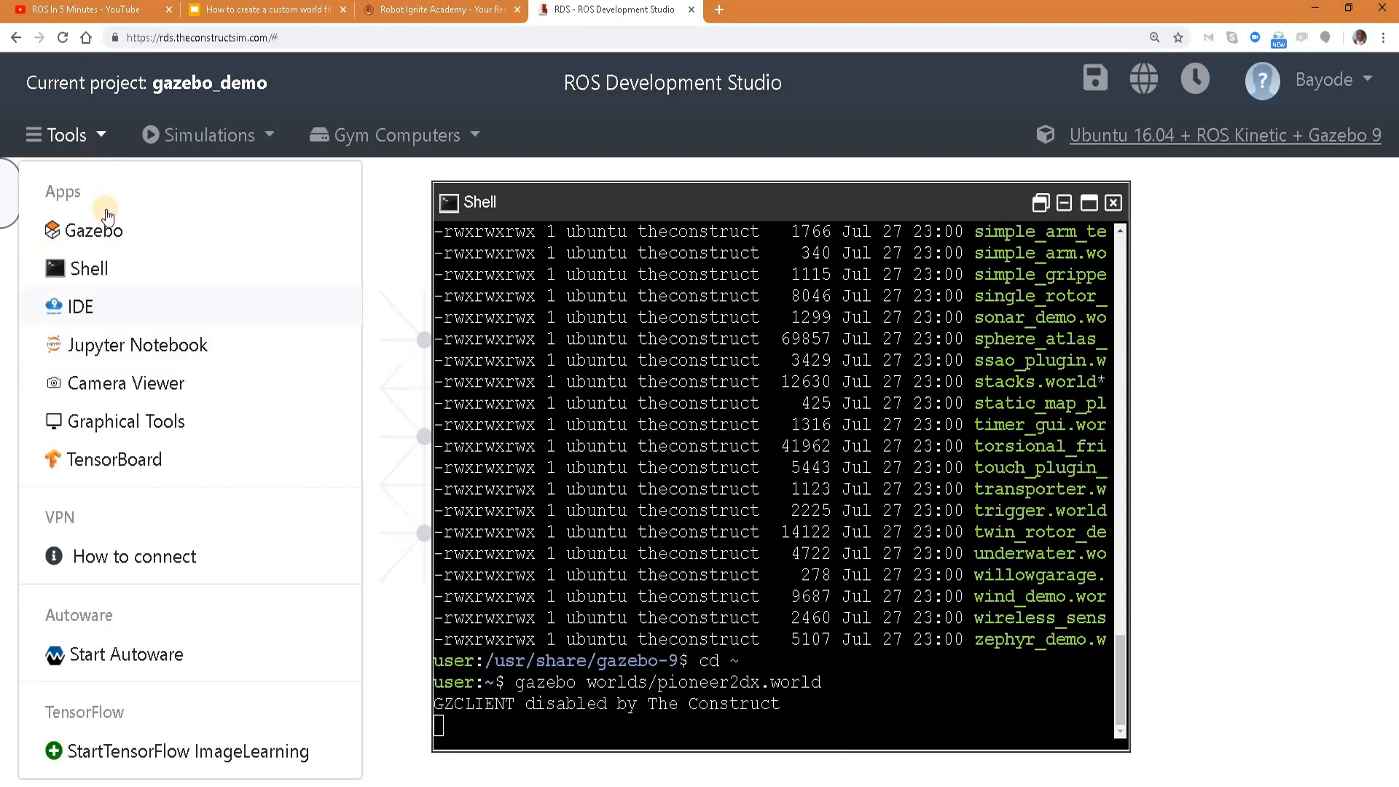
{"action": "left_click", "coordinate": [95, 228]}
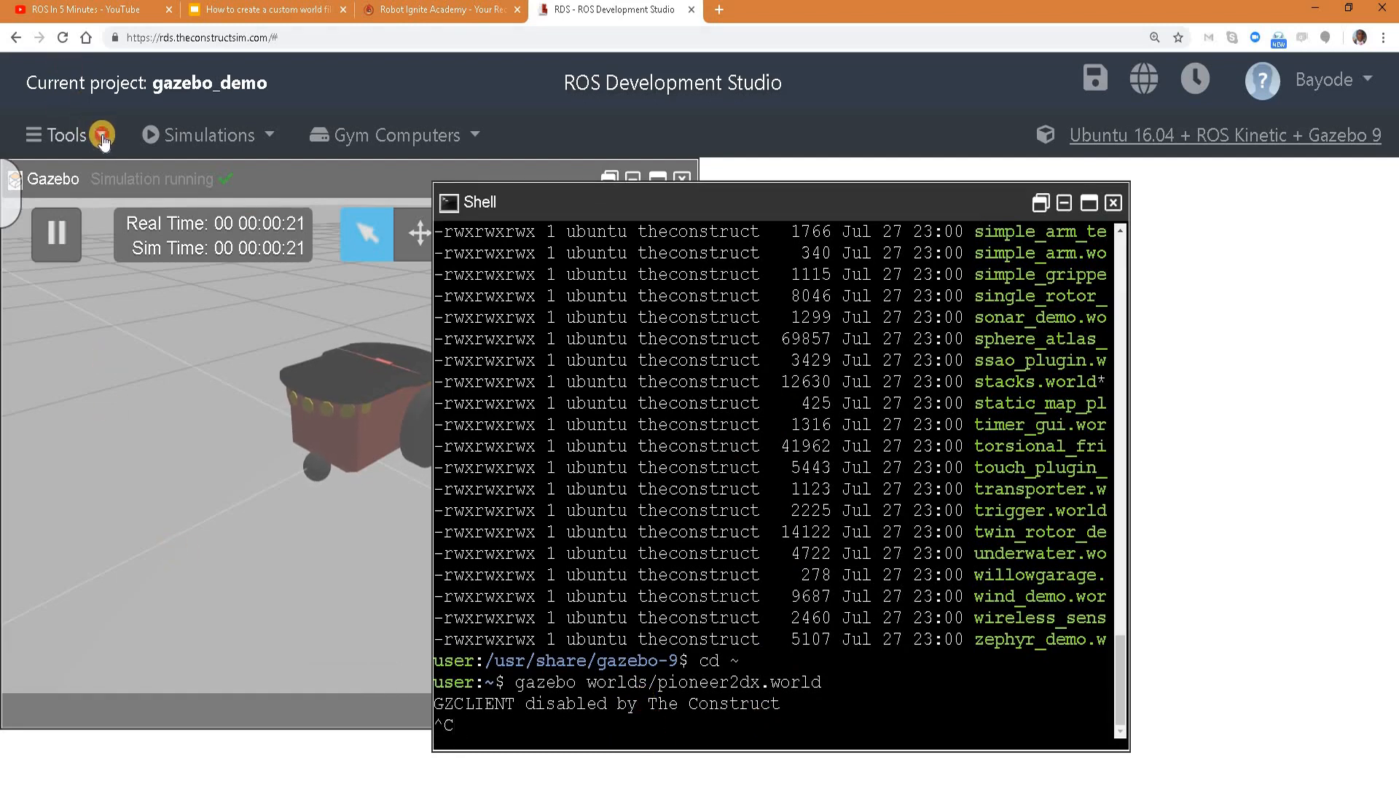
{"action": "left_click", "coordinate": [66, 134]}
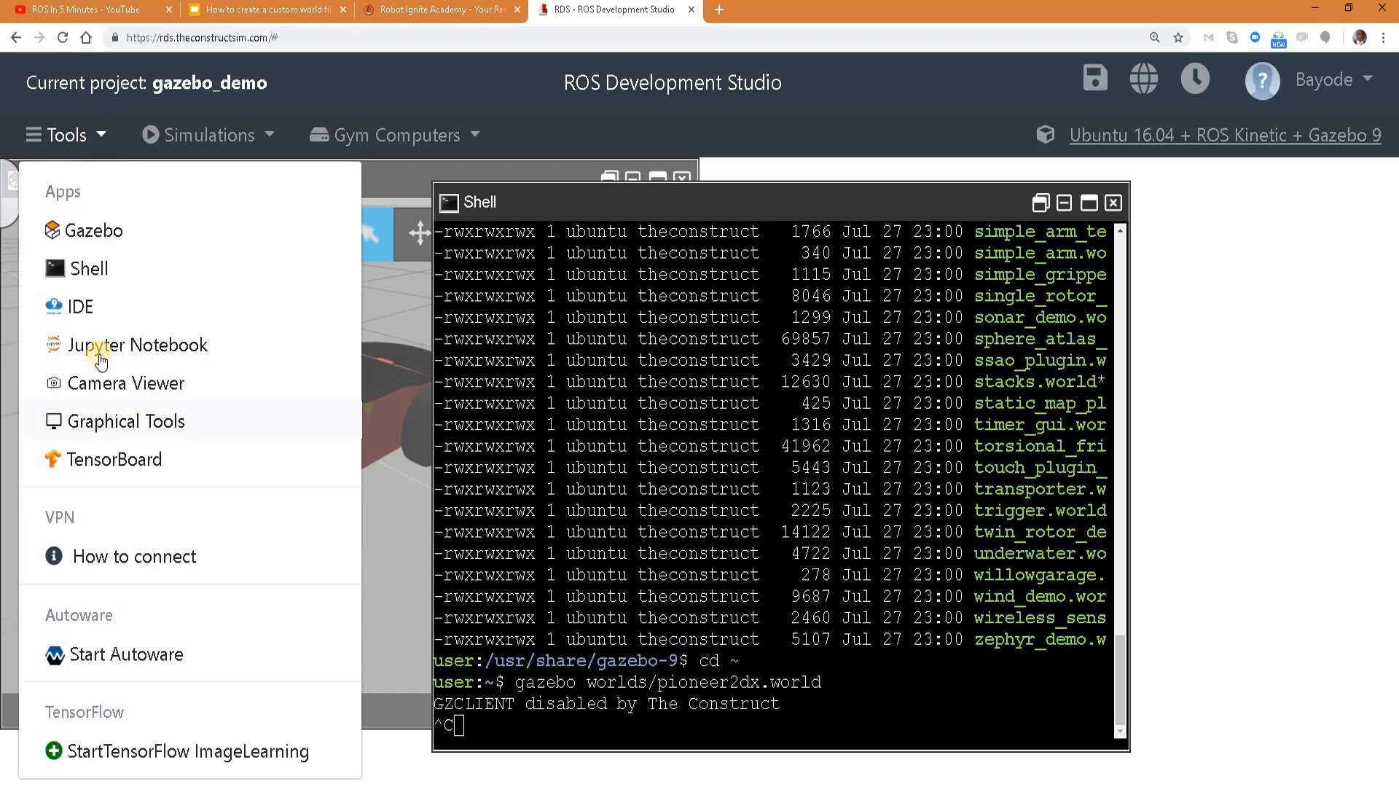
{"action": "mouse_move", "coordinate": [80, 306]}
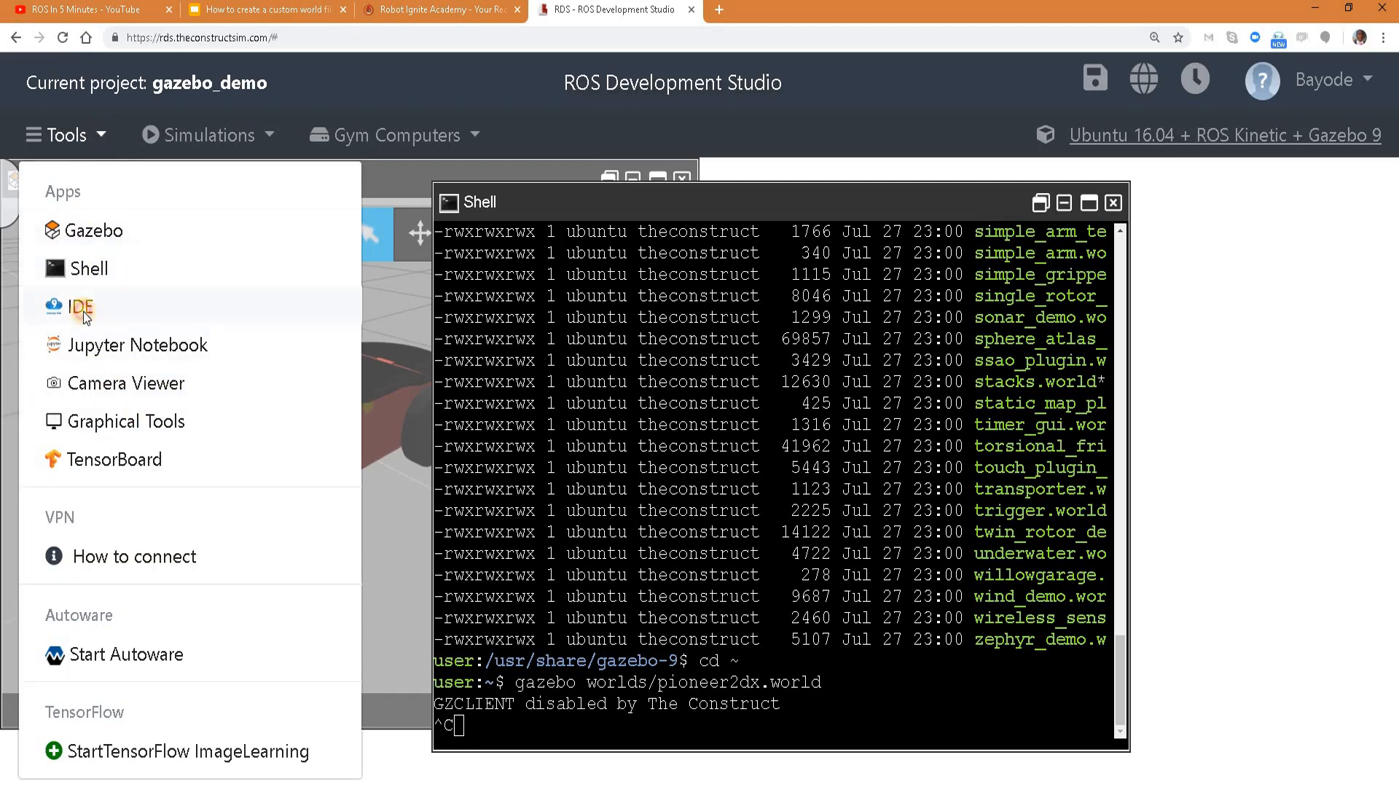
Step: Show demo.world inside demo_gazebo/worlds in the IDE, then bring the shell back to front
{"action": "left_click", "coordinate": [79, 306]}
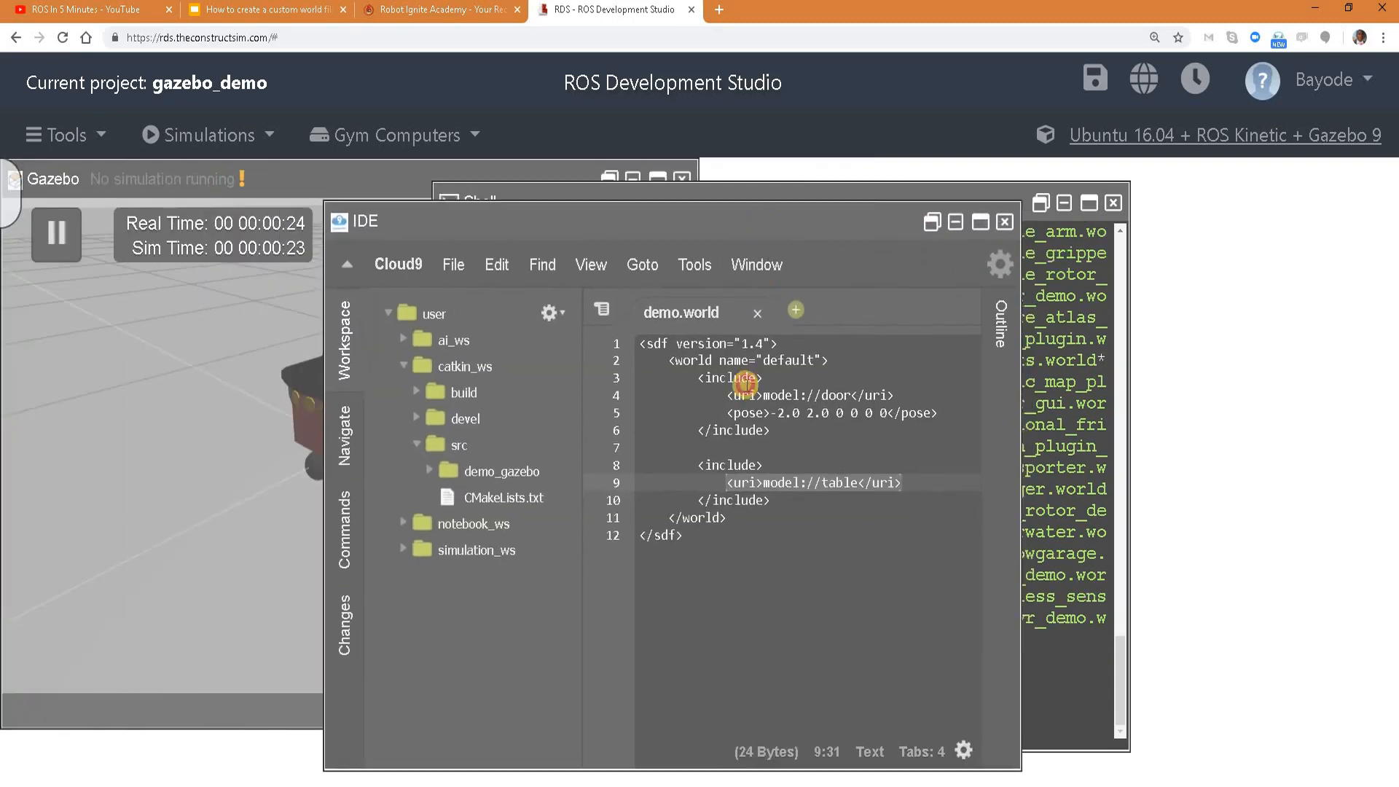
{"action": "left_click", "coordinate": [731, 379]}
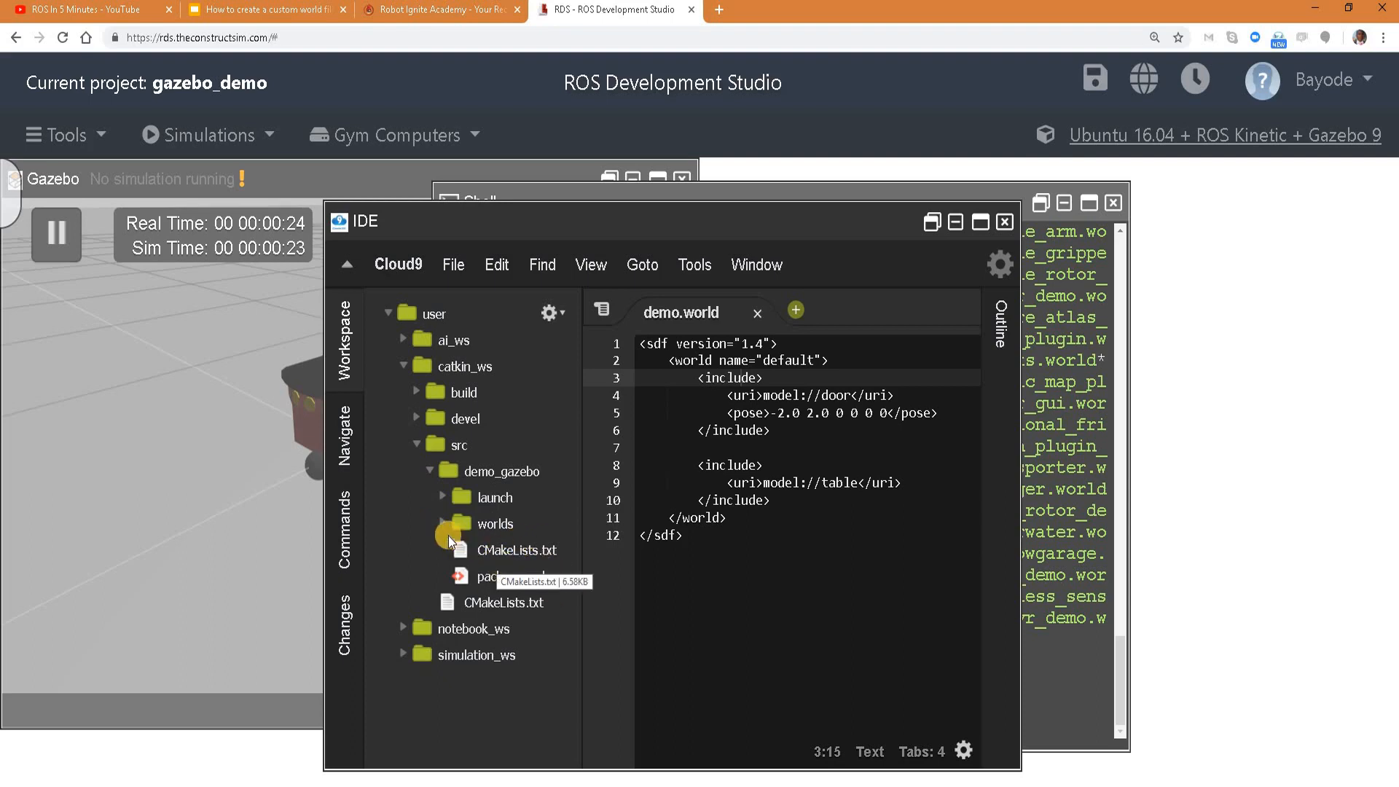
{"action": "left_click", "coordinate": [494, 523]}
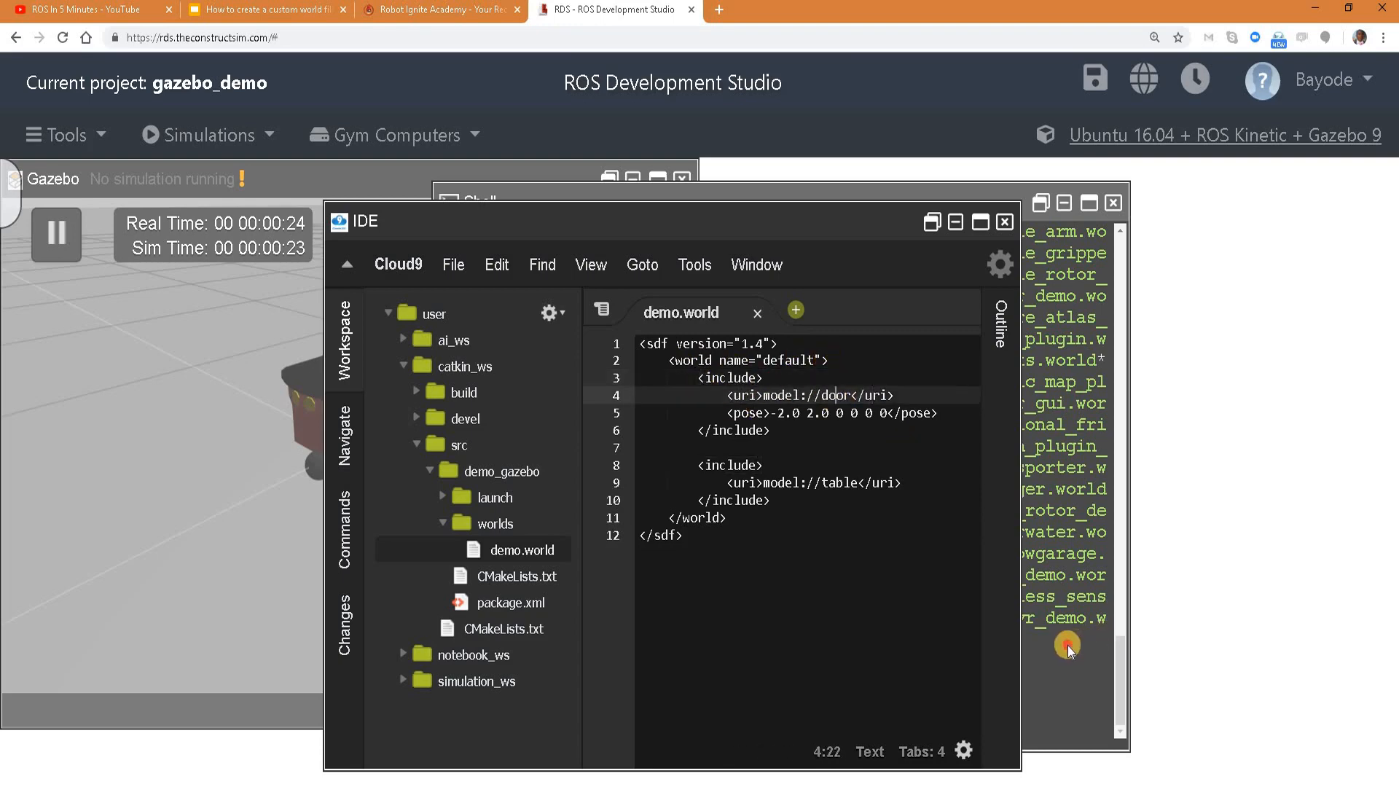
{"action": "left_click", "coordinate": [464, 201]}
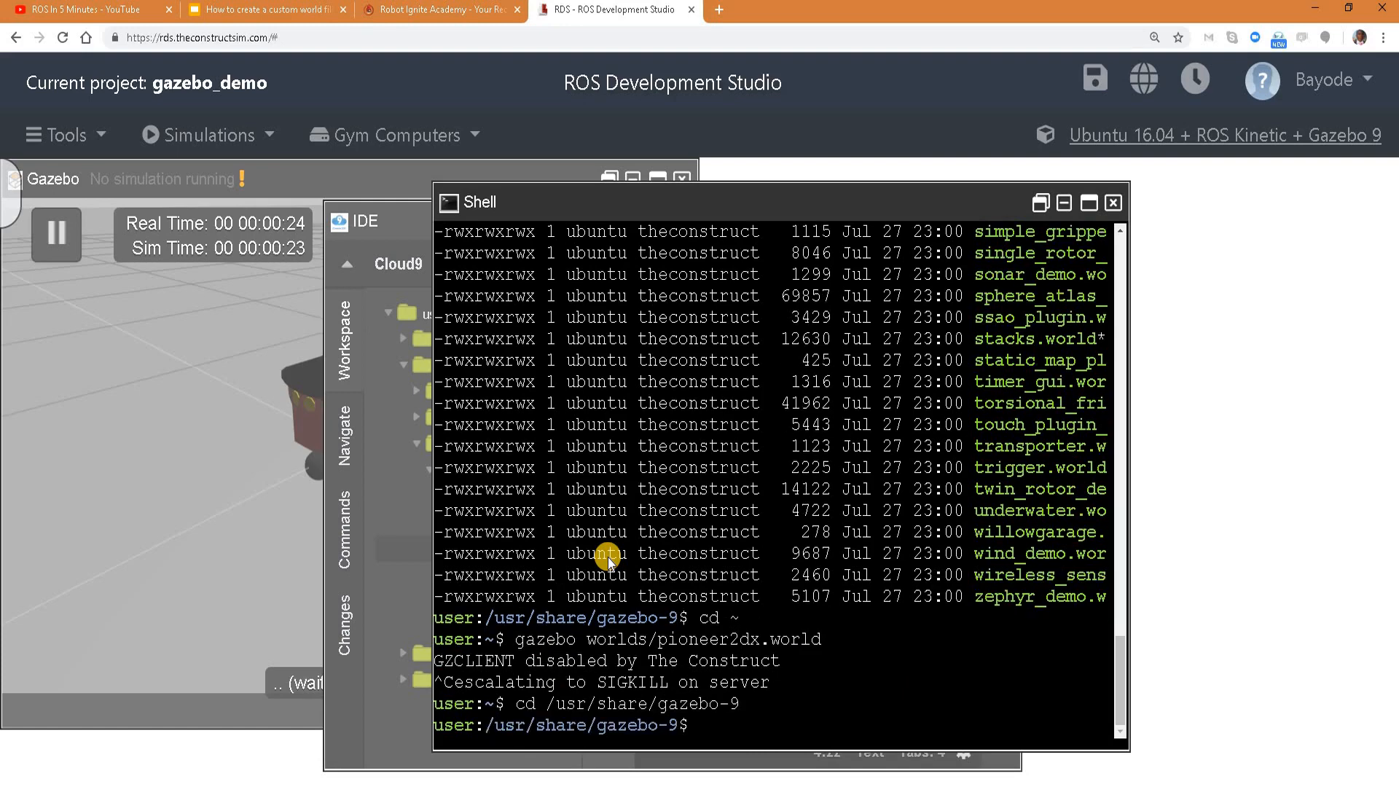
Step: Move into the Gazebo models folder and browse the available model directories
{"action": "type", "text": "cd models"}
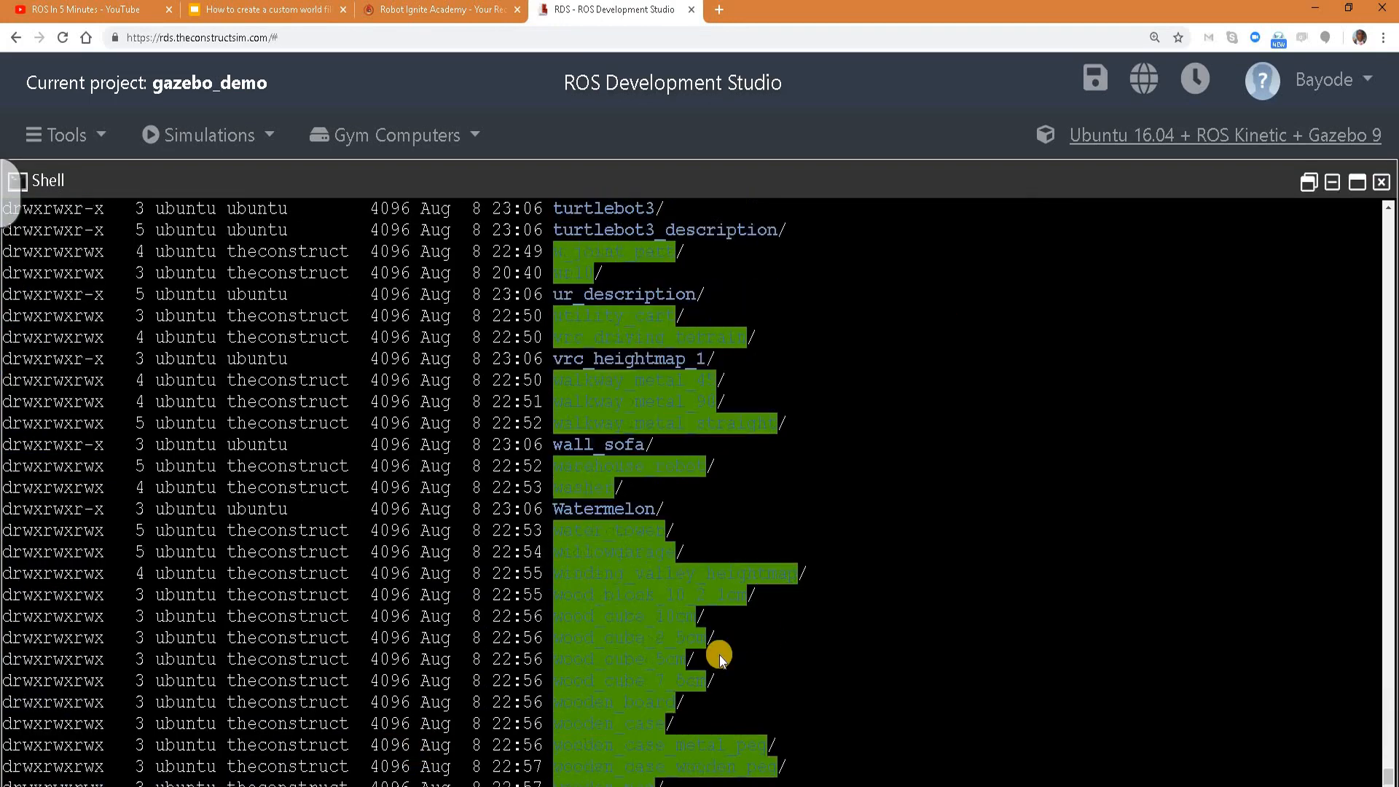
{"action": "scroll", "scroll_direction": "down", "scroll_amount": 3}
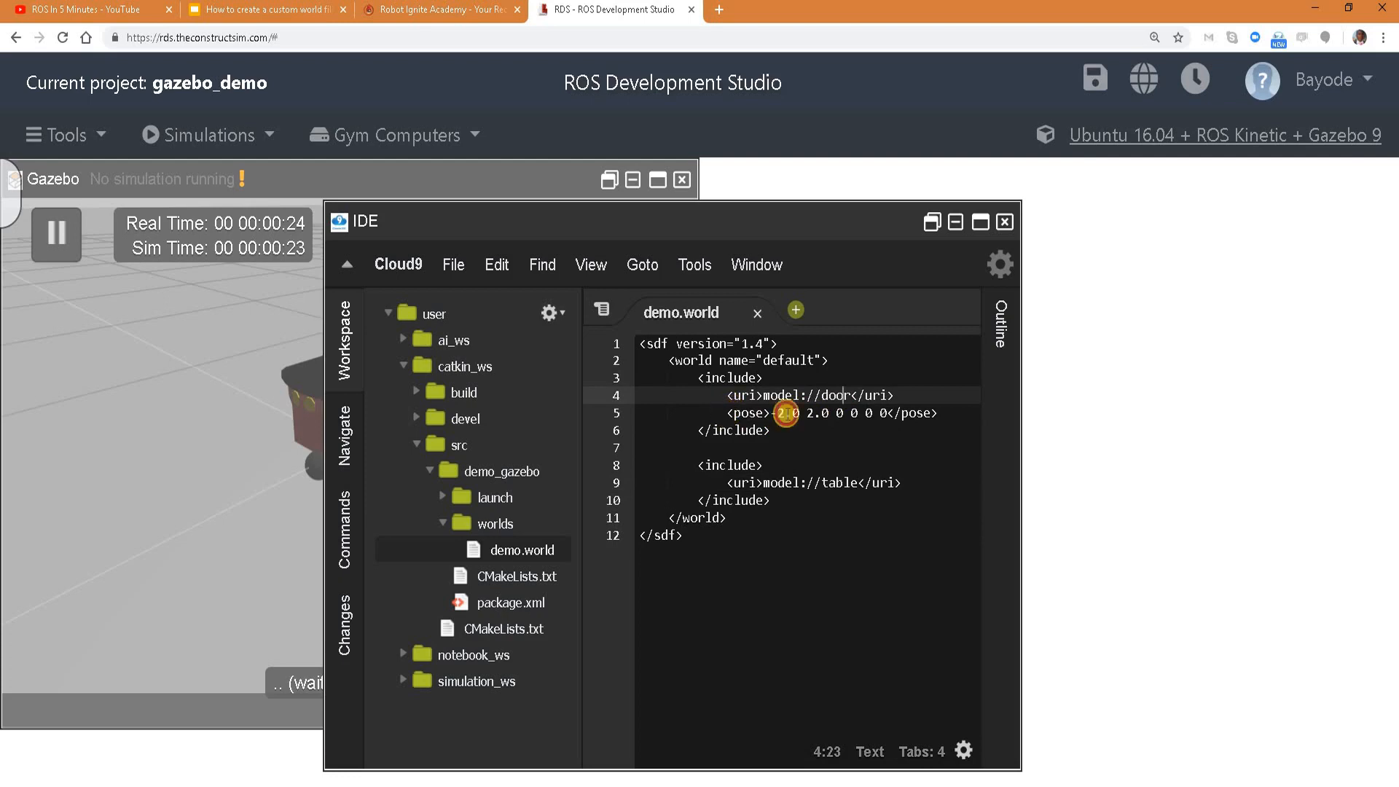
Step: Give the table include a pose line '-2.0 2.0 0 0 0 0' and change its first value to -5.0
{"action": "type", "text": "<pose>-2.0 2.0 0 0 0 0</pose>"}
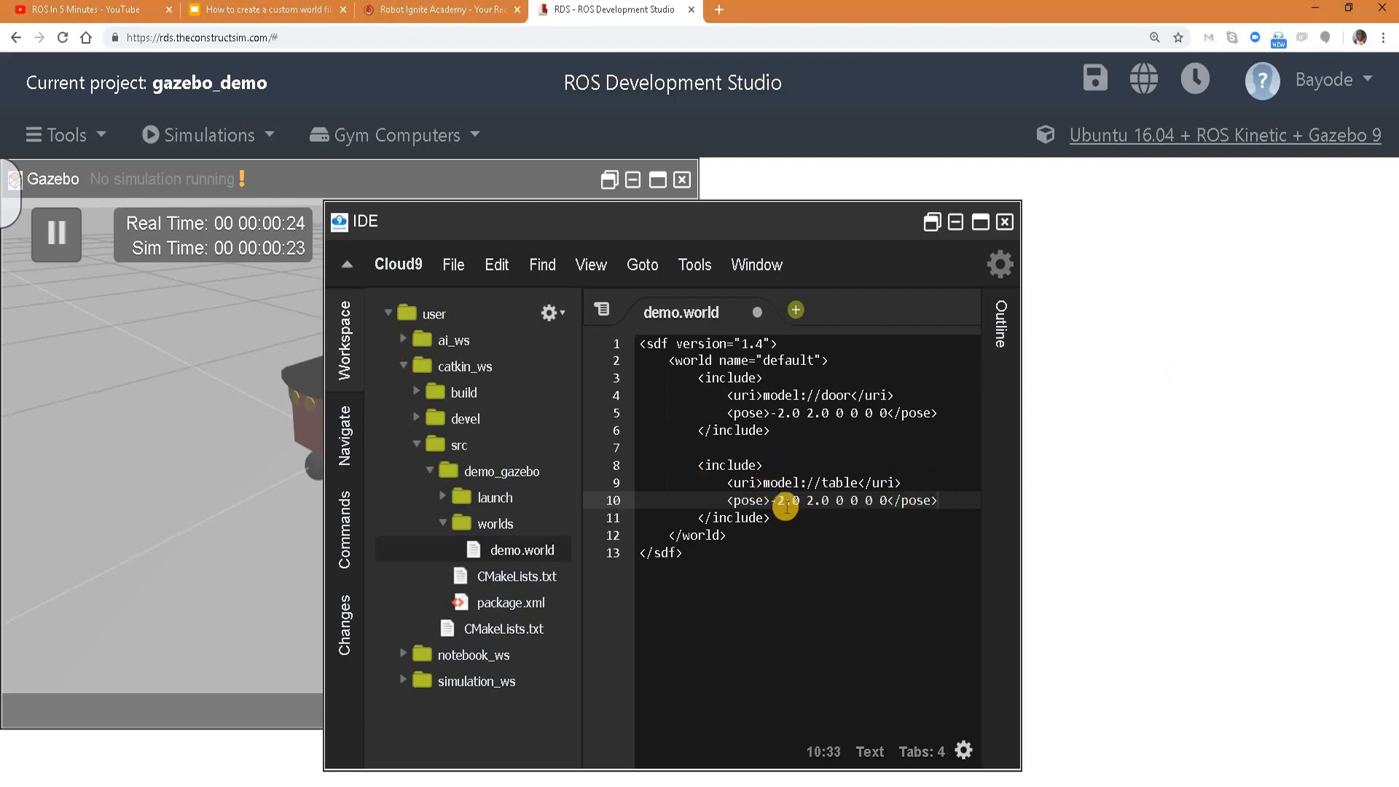
{"action": "type", "text": "-5.0"}
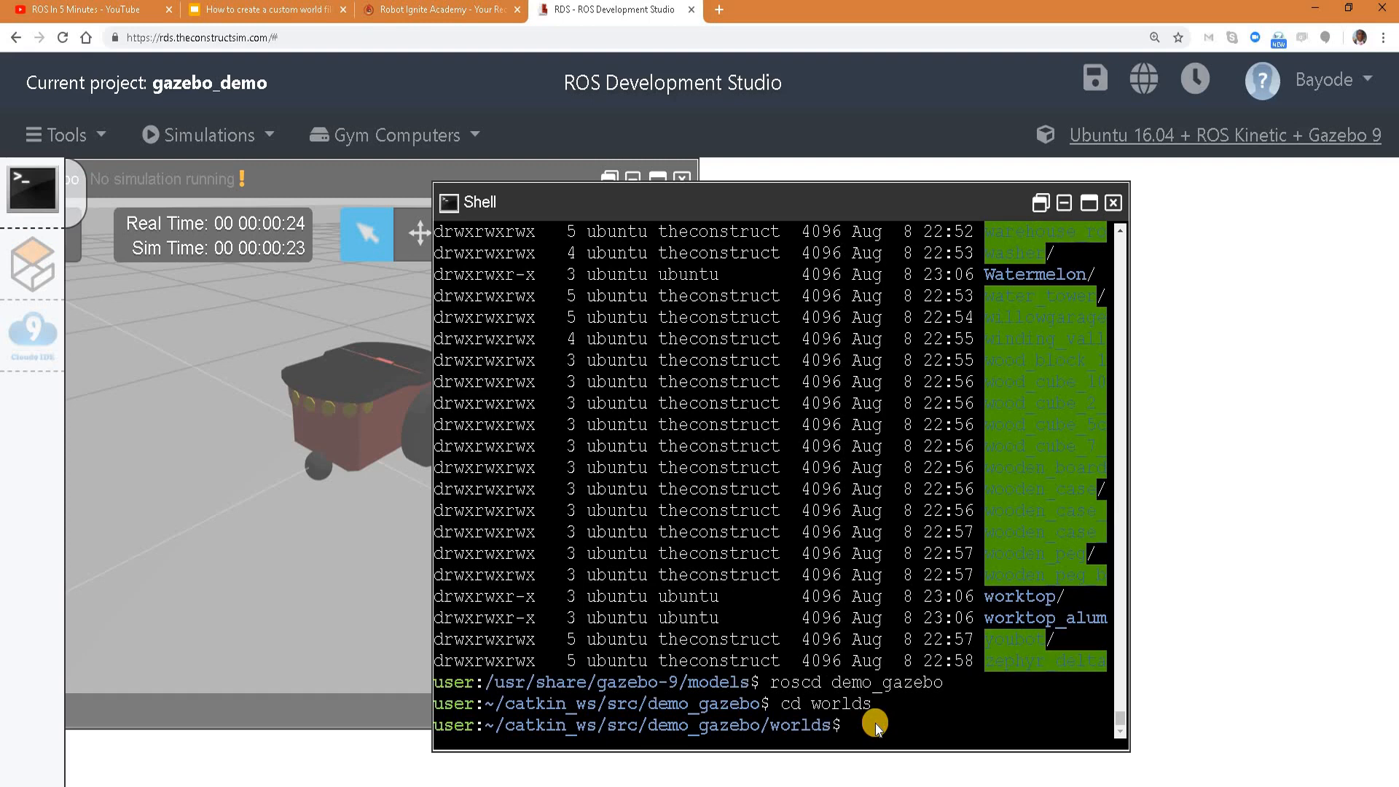
Step: Launch demo.world from the shell with the gazebo command
{"action": "type", "text": "gazebo/worlds$ gazebo demo.world"}
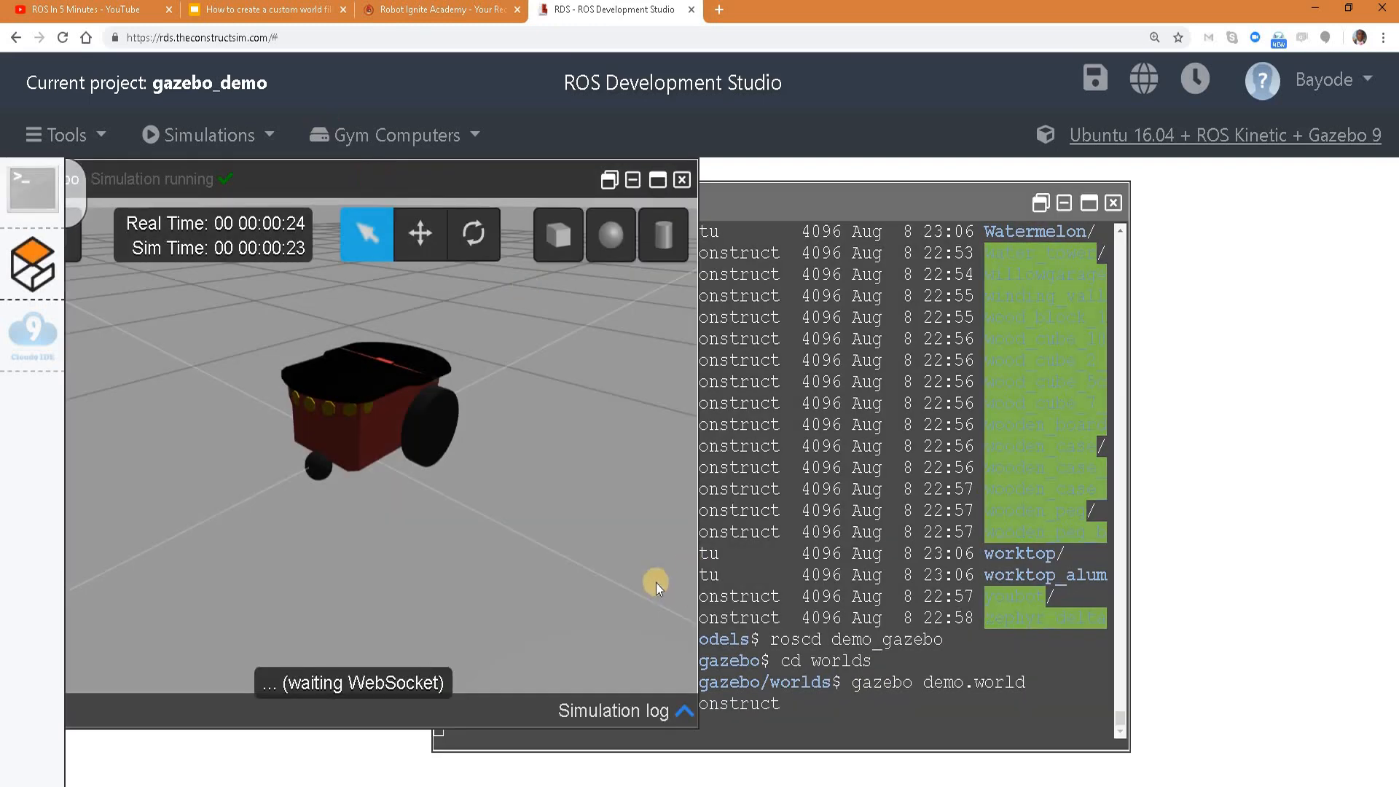
{"action": "mouse_move", "coordinate": [440, 515]}
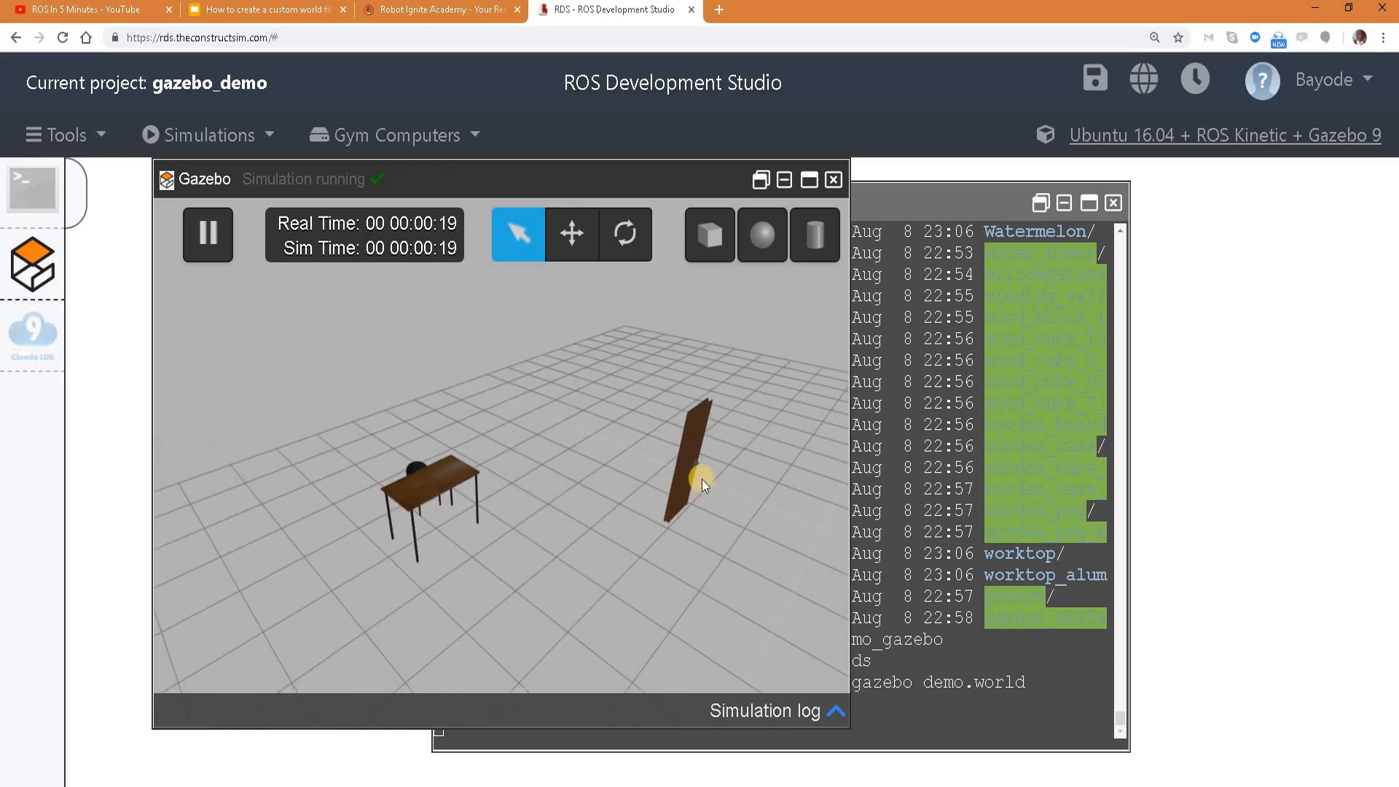
{"action": "mouse_move", "coordinate": [455, 450]}
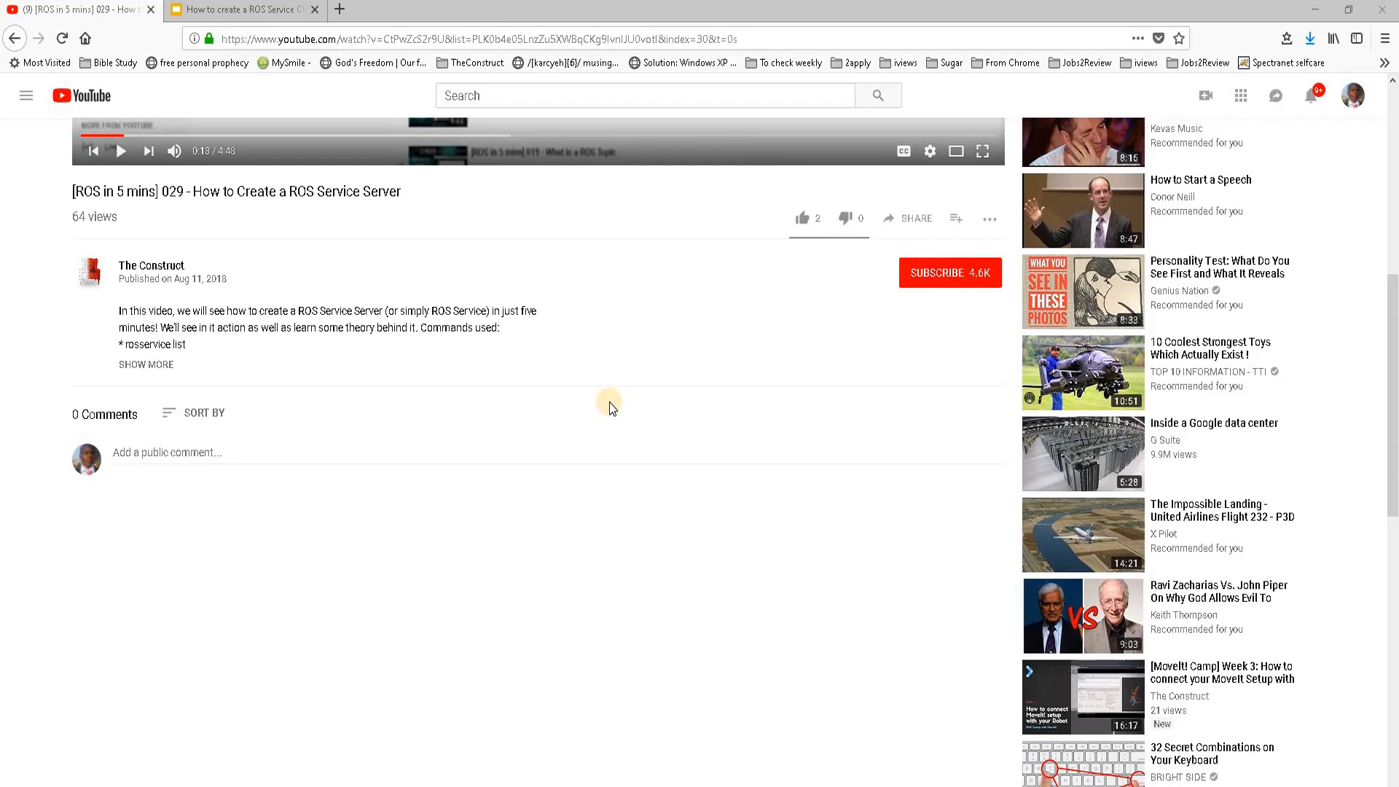
{"action": "mouse_move", "coordinate": [800, 218]}
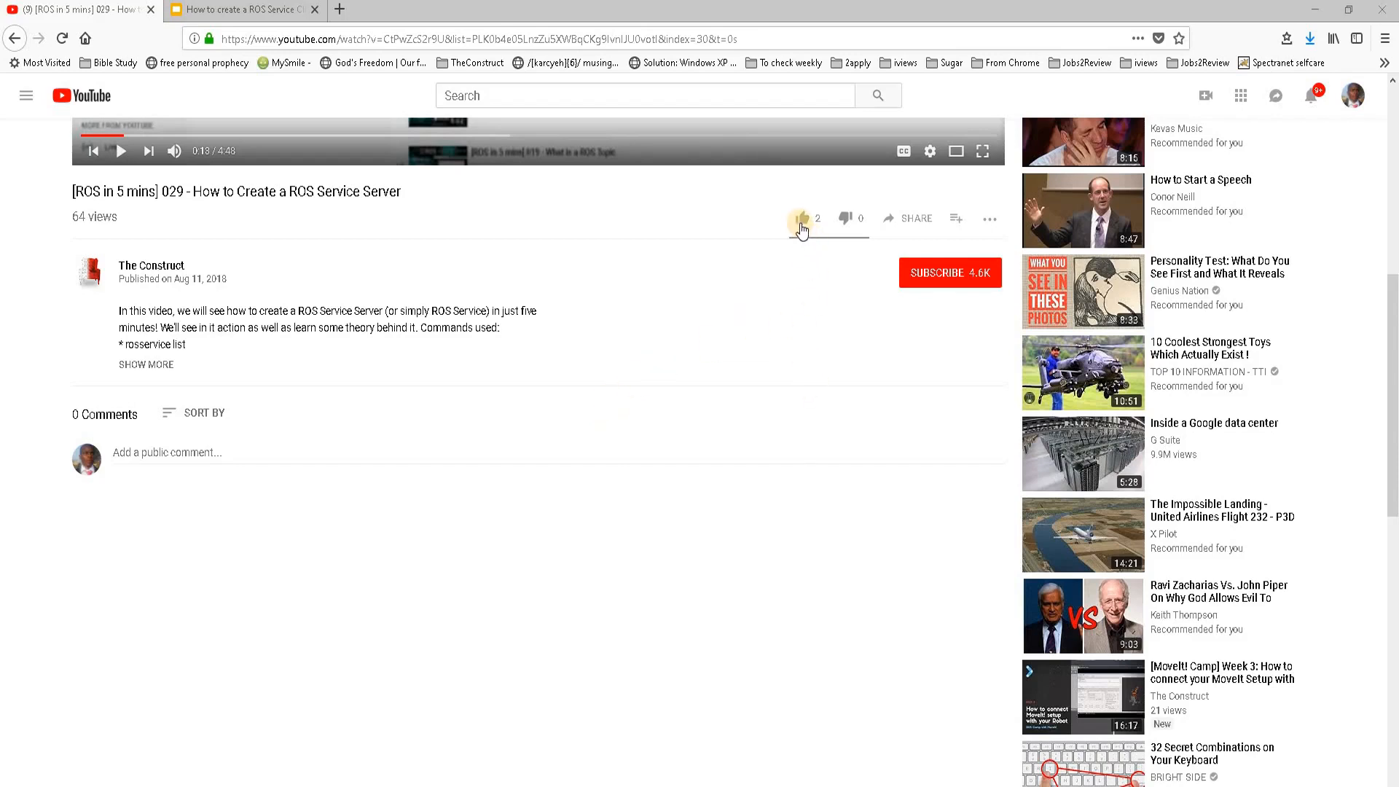
Step: Like the ROS Service Server video, subscribe to the channel, and highlight the Comments label
{"action": "left_click", "coordinate": [801, 218]}
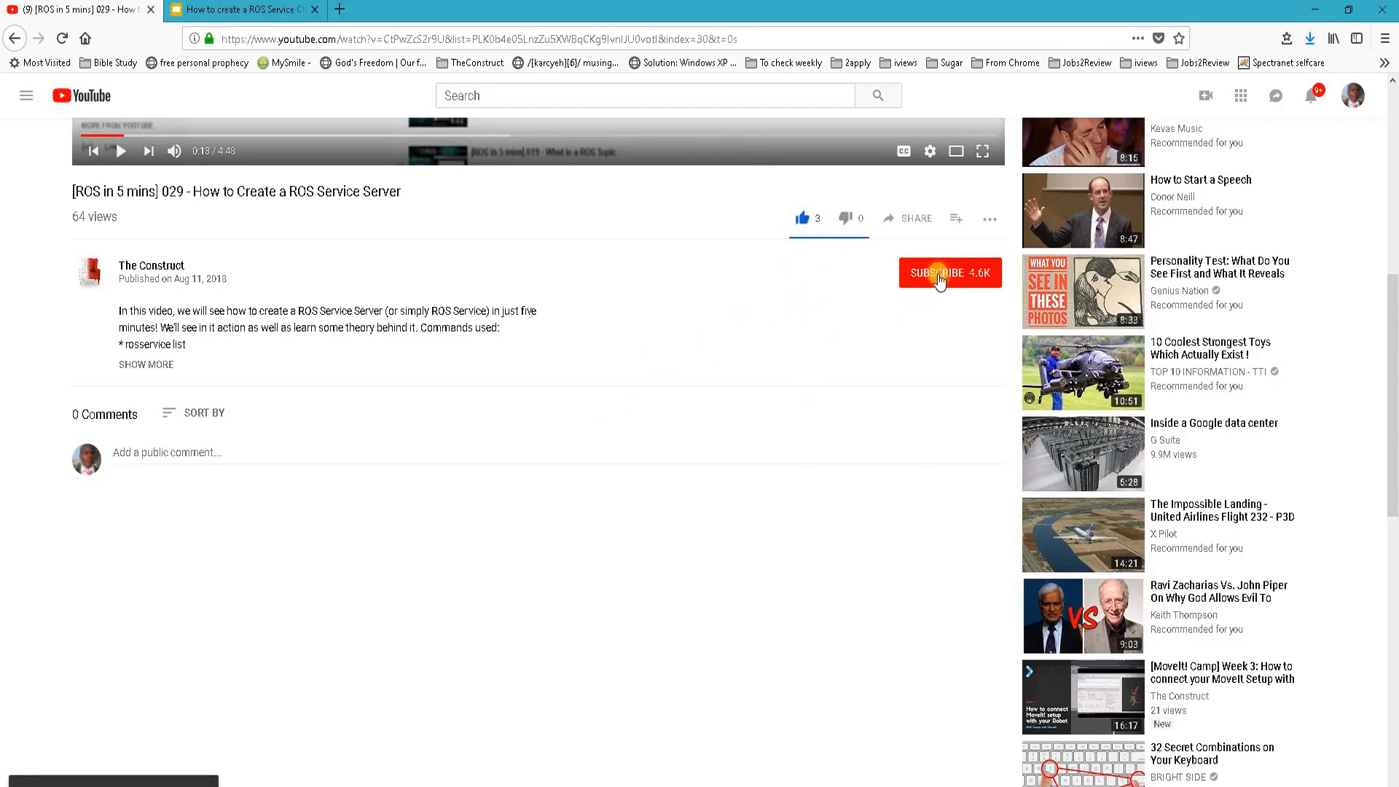
{"action": "left_click", "coordinate": [937, 273]}
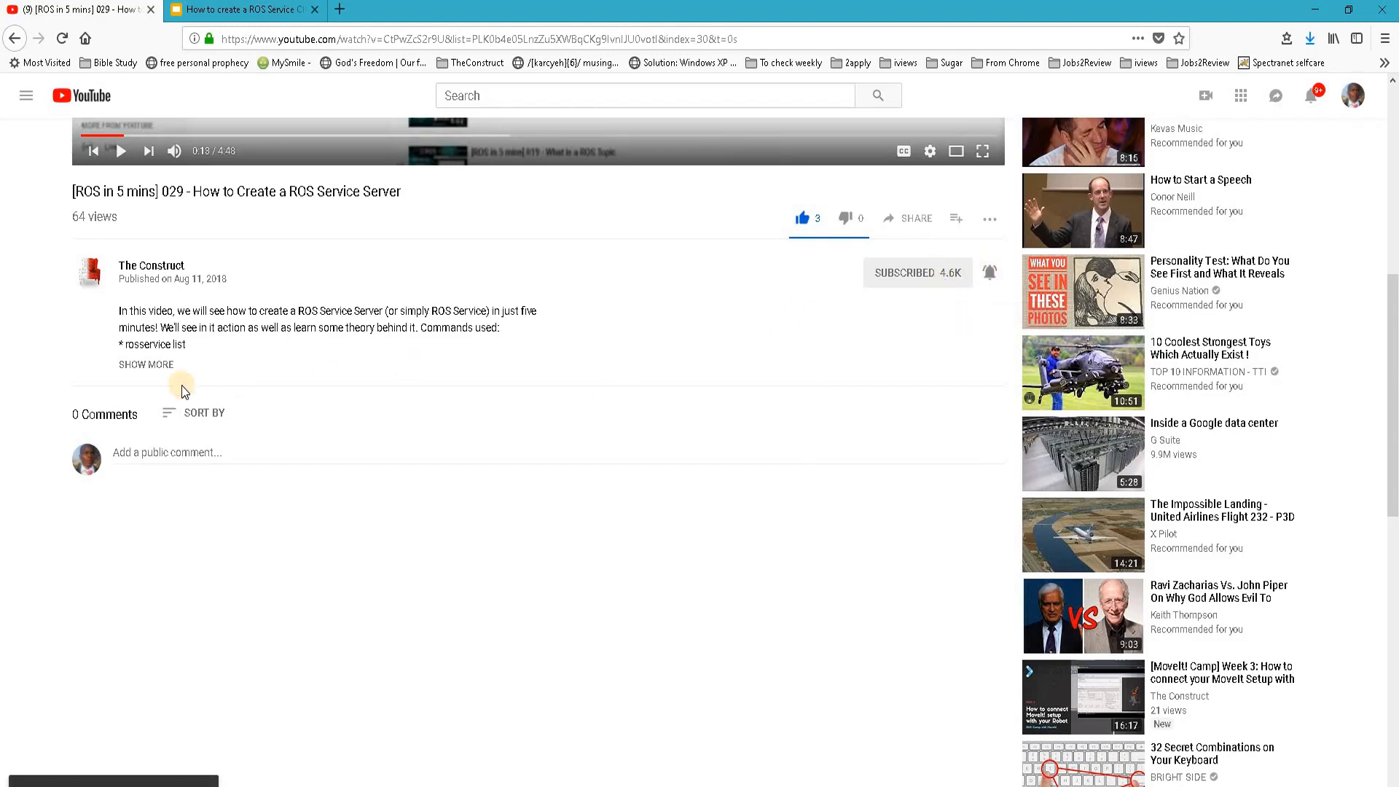
{"action": "double_click", "coordinate": [105, 412]}
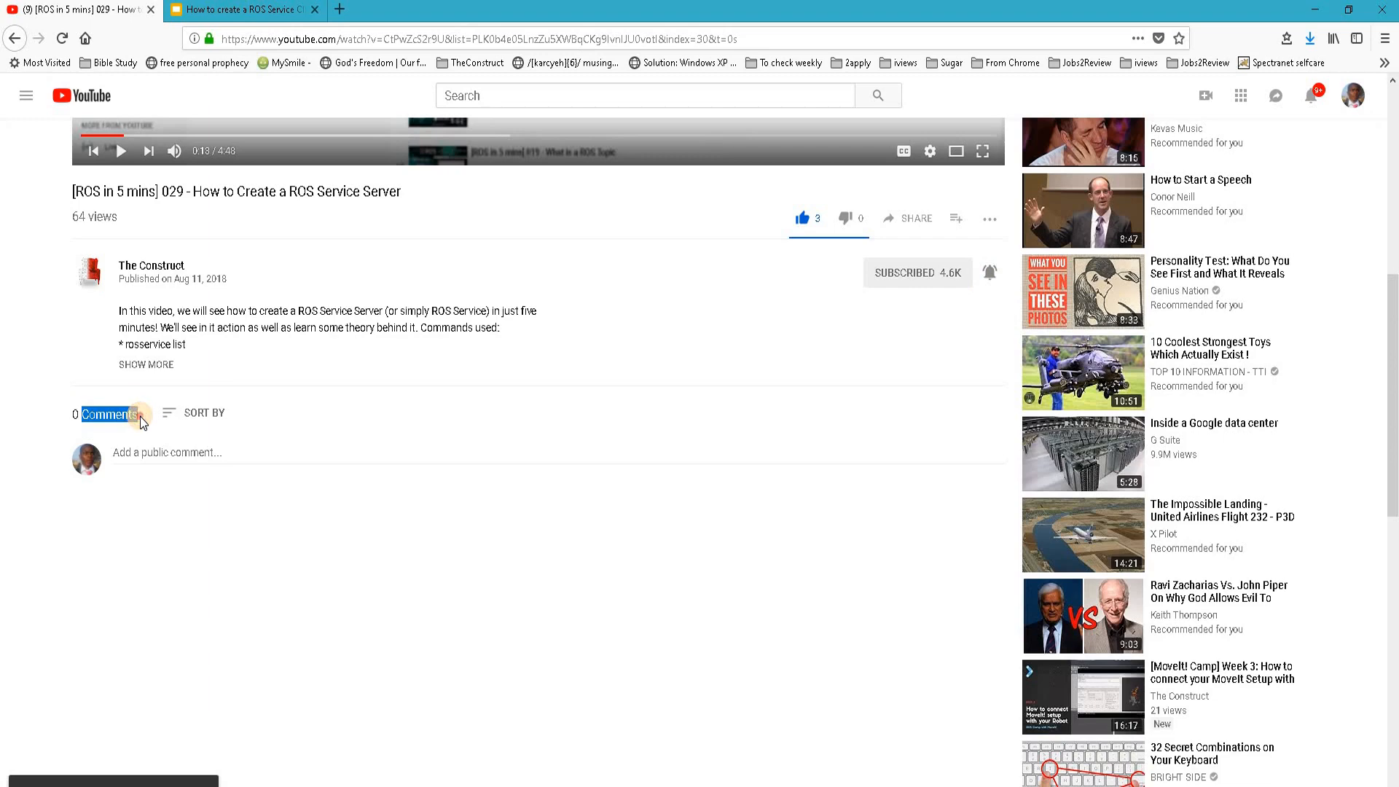